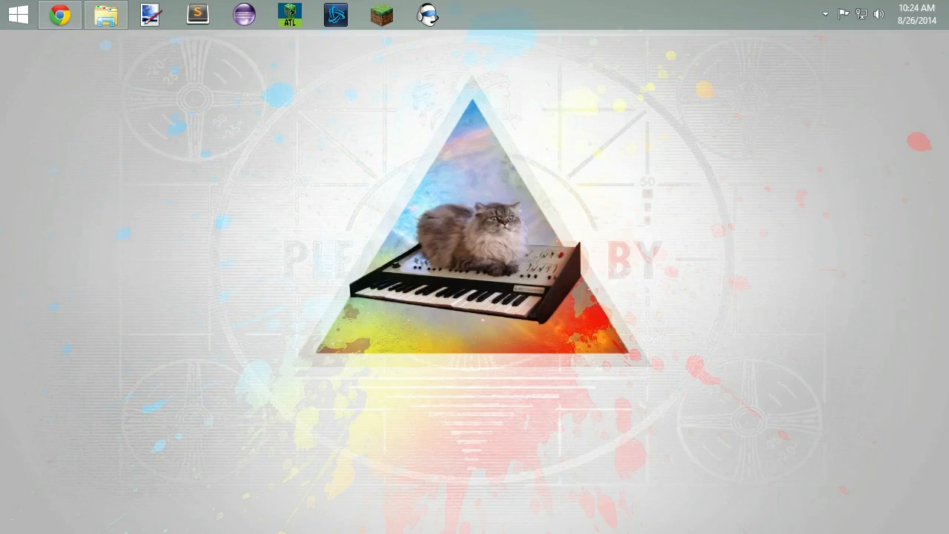
mouse_move(54, 367)
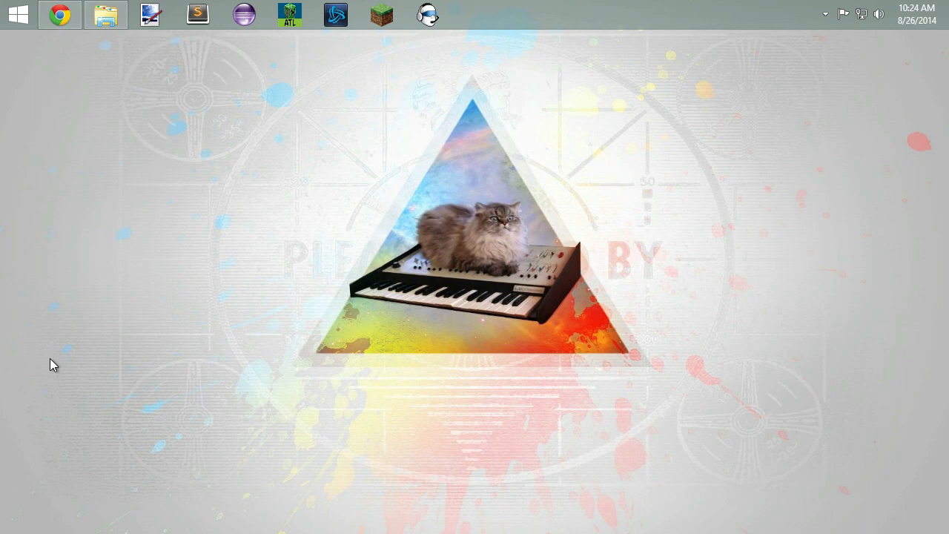
mouse_move(46, 361)
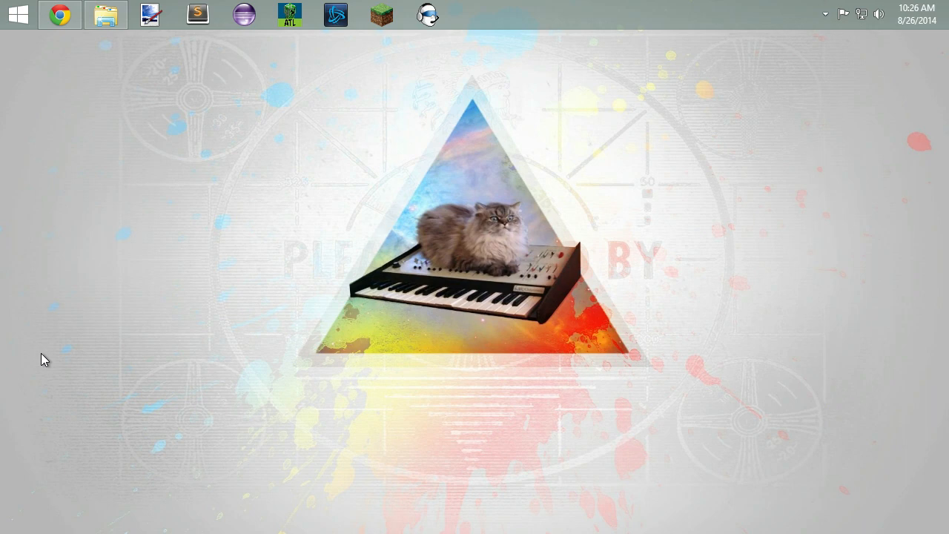
mouse_move(52, 368)
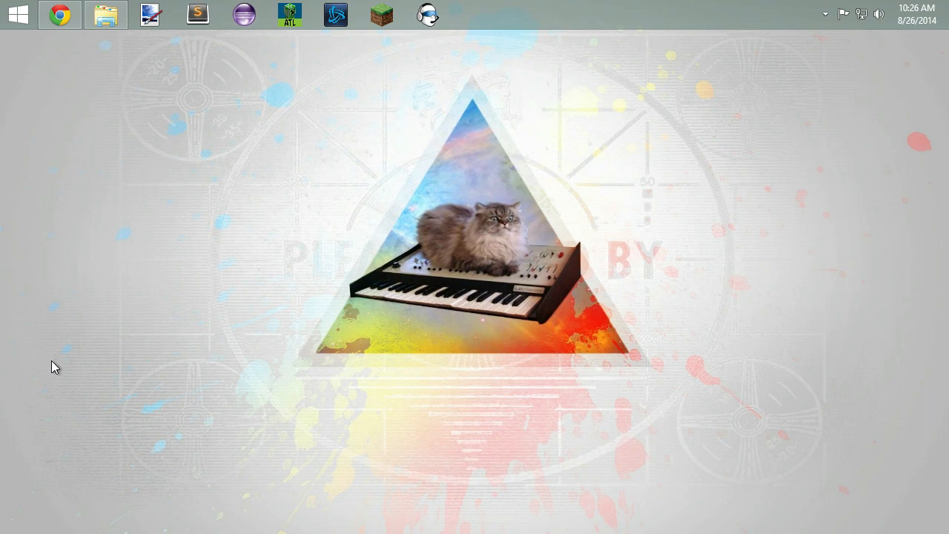
mouse_move(68, 290)
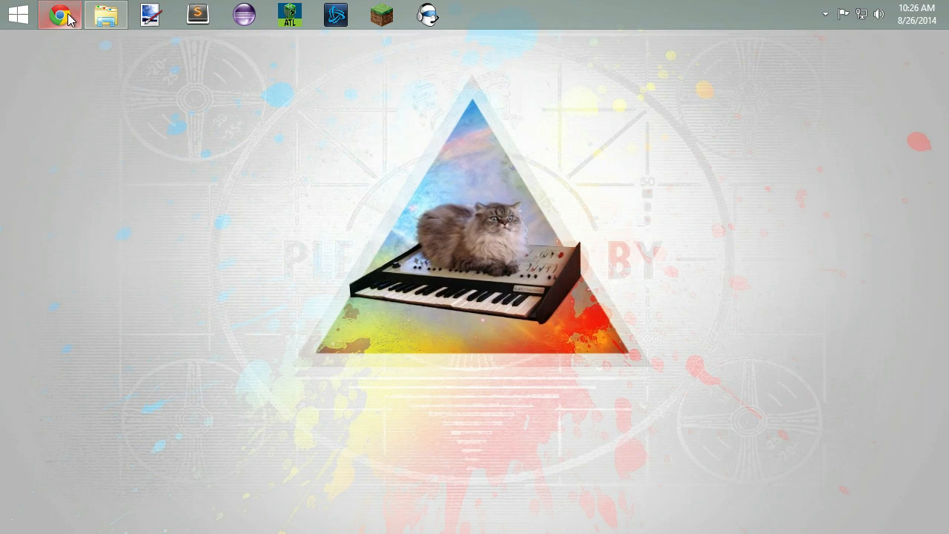
Extract all files from the forge-1.7.10 src zip into the NealeGaming folder.
left_click(59, 15)
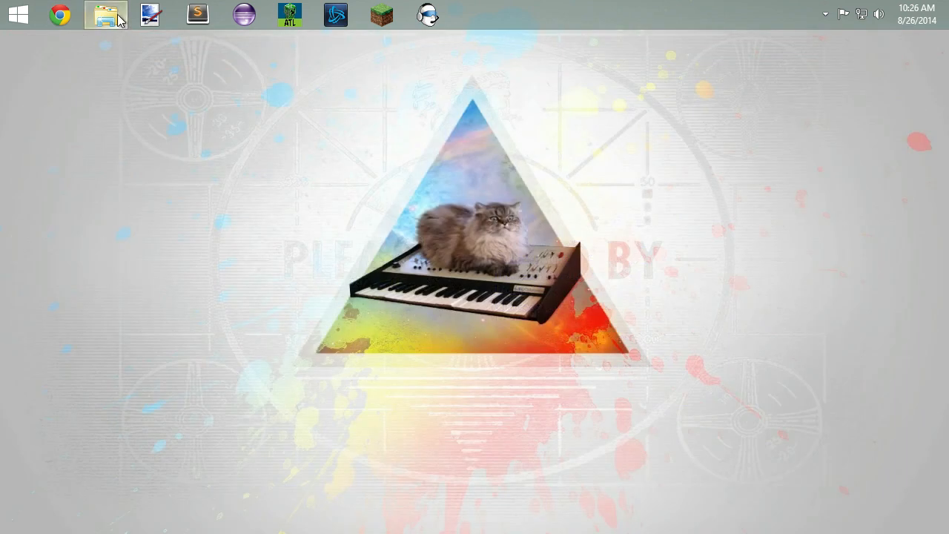
left_click(105, 13)
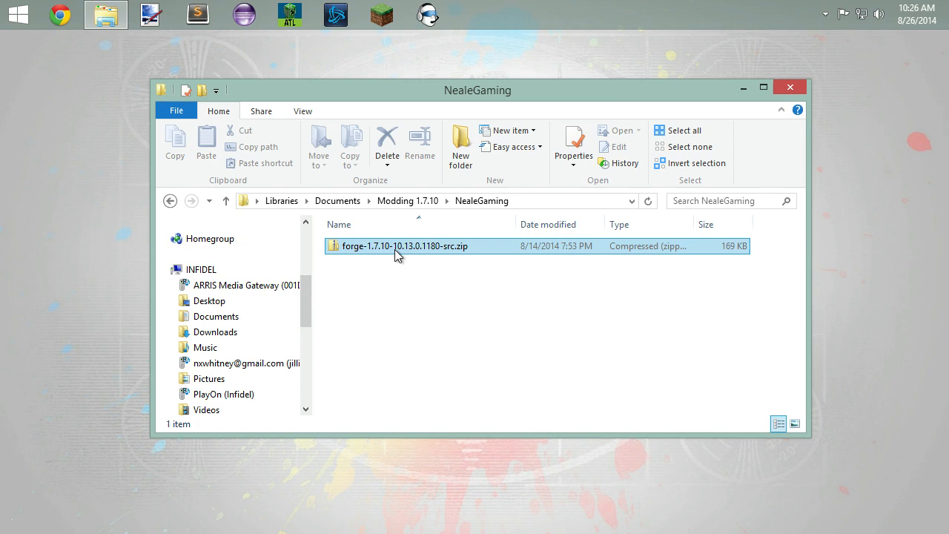
double_click(405, 246)
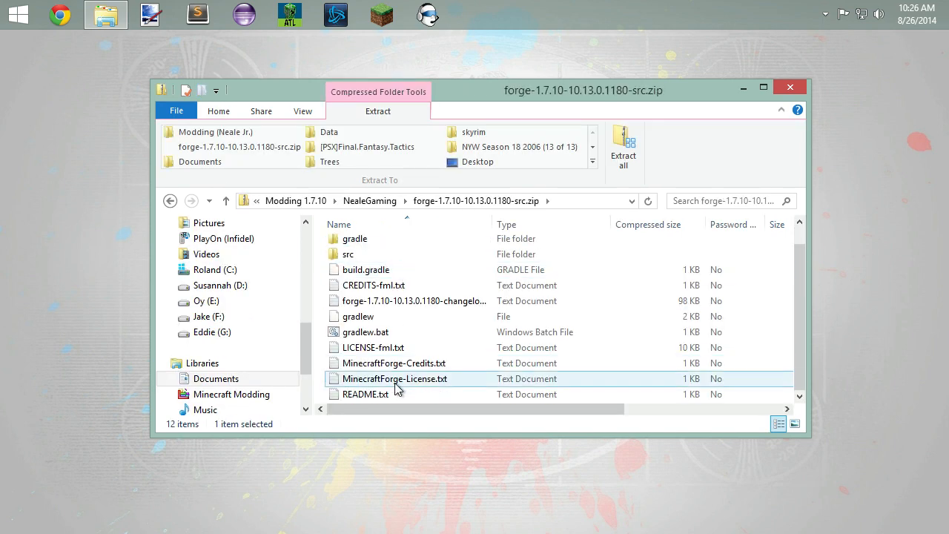
key("ctrl+a")
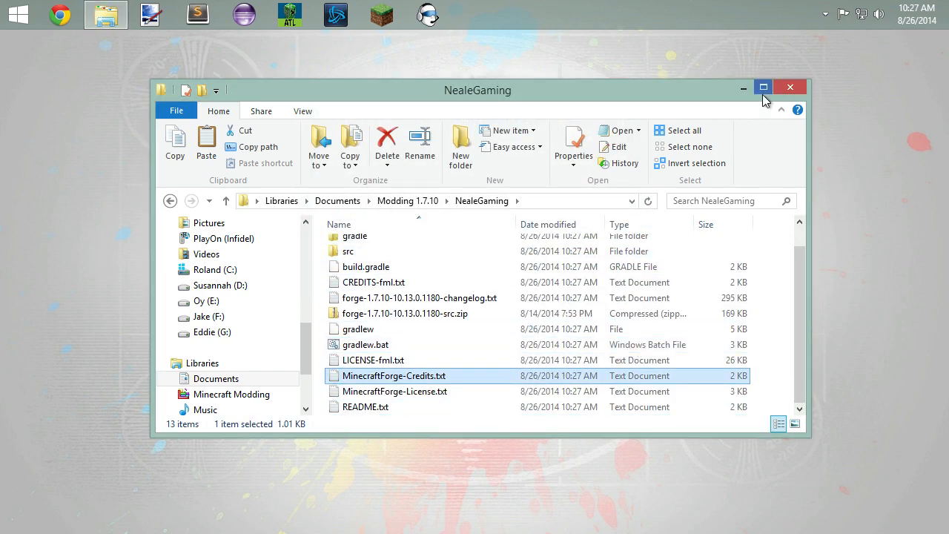
right_click(260, 437)
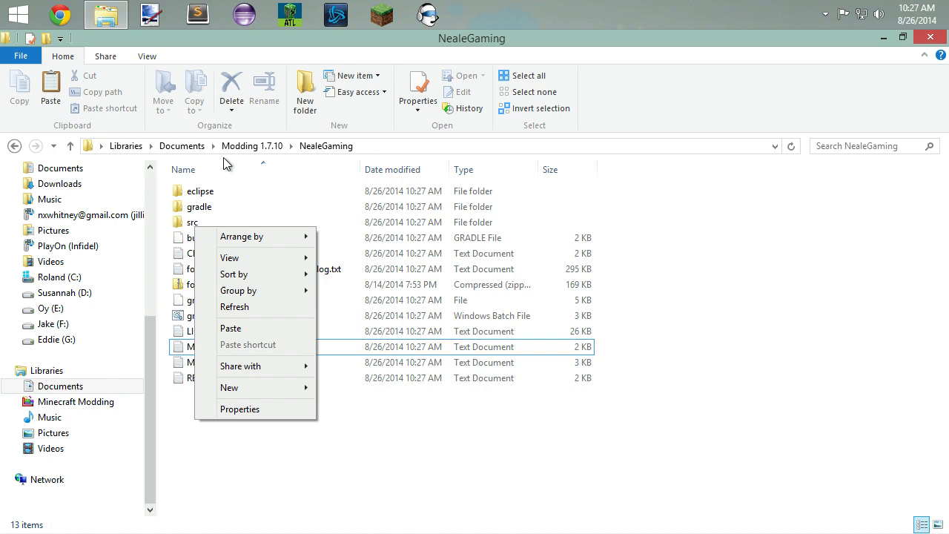
Navigate Documents > Modding 1.7.10 > NealeGaming and bring up the folder's Shift+right-click menu.
left_click(181, 146)
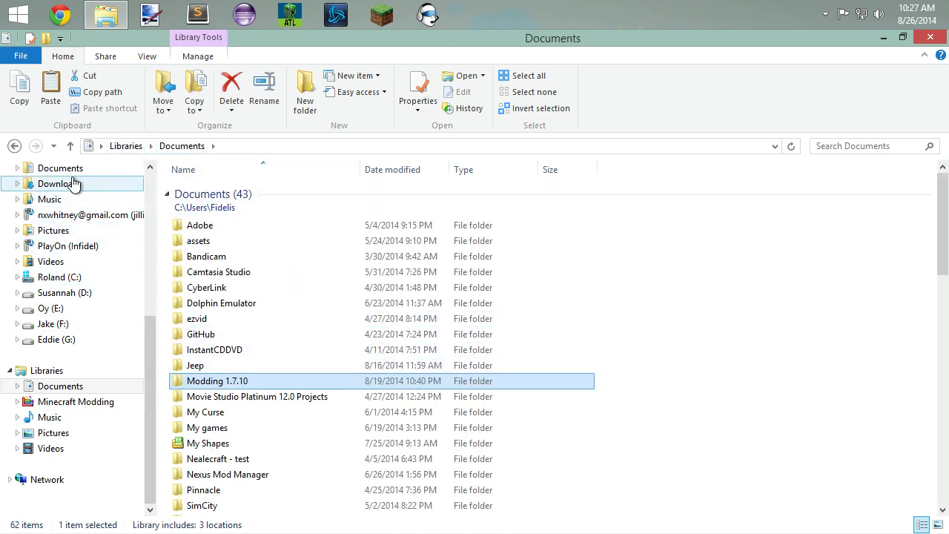
left_click(59, 167)
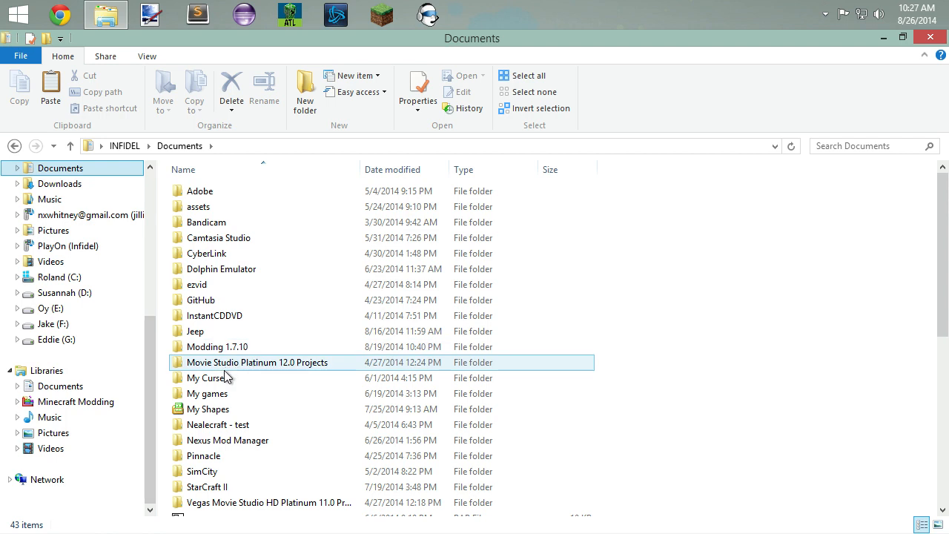
double_click(216, 347)
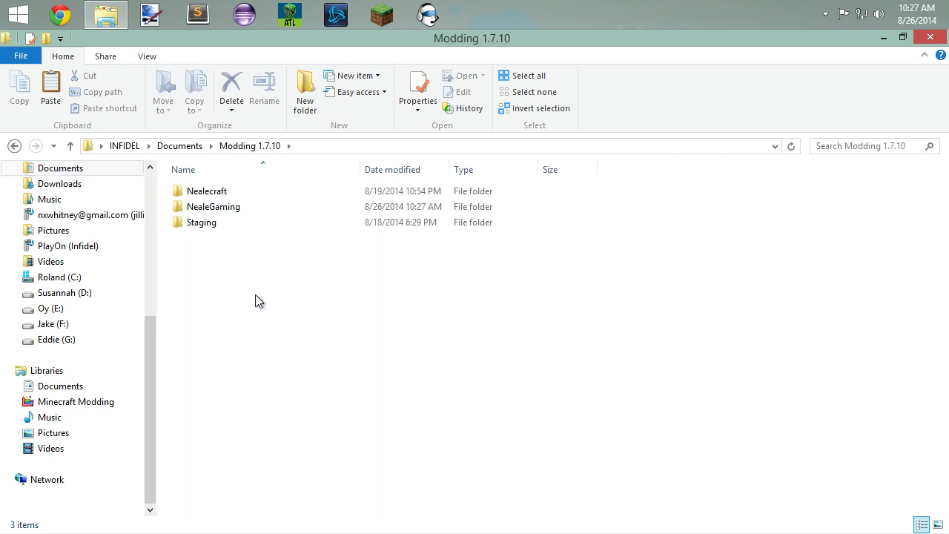
double_click(214, 206)
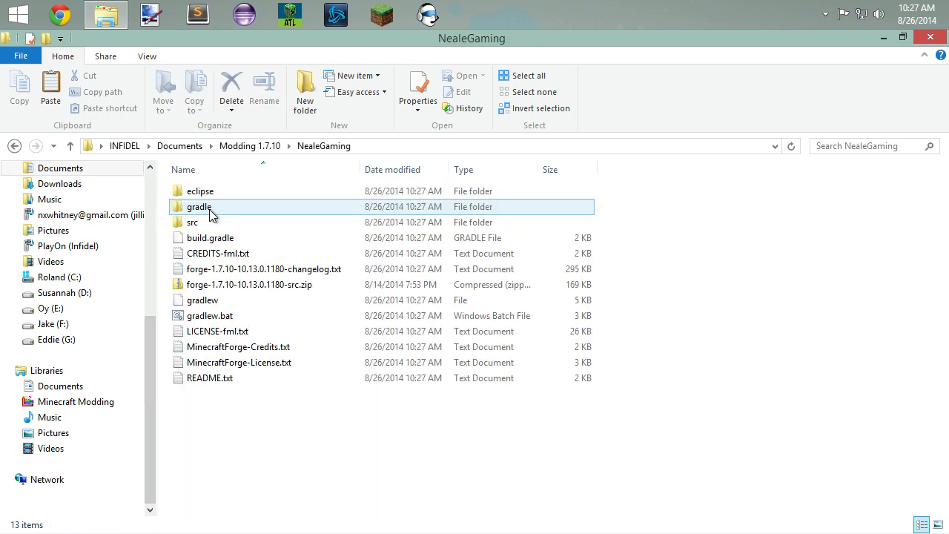
right_click(349, 326)
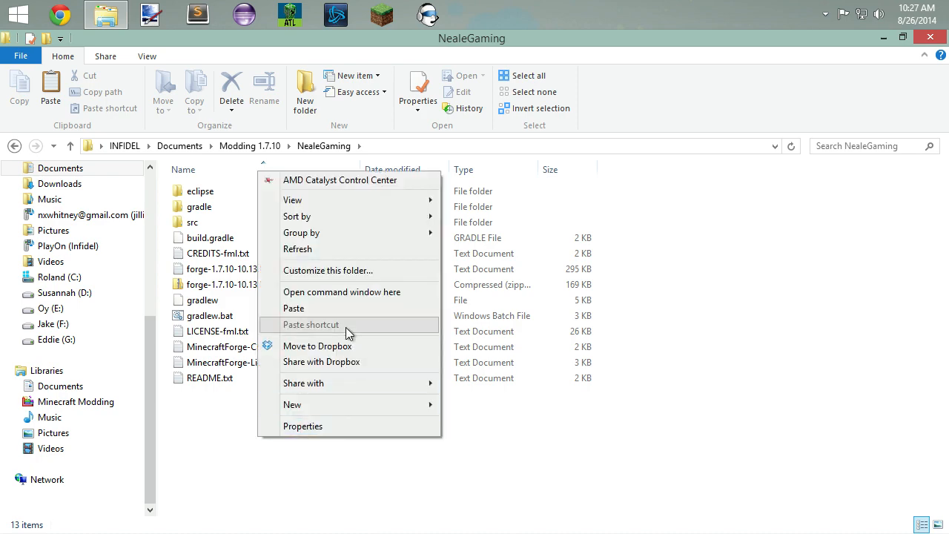
Run gradlew setupDecompWorkspace in a command window opened in NealeGaming.
left_click(341, 290)
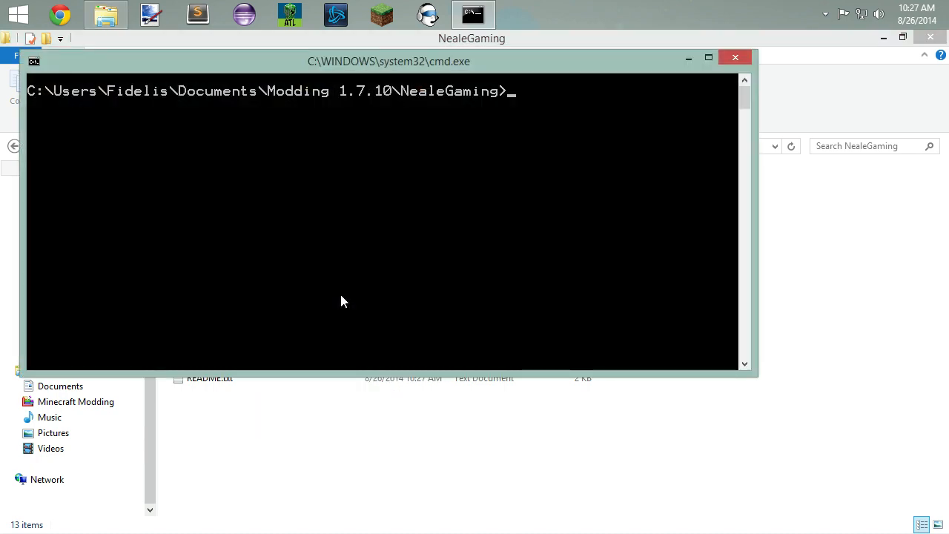
type("gradlew s")
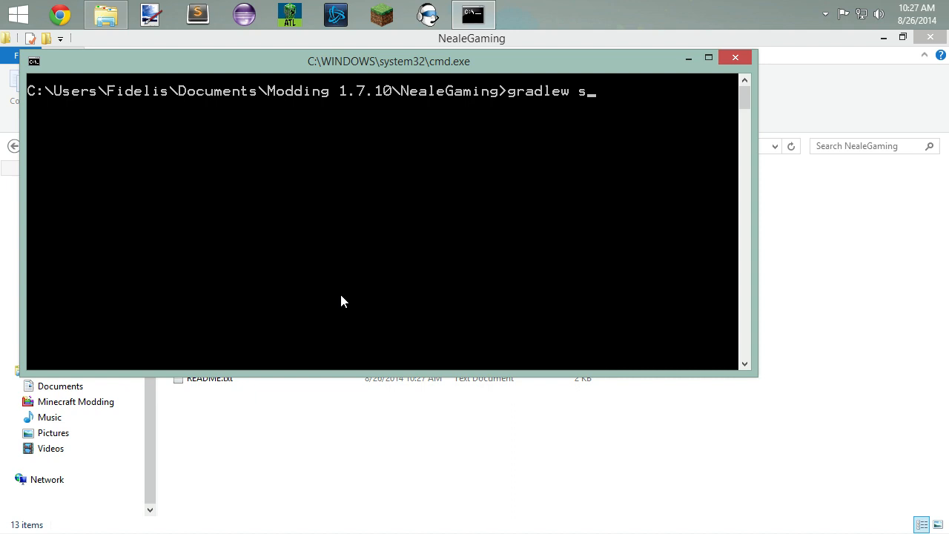
type("etupDecomp")
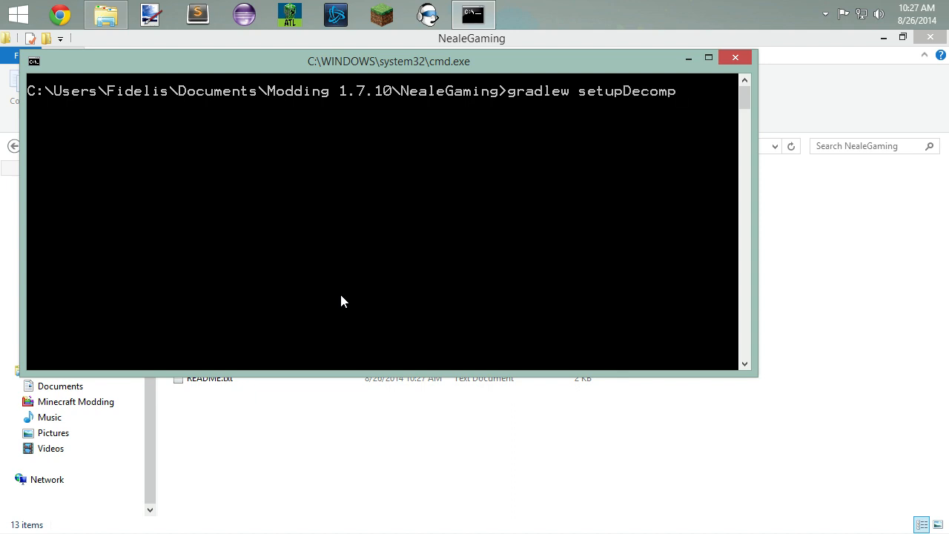
type("WorkS")
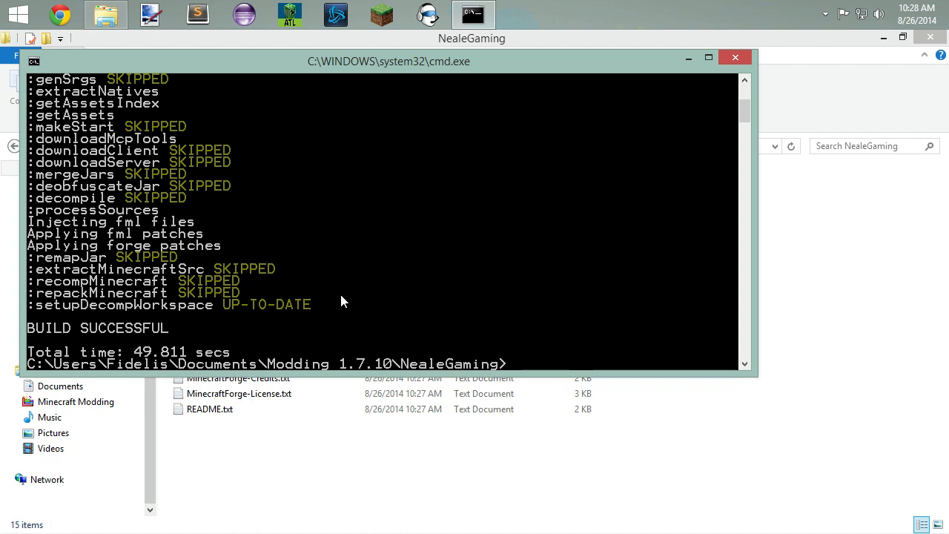
Run gradlew eclipse and then gradlew idea to generate the IDE project files.
type("gradlew e")
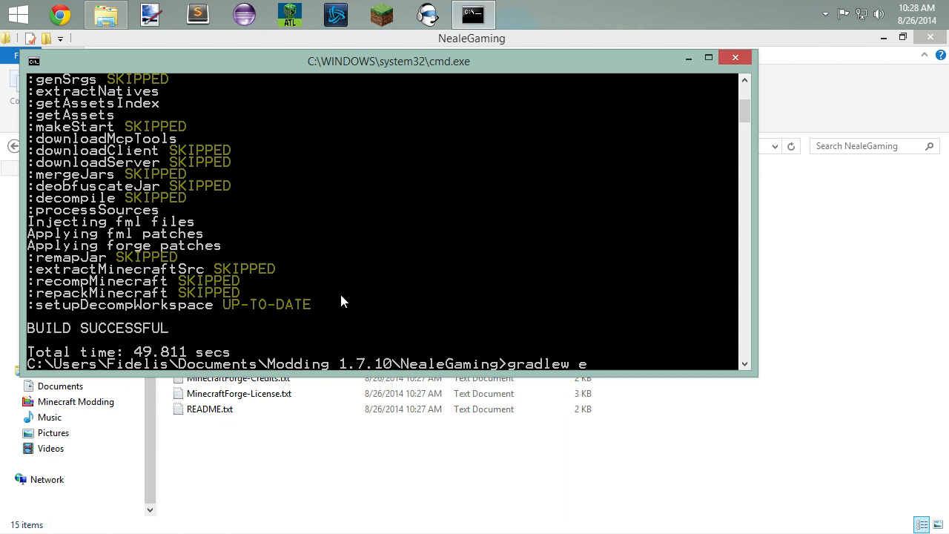
type("clipse")
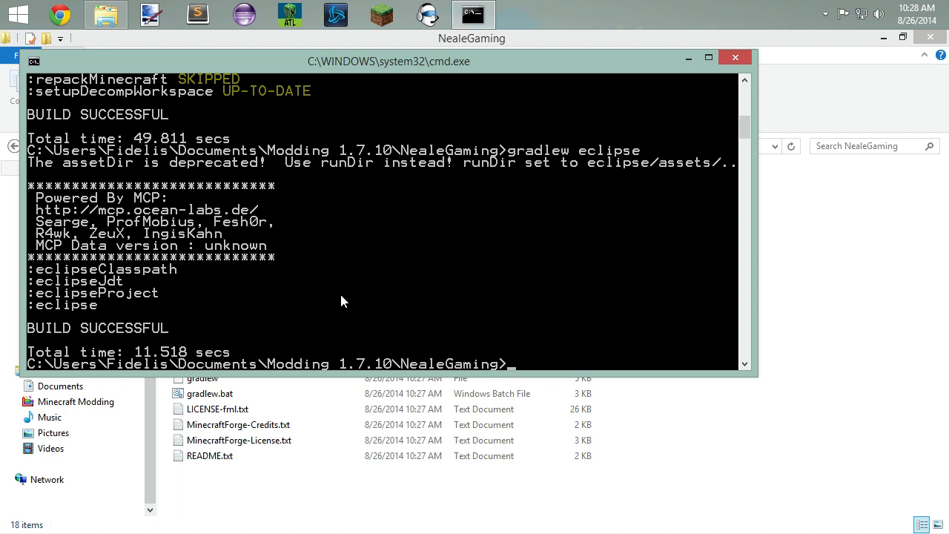
type("gradlew")
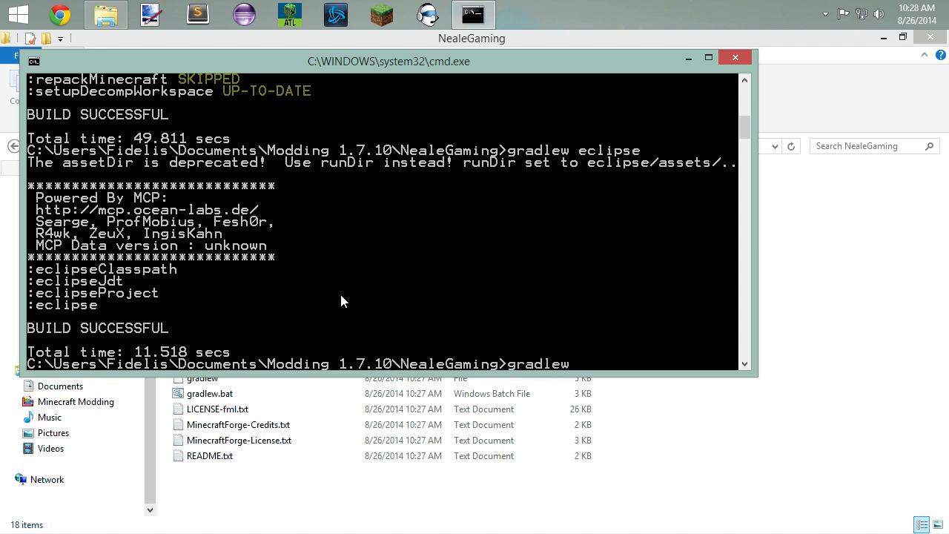
type("idea")
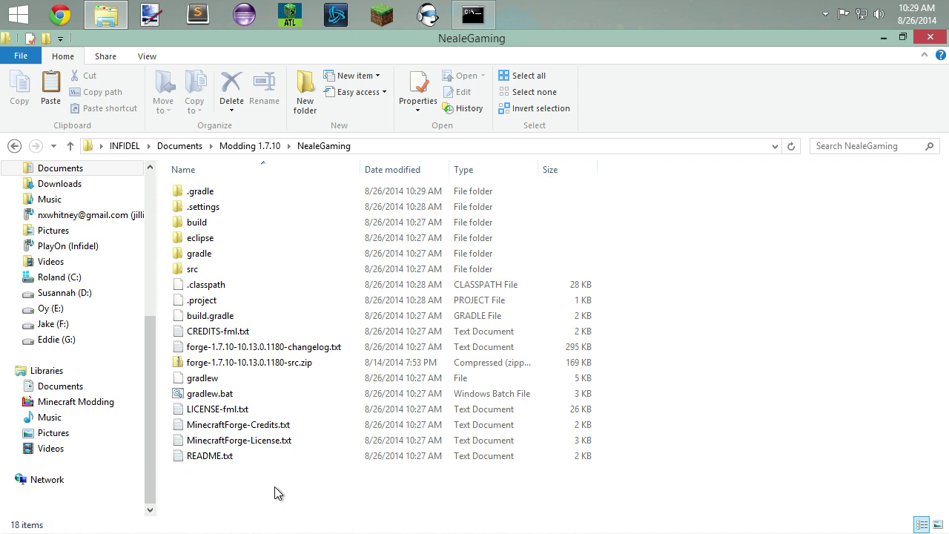
mouse_move(245, 481)
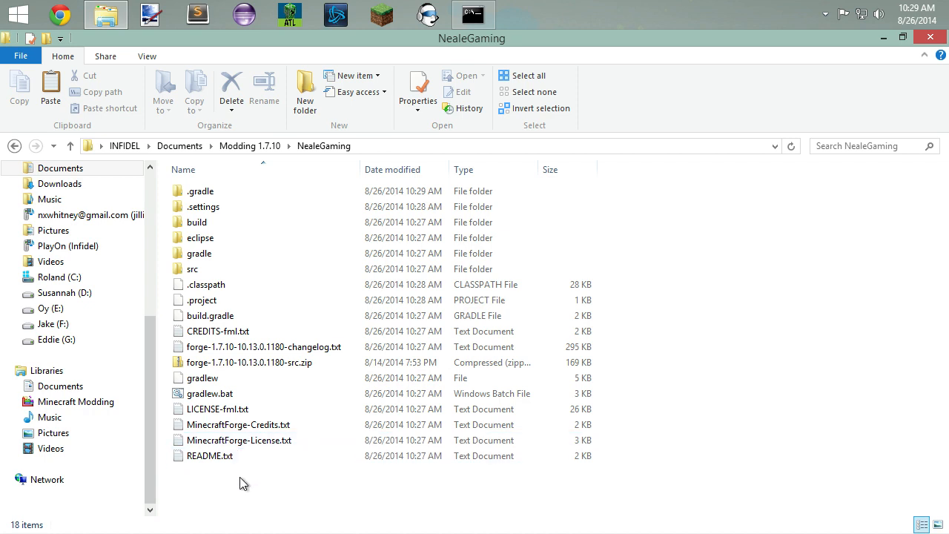
Launch NealeGaming.ipr in IntelliJ IDEA and view ExampleMod.java.
left_click(206, 285)
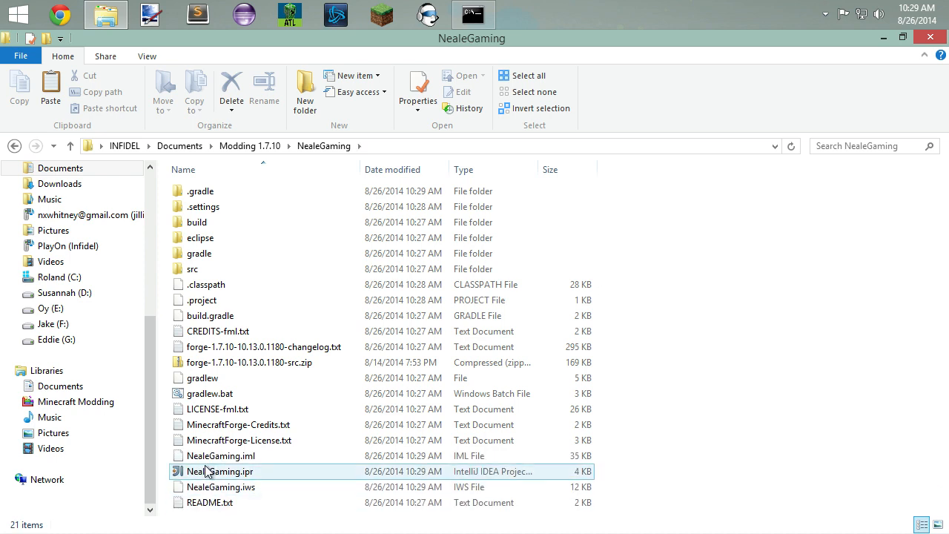
left_click(220, 471)
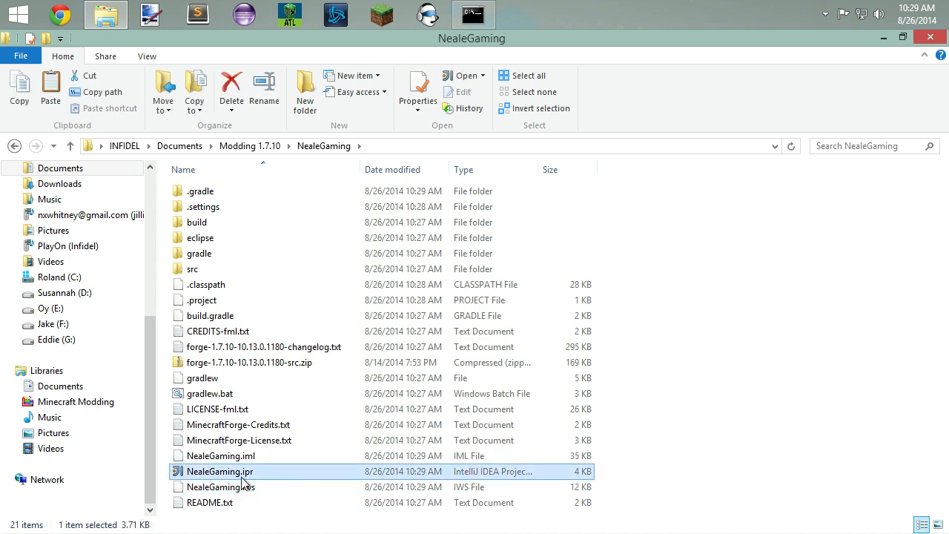
double_click(219, 471)
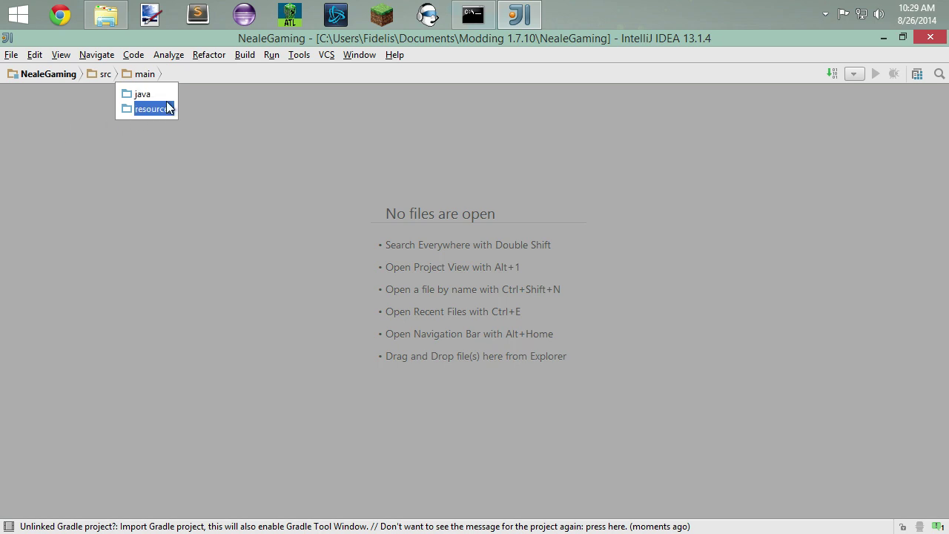
left_click(142, 94)
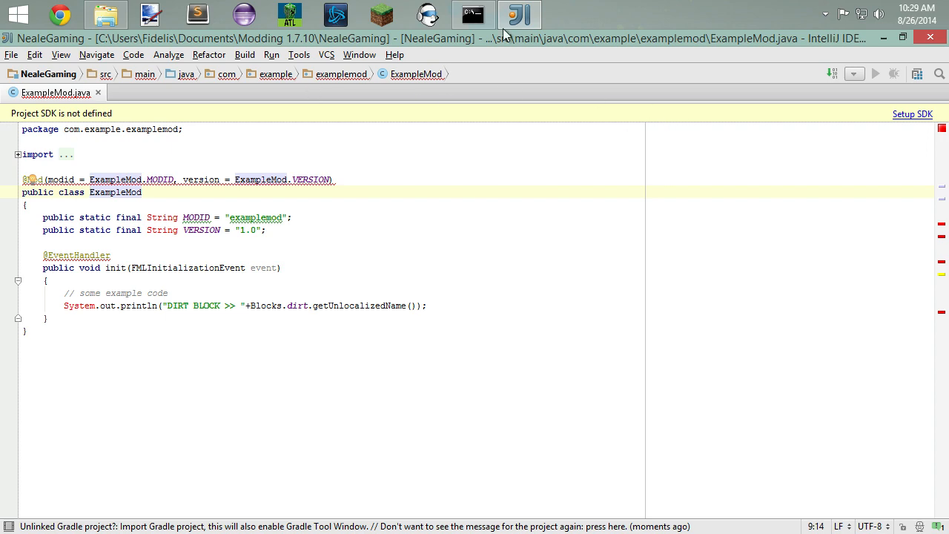
Exit IntelliJ IDEA, confirming the quit prompt.
left_click(929, 39)
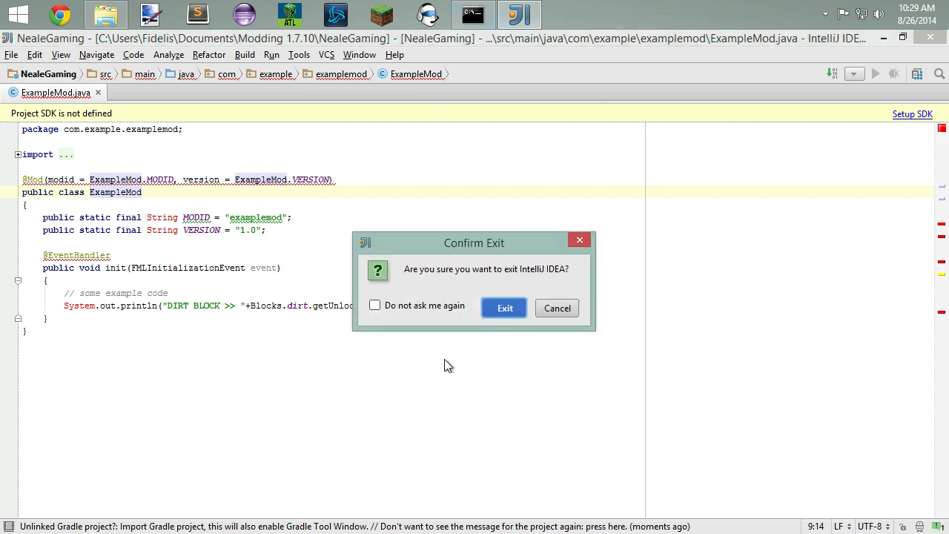
left_click(504, 307)
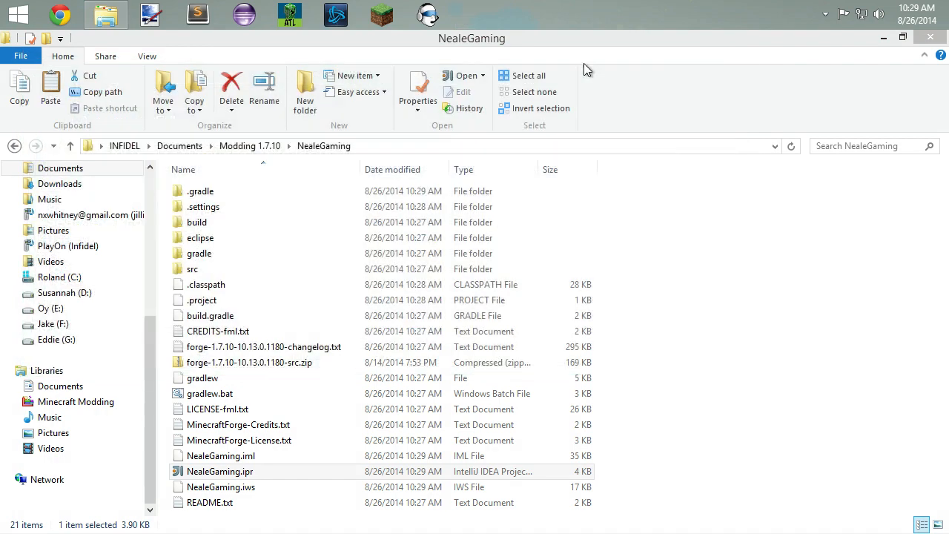
Launch Eclipse with NealeGaming's eclipse folder as the workspace.
left_click(243, 14)
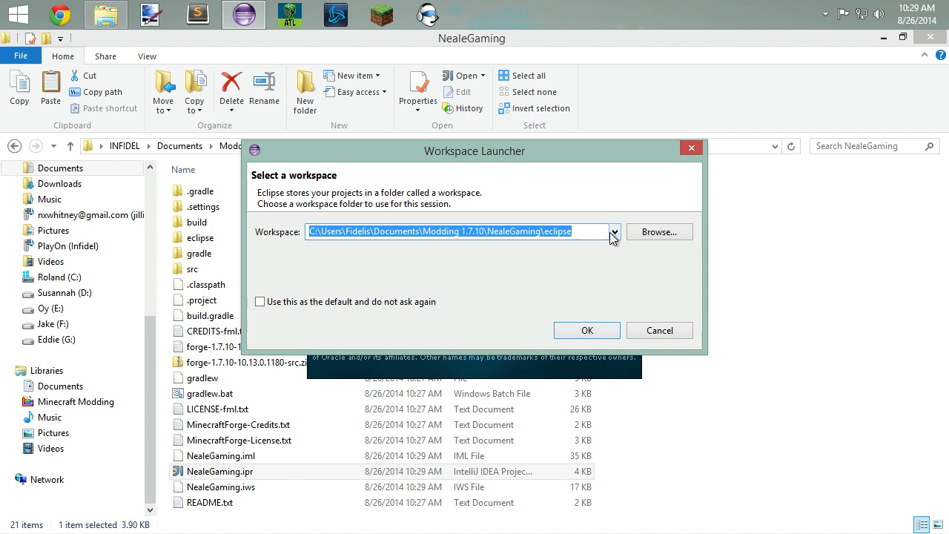
mouse_move(631, 323)
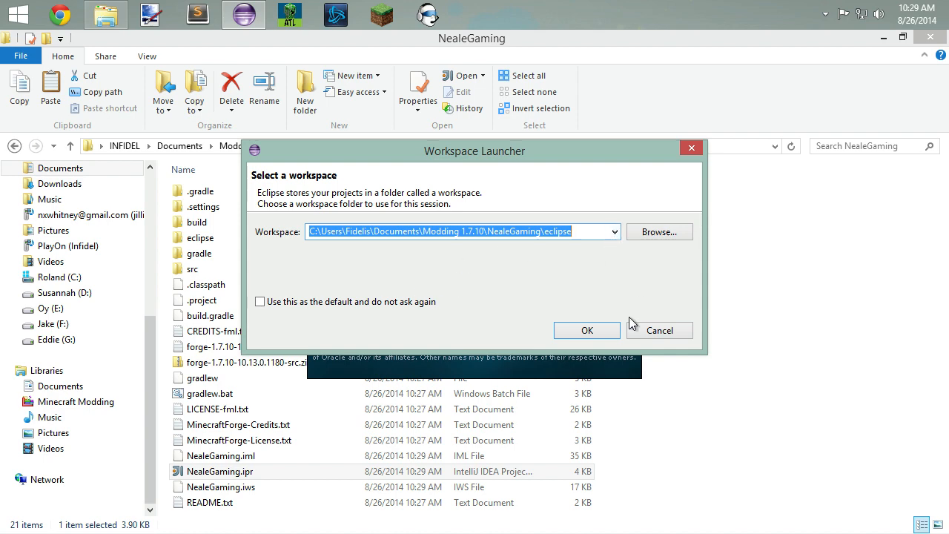
left_click(587, 329)
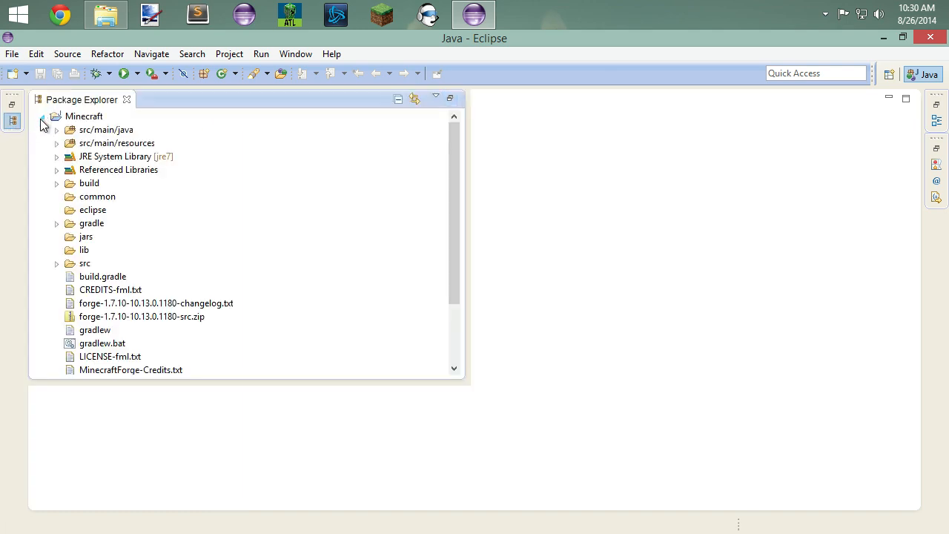
Delete the com.example.examplemod package from src/main/java.
right_click(107, 142)
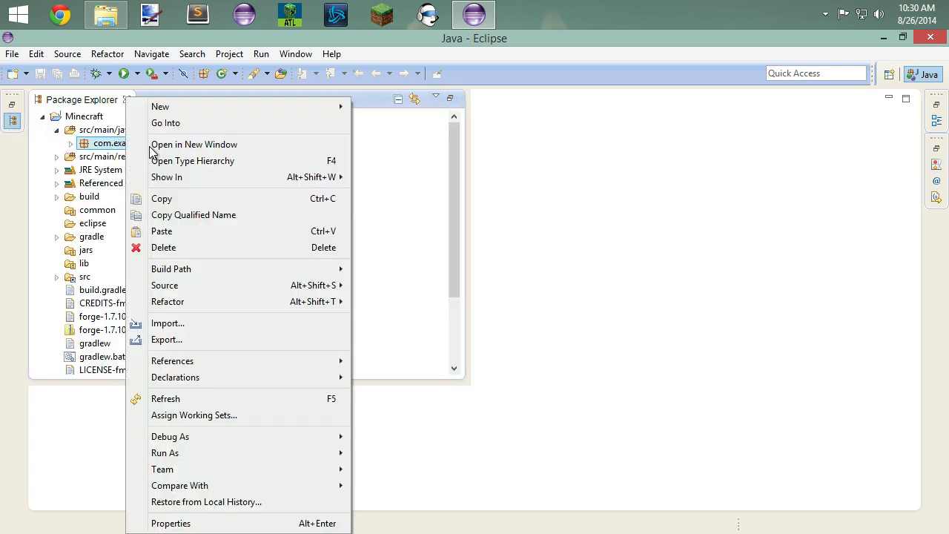
left_click(163, 246)
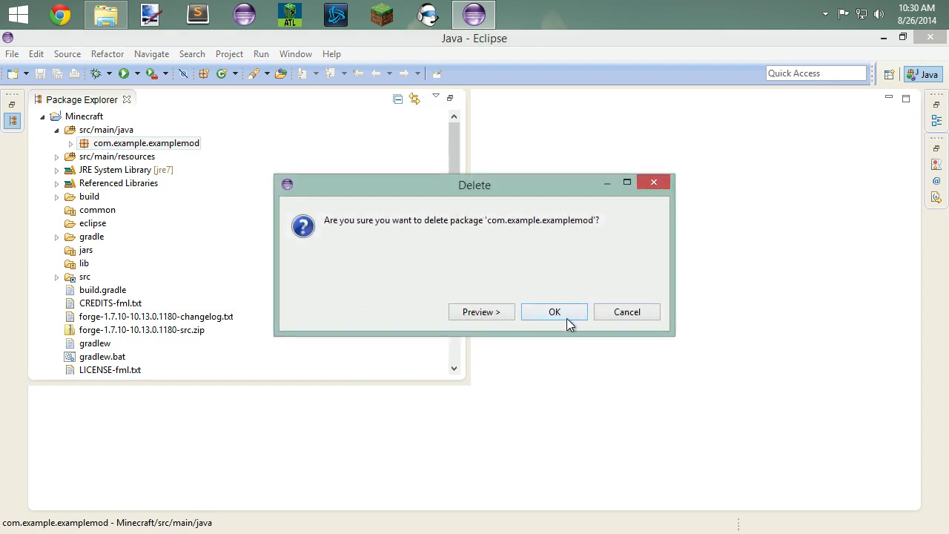
left_click(555, 312)
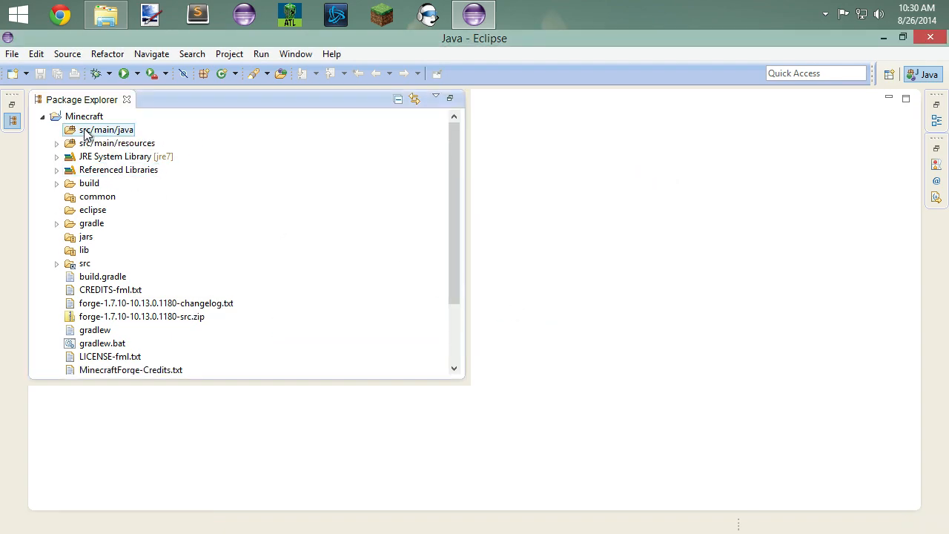
Create the net.nealegaming.mod package with a new Main class in it.
right_click(106, 129)
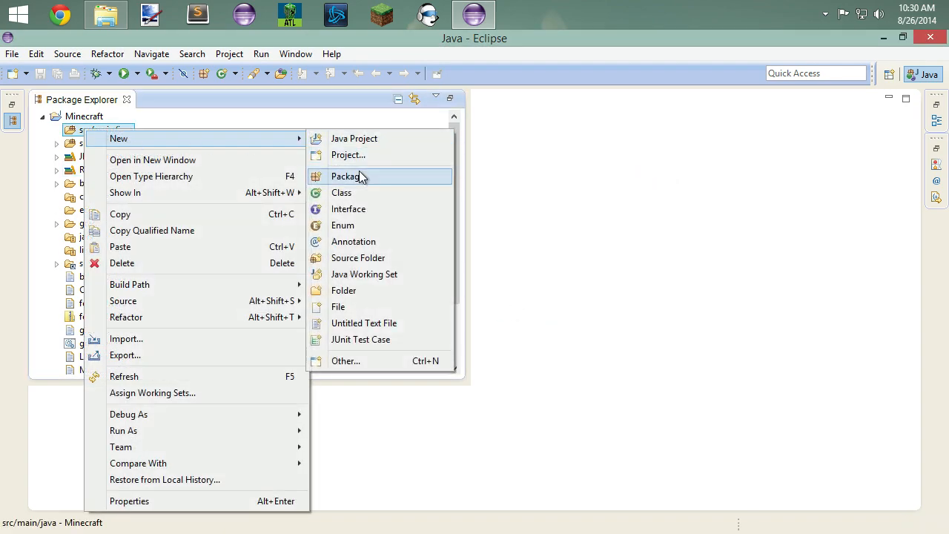
left_click(347, 175)
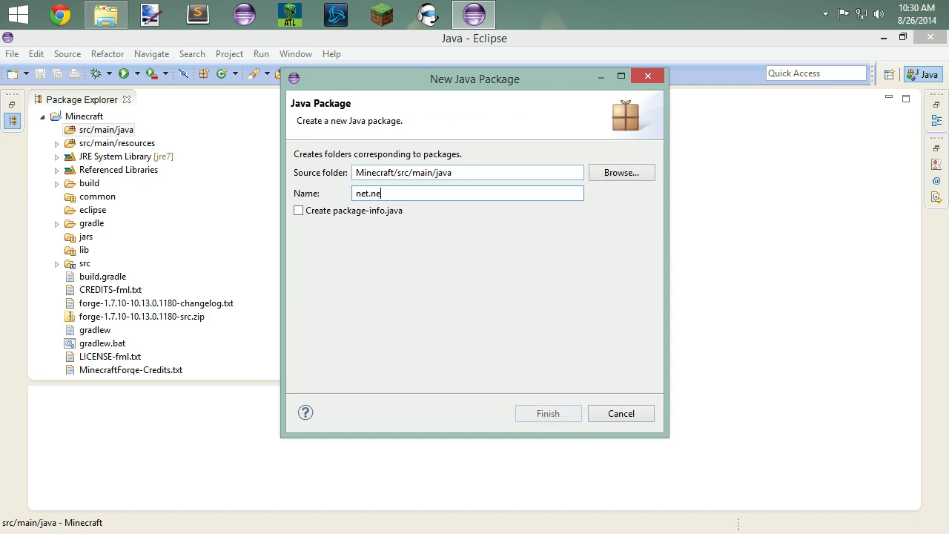
type("alegaming.mod")
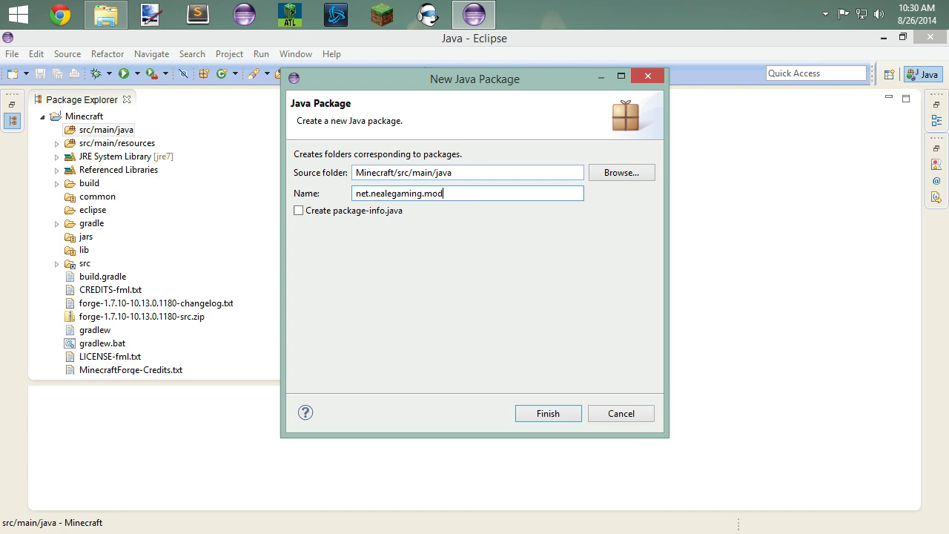
left_click(547, 412)
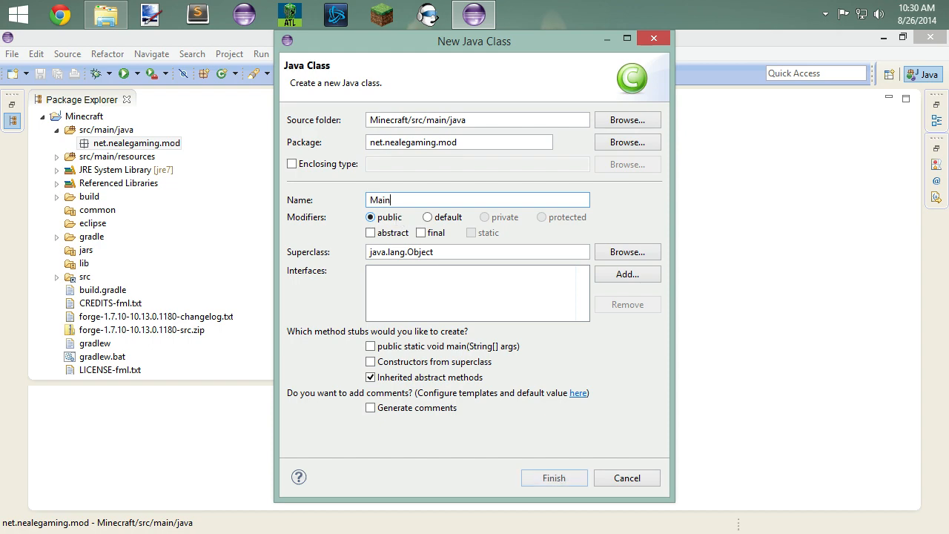
left_click(552, 477)
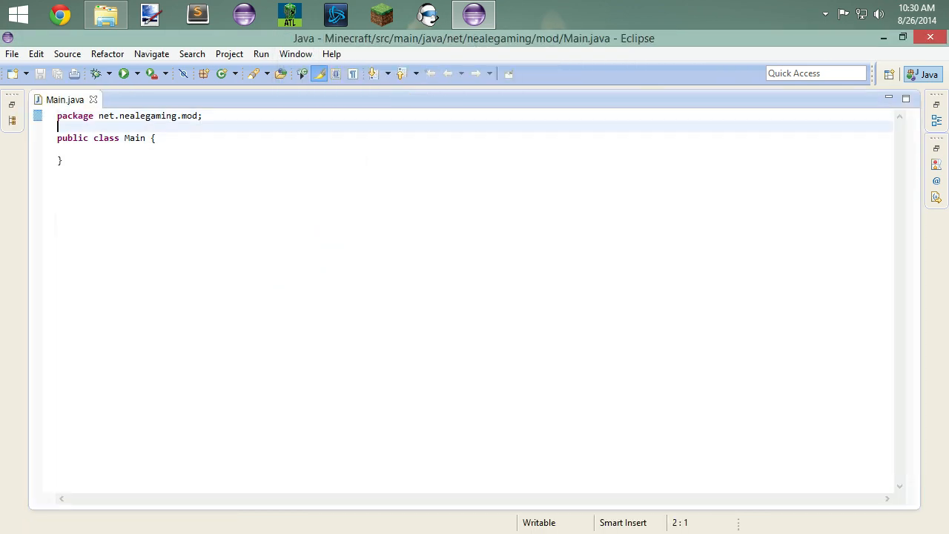
type("@M")
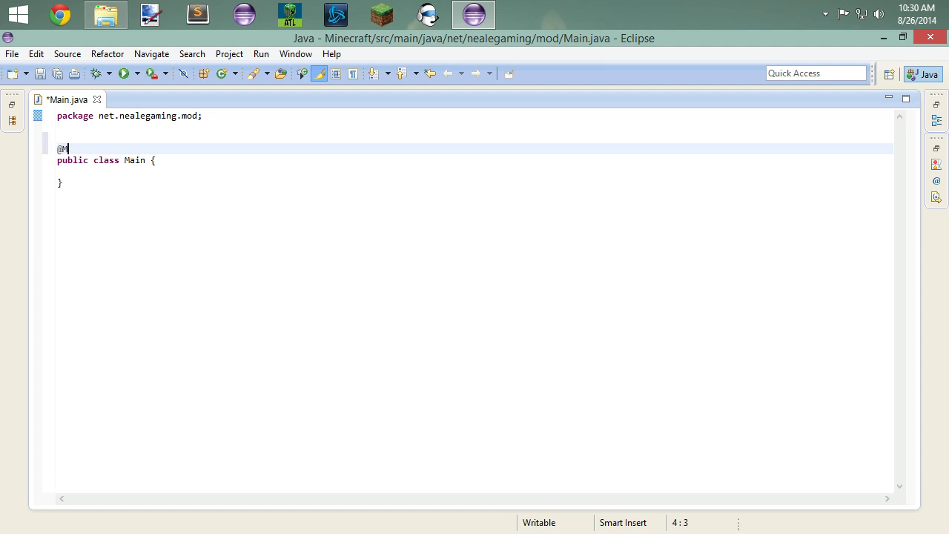
type("od")
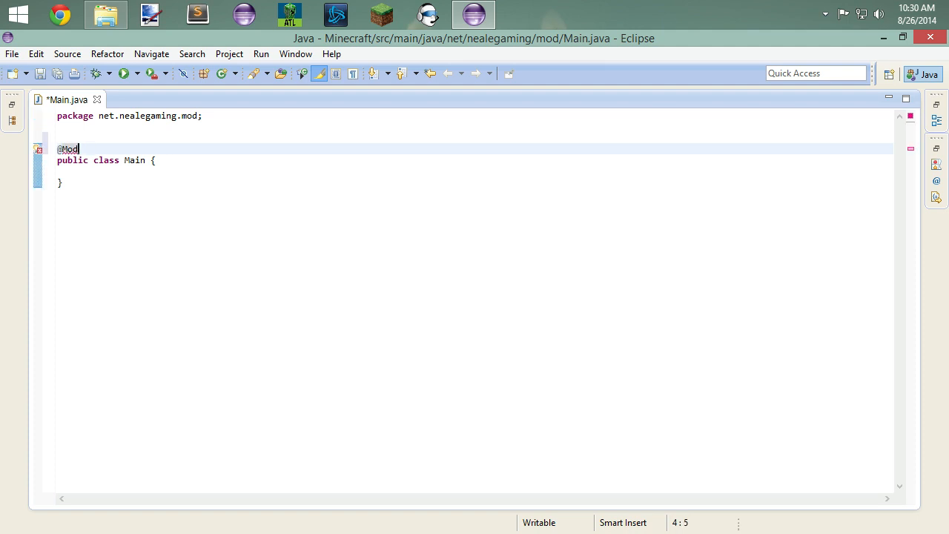
type("(mod)")
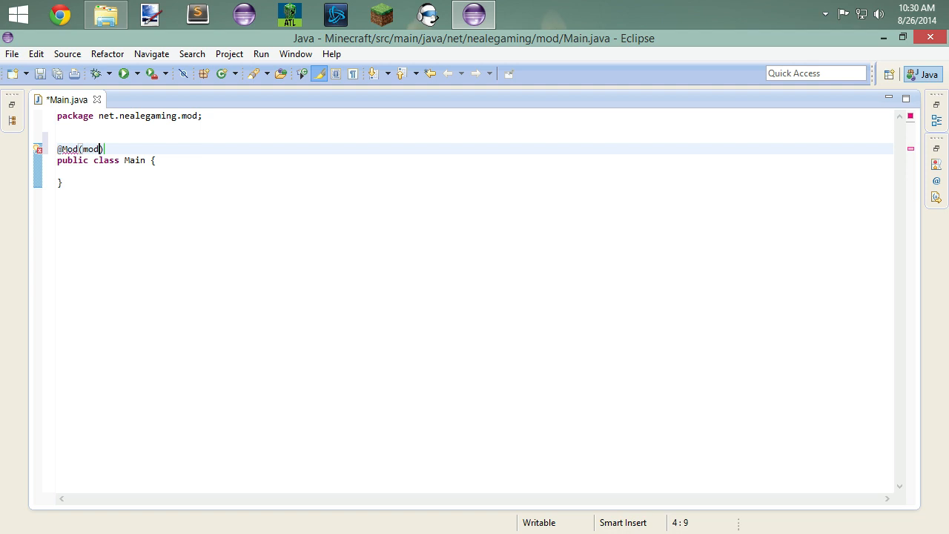
type("id = Main")
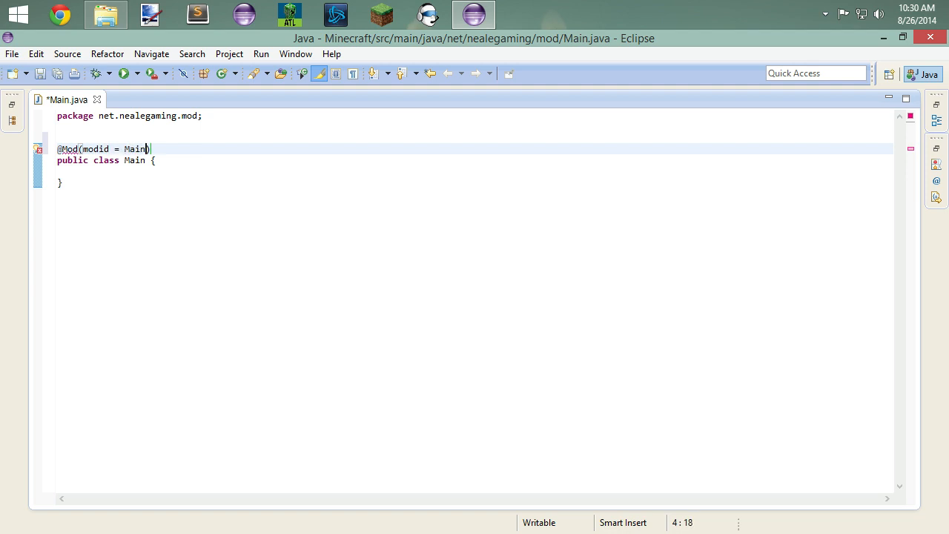
type(",modID")
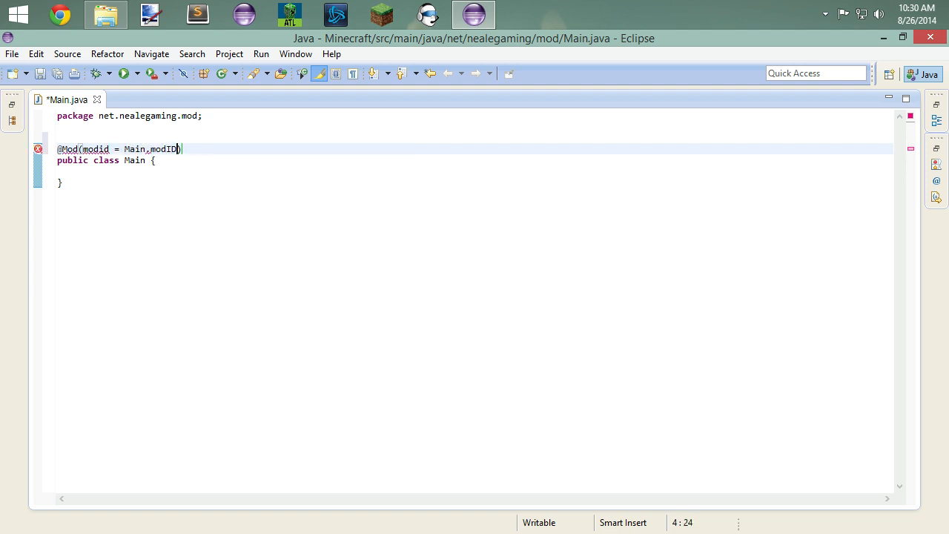
type(", version =")
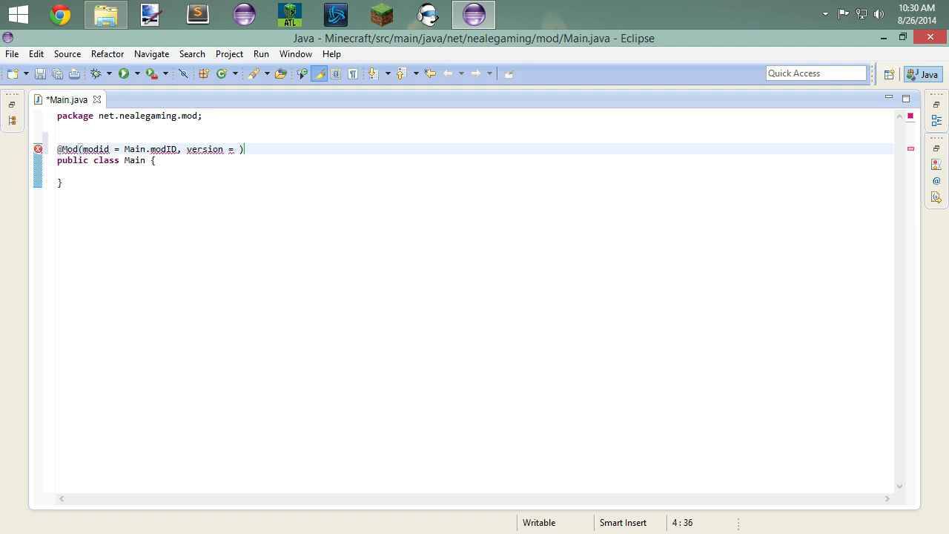
type("Main.version, name")
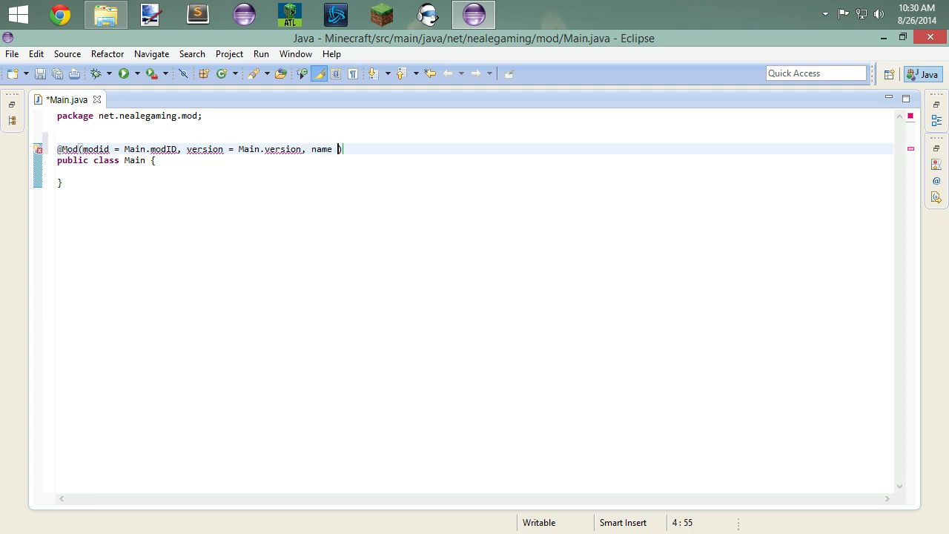
Finish the annotation with name = Main.modName and import cpw.mods.fml.common.Mod.
type("=")
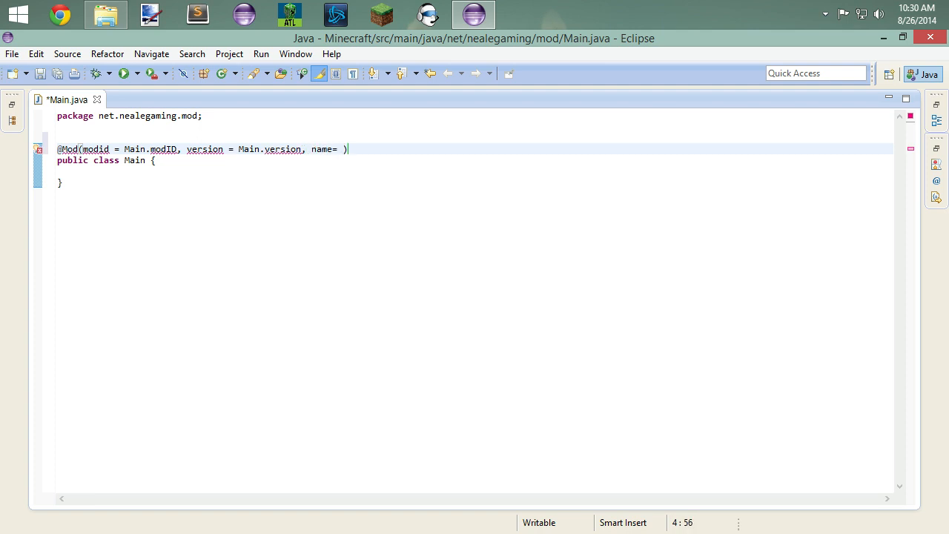
type("=")
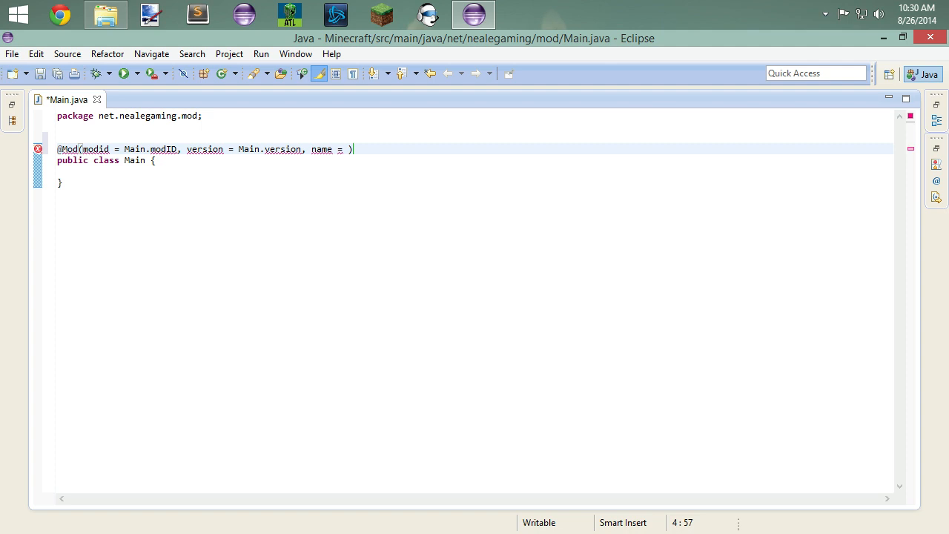
type("Main.n")
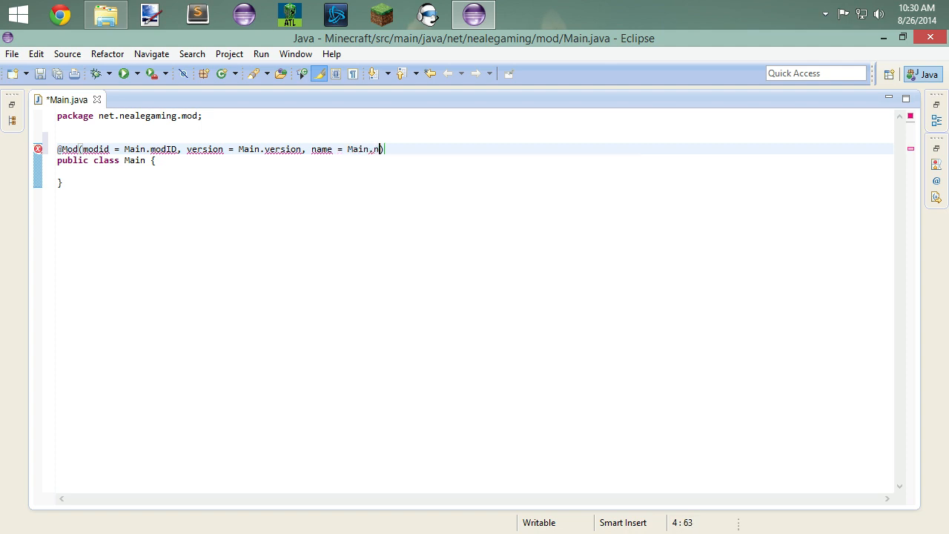
type("os")
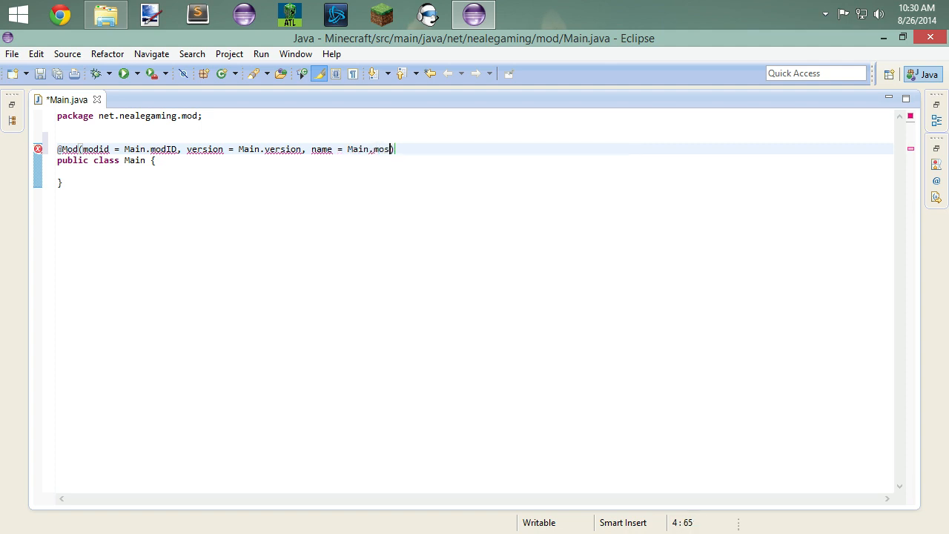
type("dName")
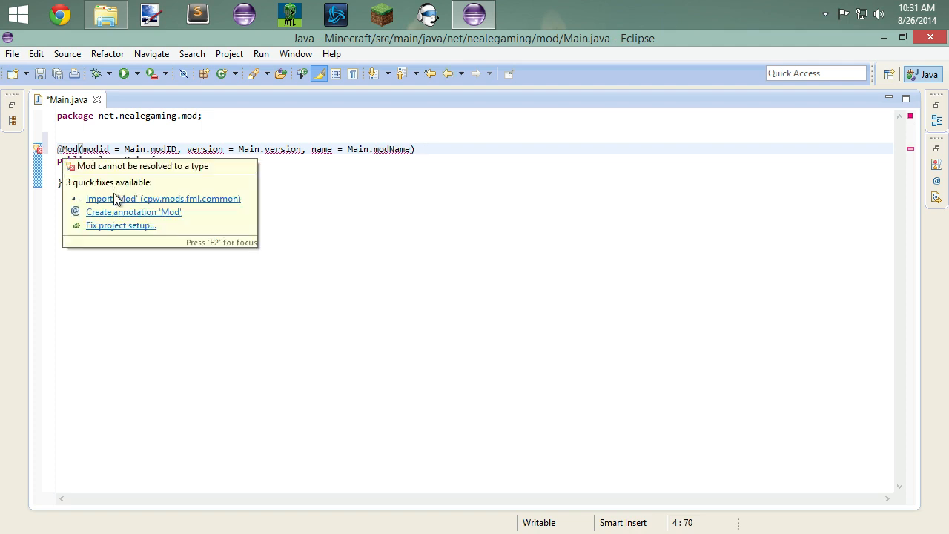
left_click(164, 198)
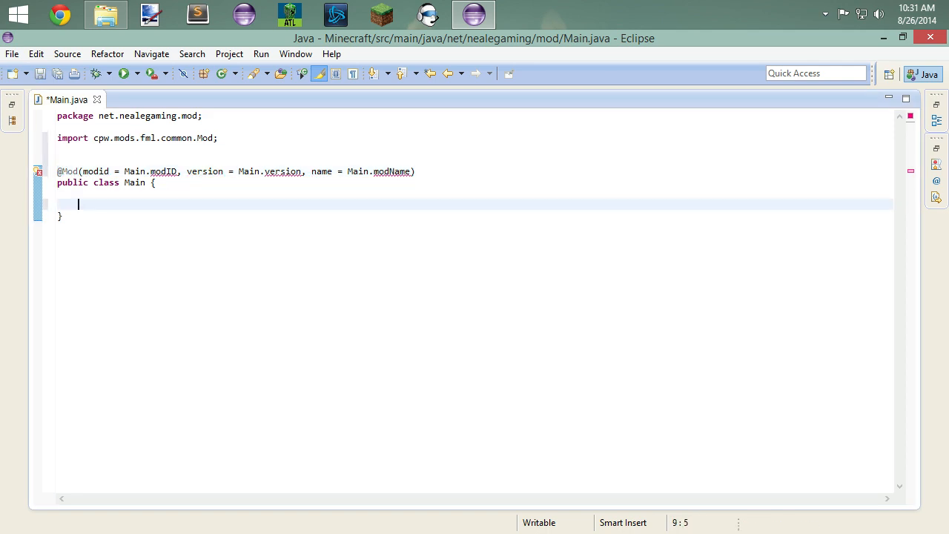
Declare public static final String modID = "nealegaming" in Main.
type("pub")
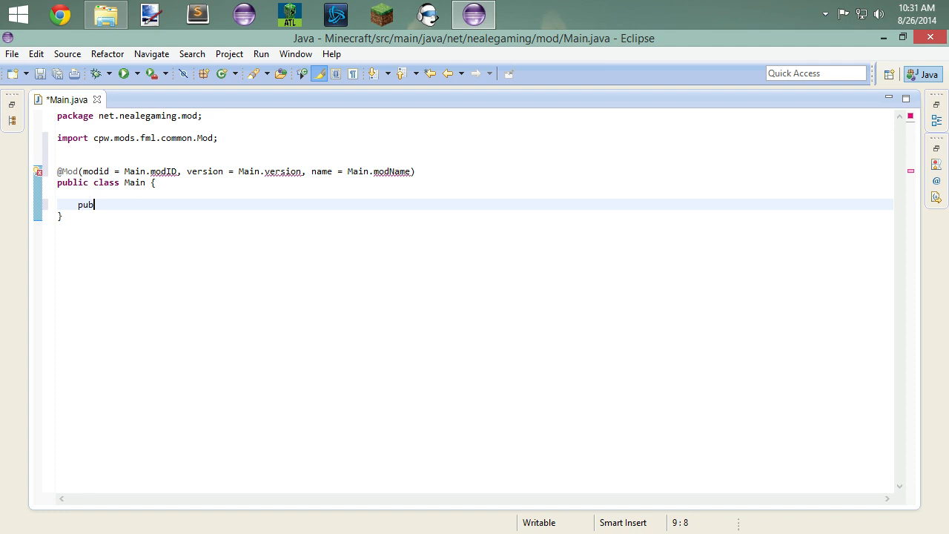
type("lic static")
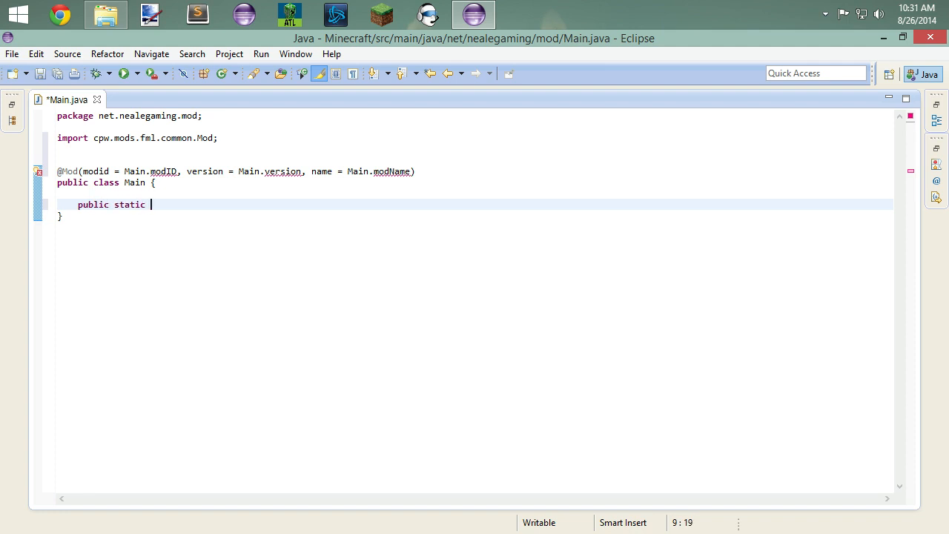
type("final String")
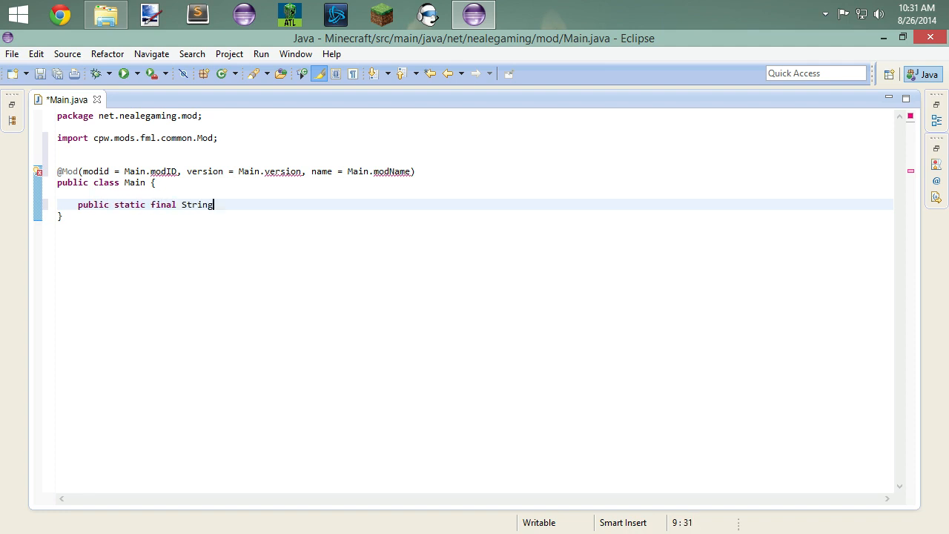
type("modID")
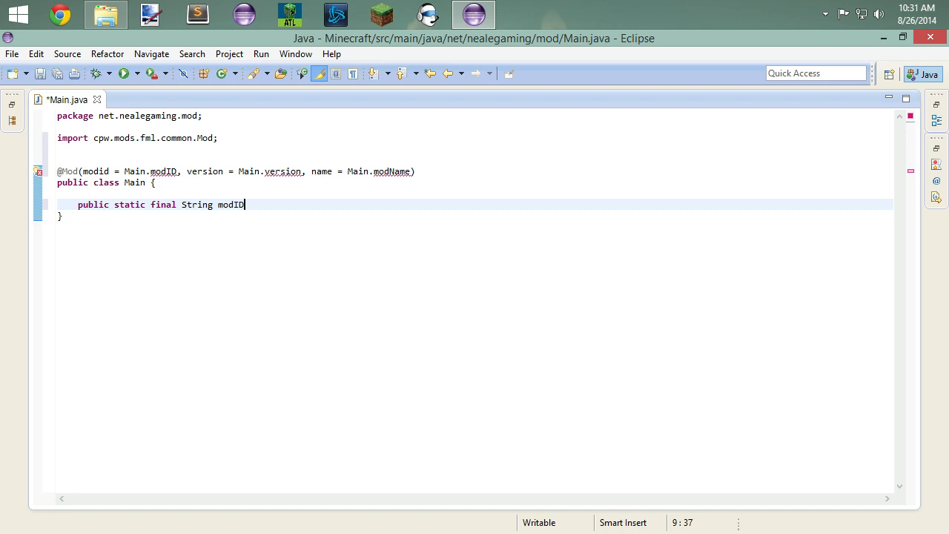
type("= \"\"")
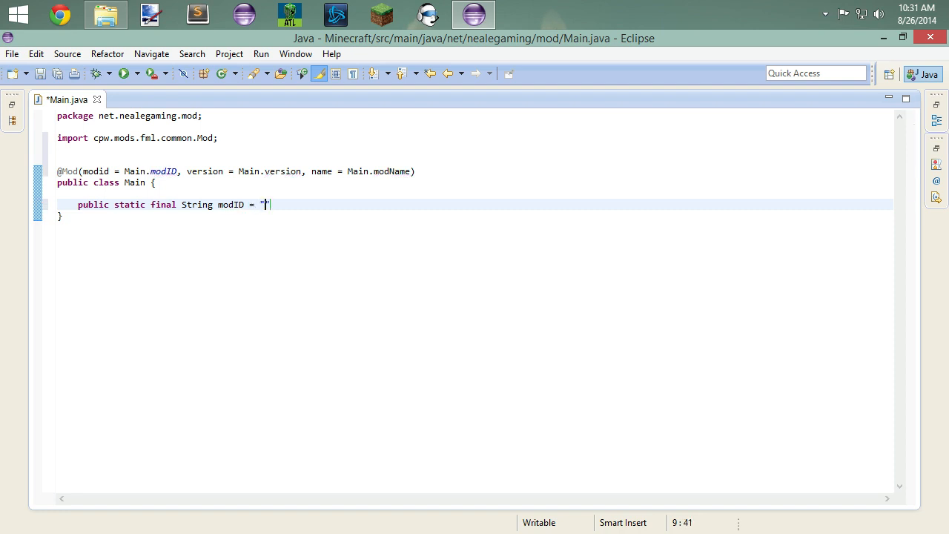
type("\"")
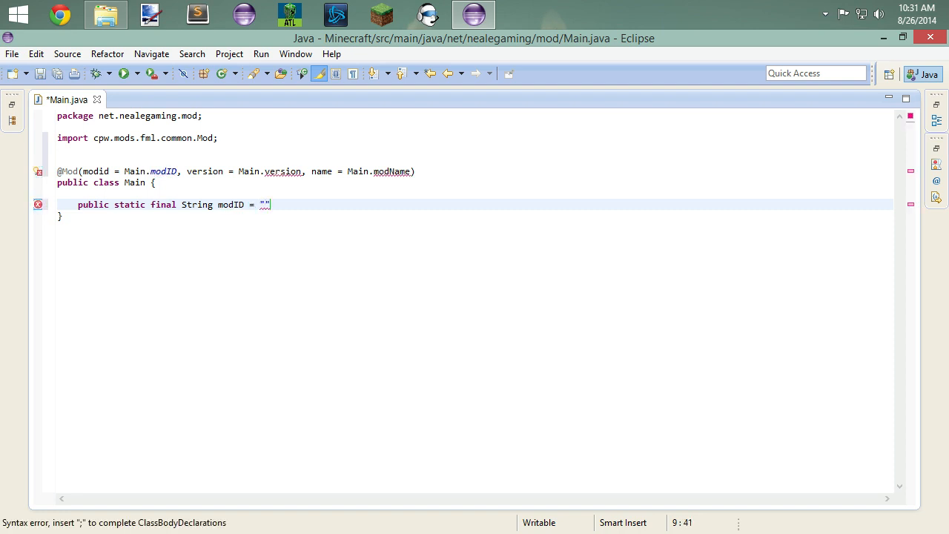
type("nealgema")
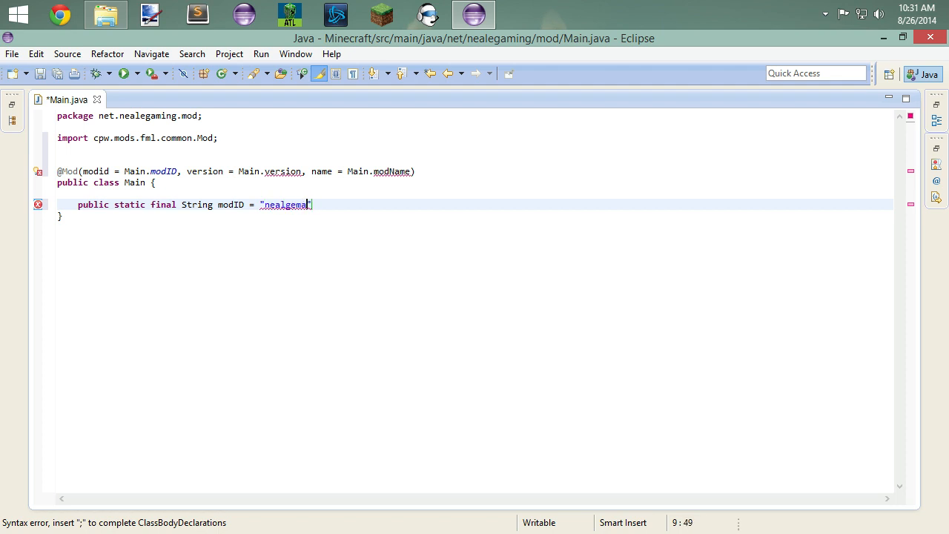
key("Backspace")
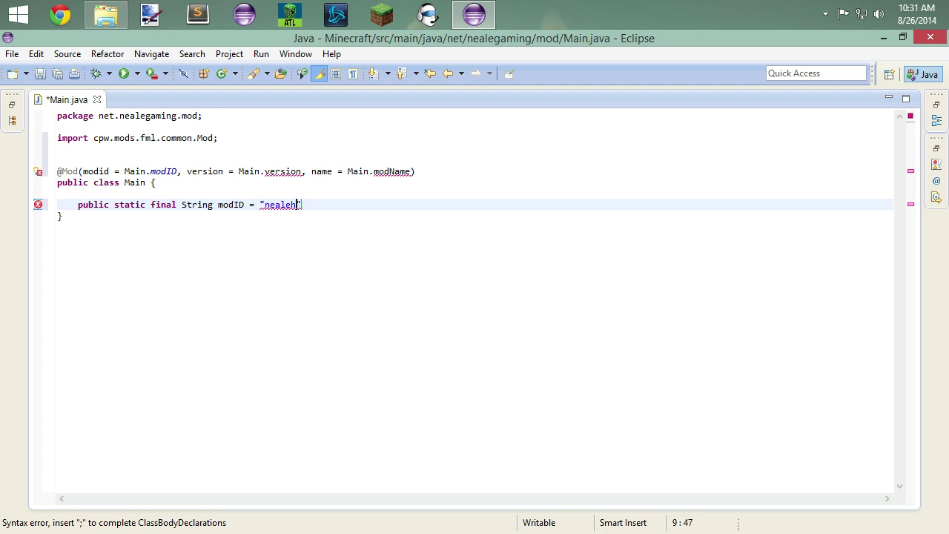
type("amion")
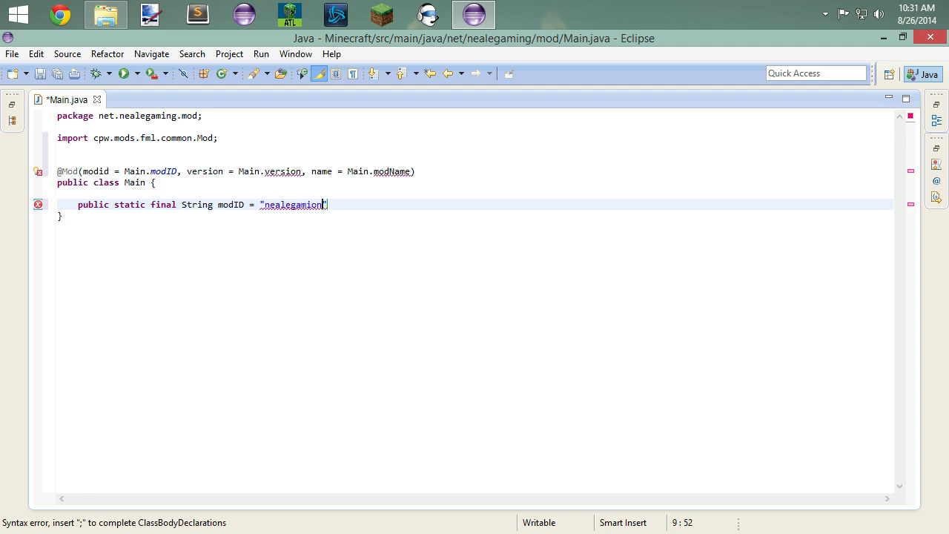
type("\"")
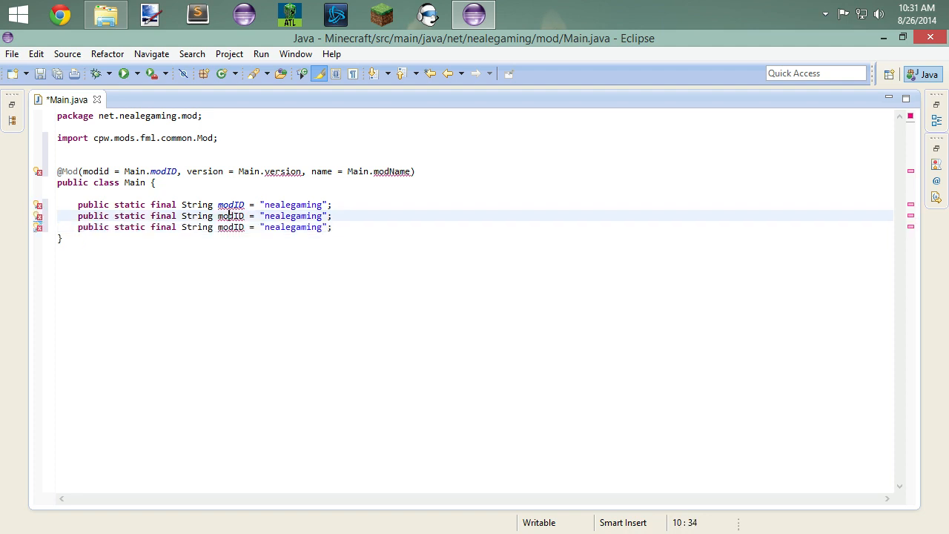
Add the version "v0.1" and modName "NealeGaming" constants and start a new line below.
type("version")
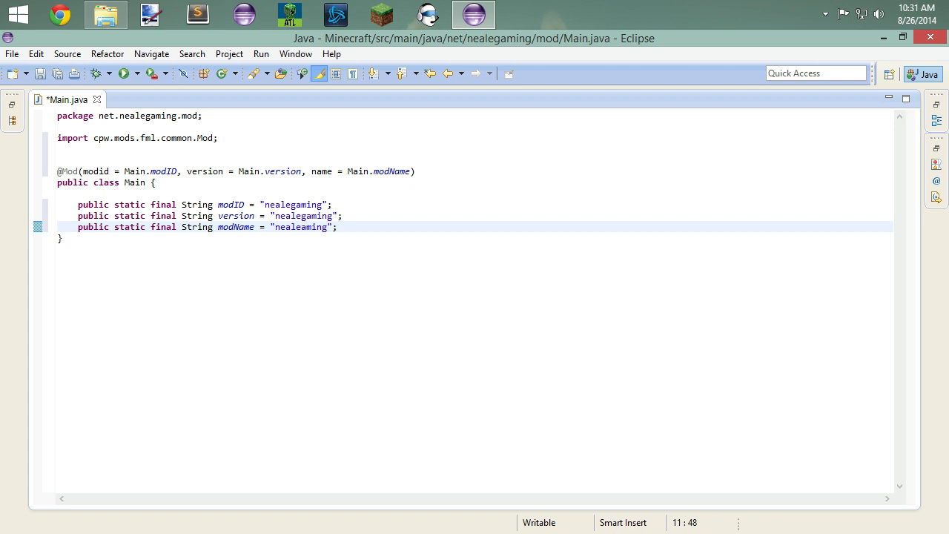
type("NealeGaming")
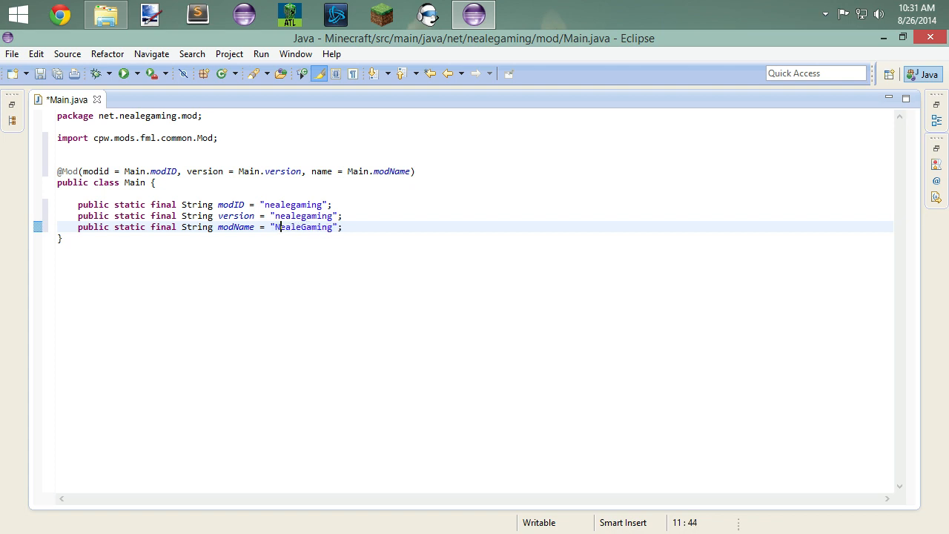
double_click(303, 216)
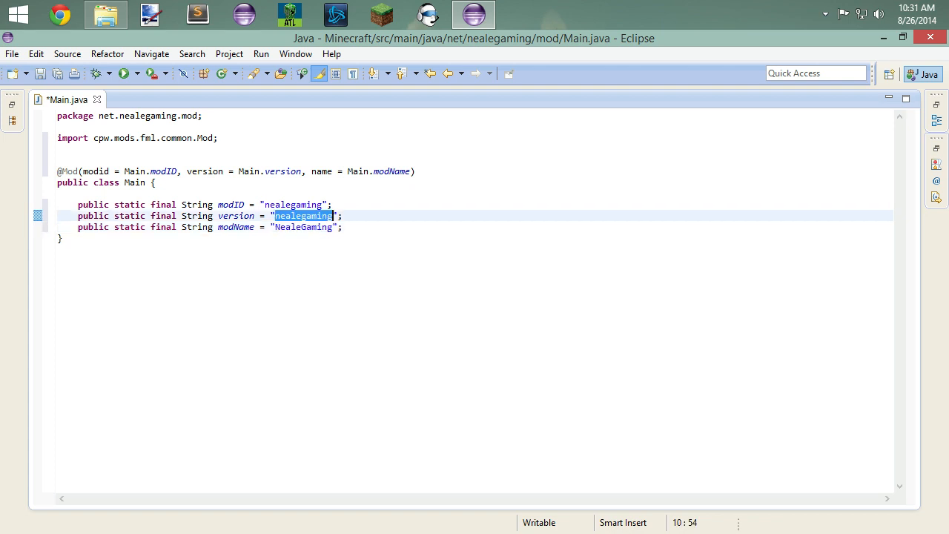
type("v0.")
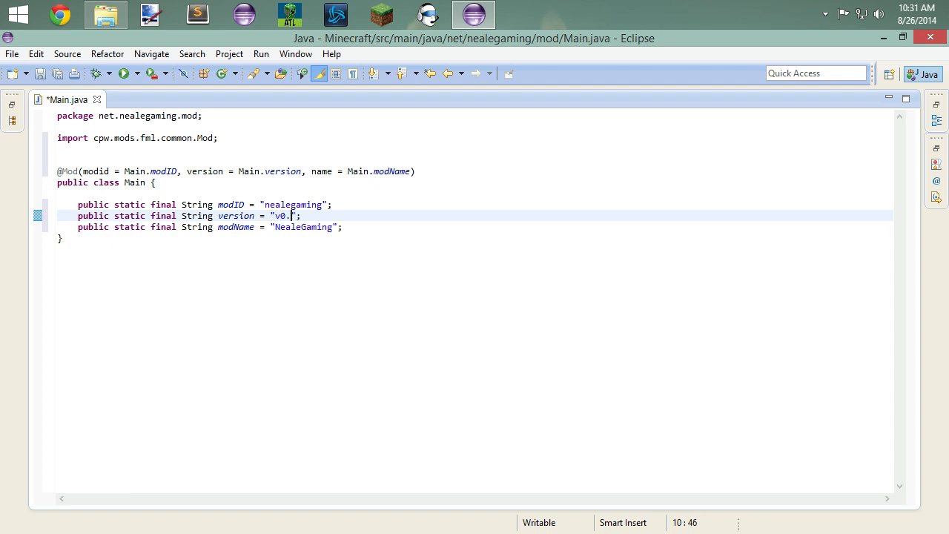
type("1")
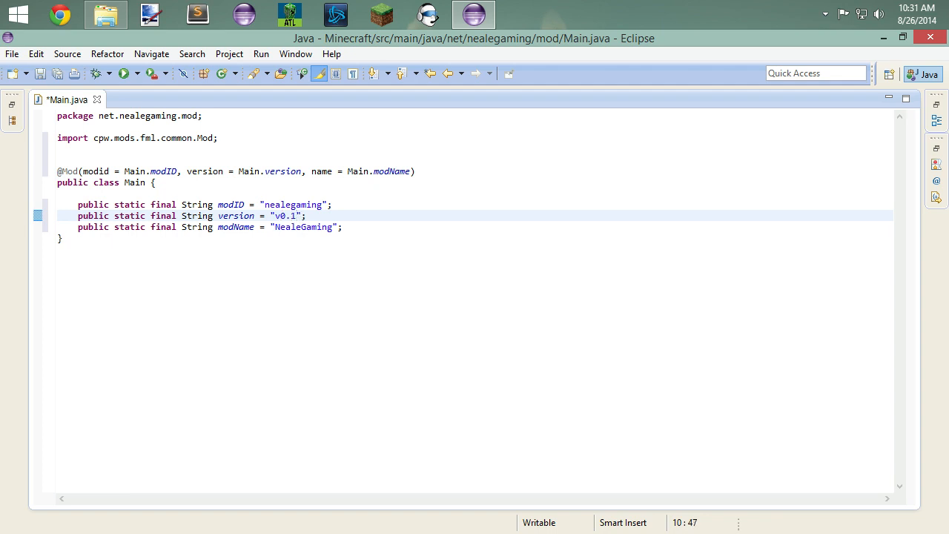
left_click_drag(306, 216, 274, 226)
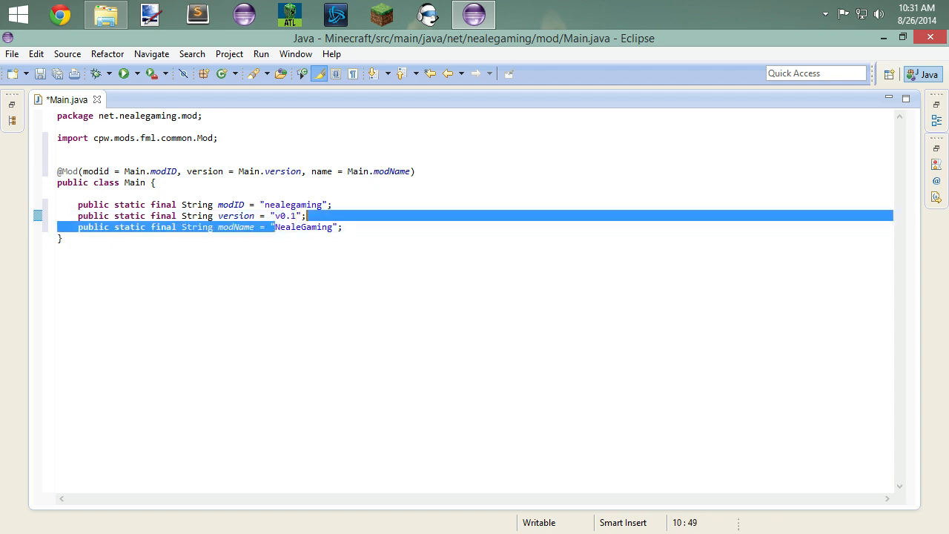
left_click(341, 227)
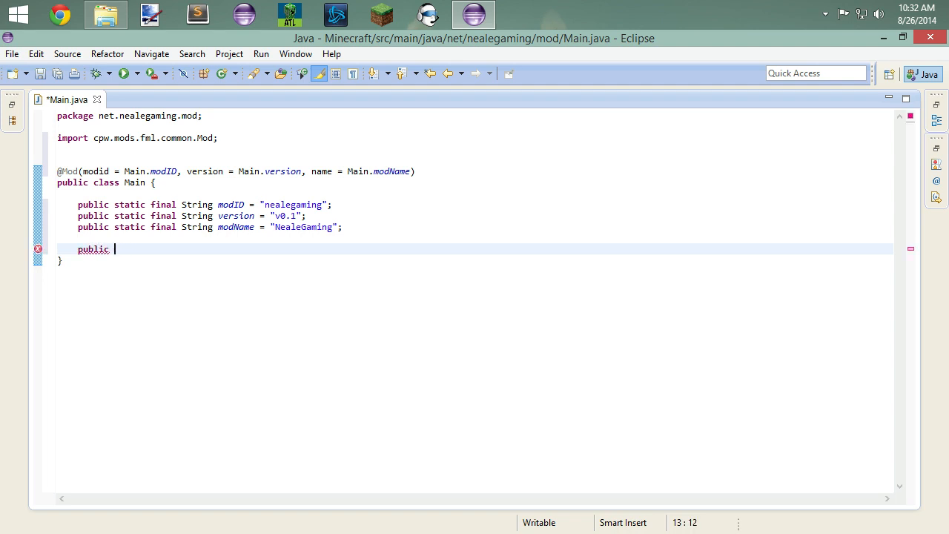
Write public void preInit(FMLPreInitializationEvent preEvent) { with its body opened.
type("void")
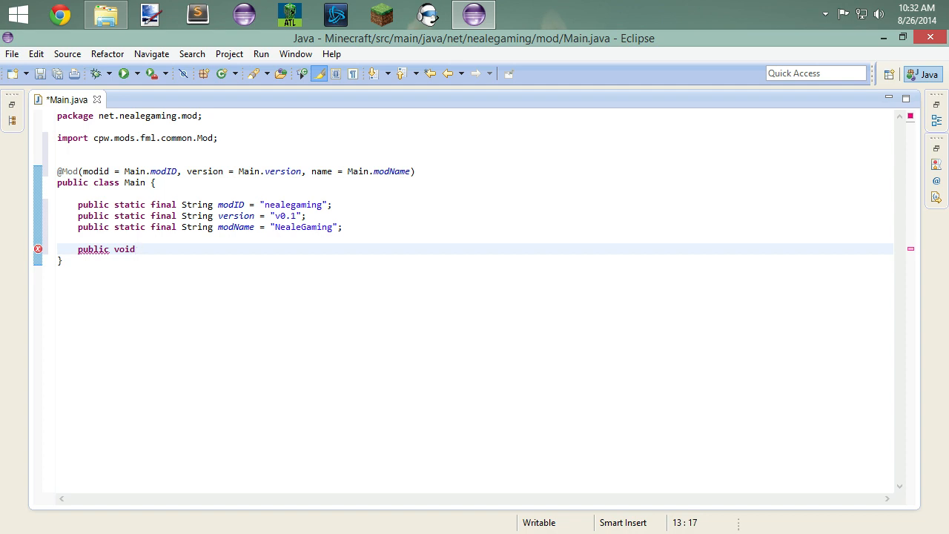
type("preInit")
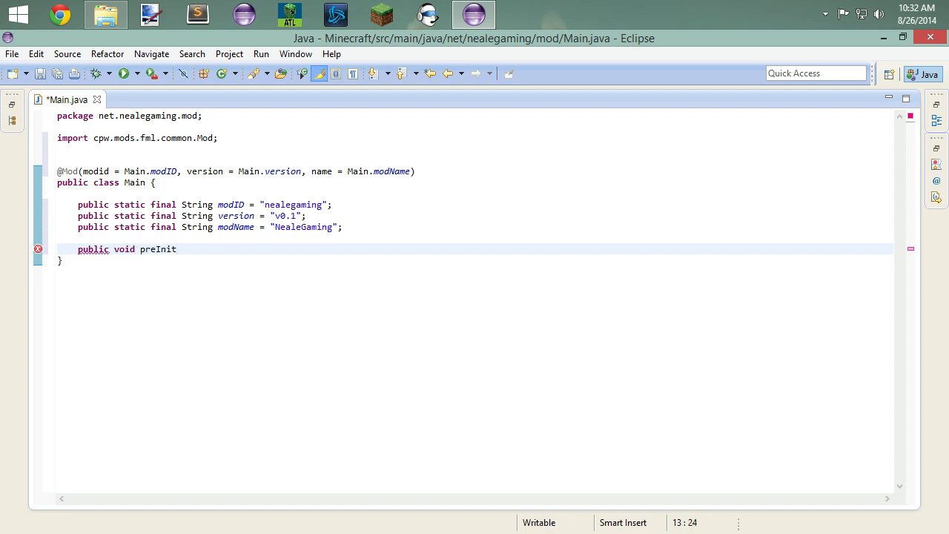
type("(FML")
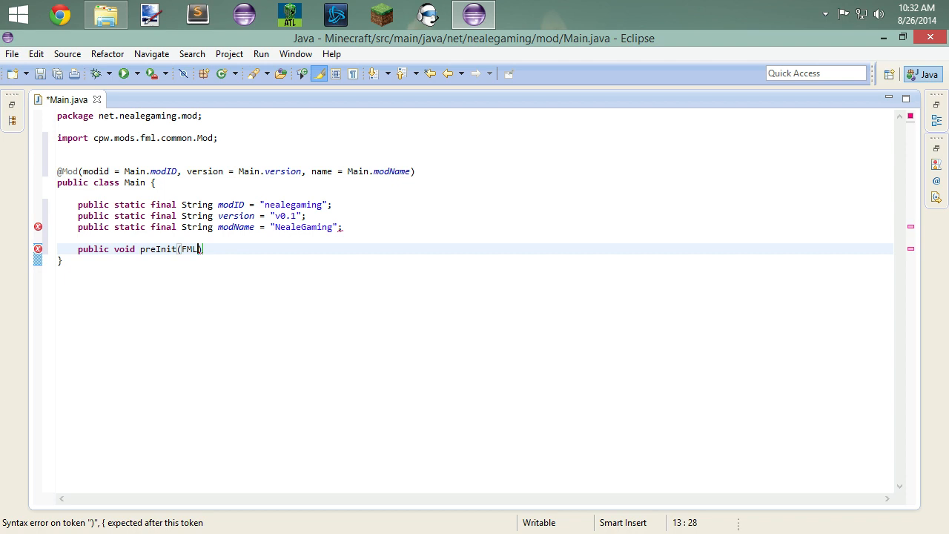
type("PreInitializxa")
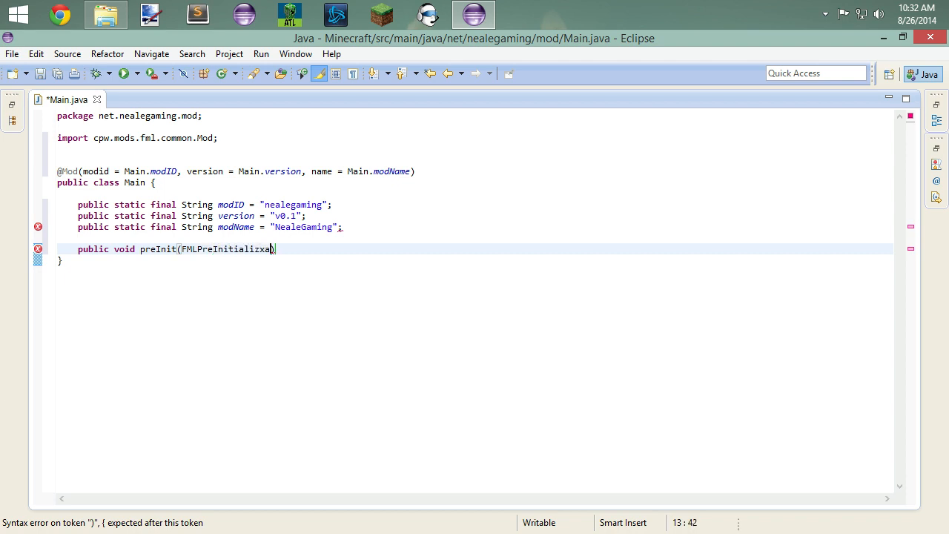
type("tionEvent")
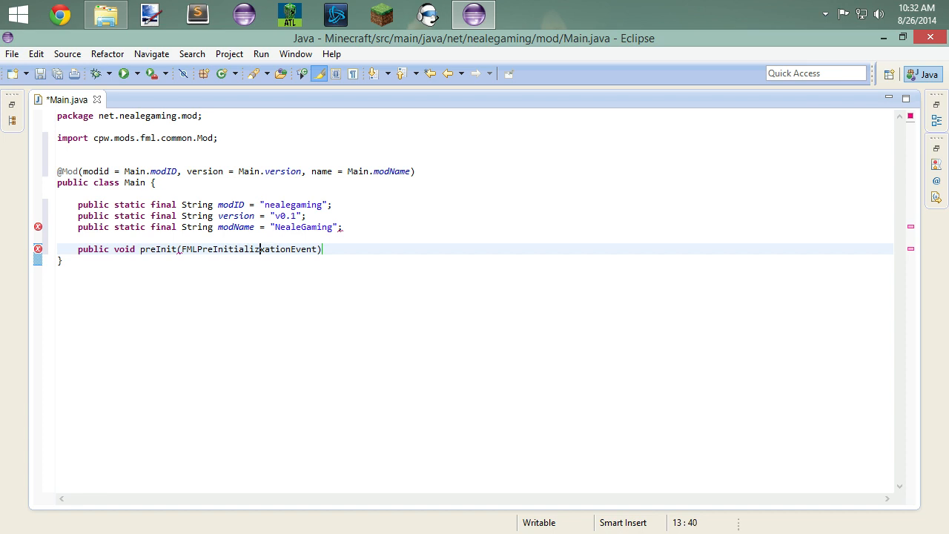
type("pre")
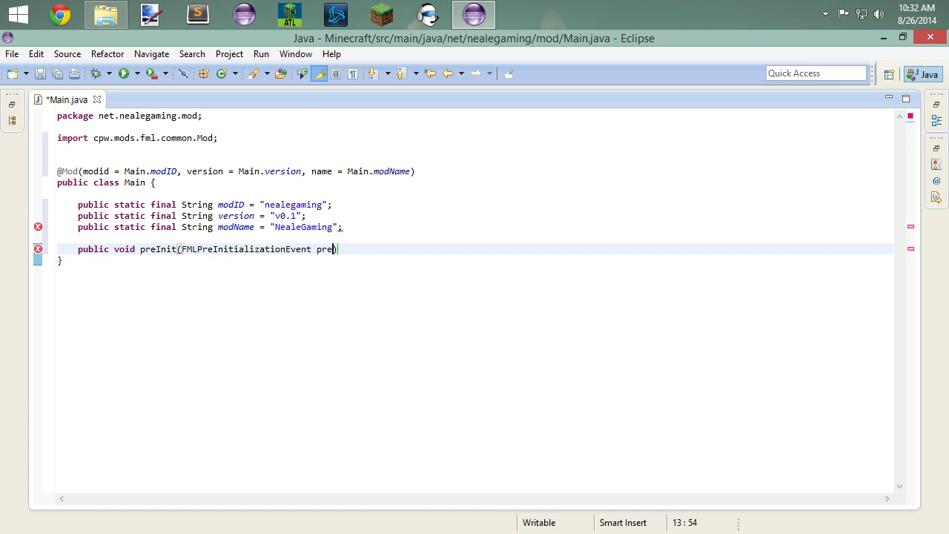
type("Ev")
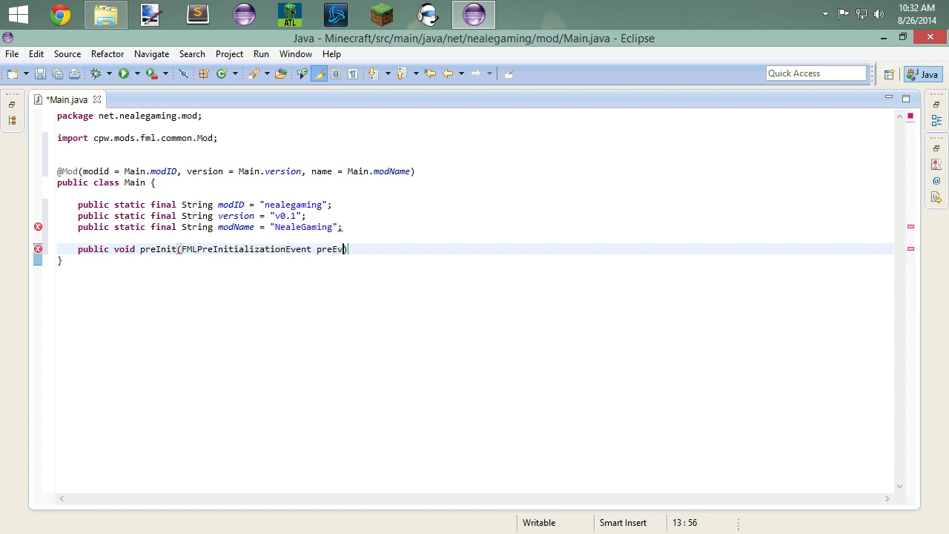
type("ent) {")
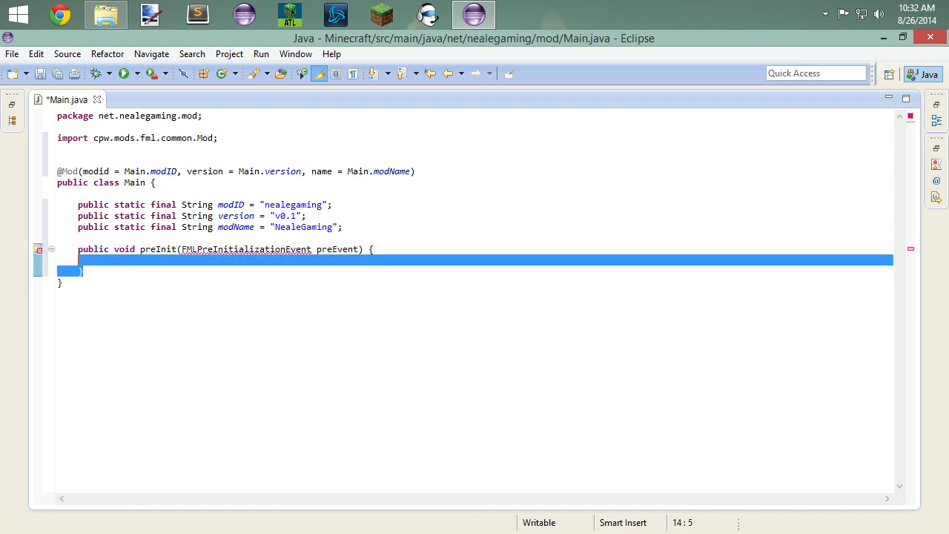
Paste copies of preInit and rename them init and postInit with matching FML event types.
left_click(82, 270)
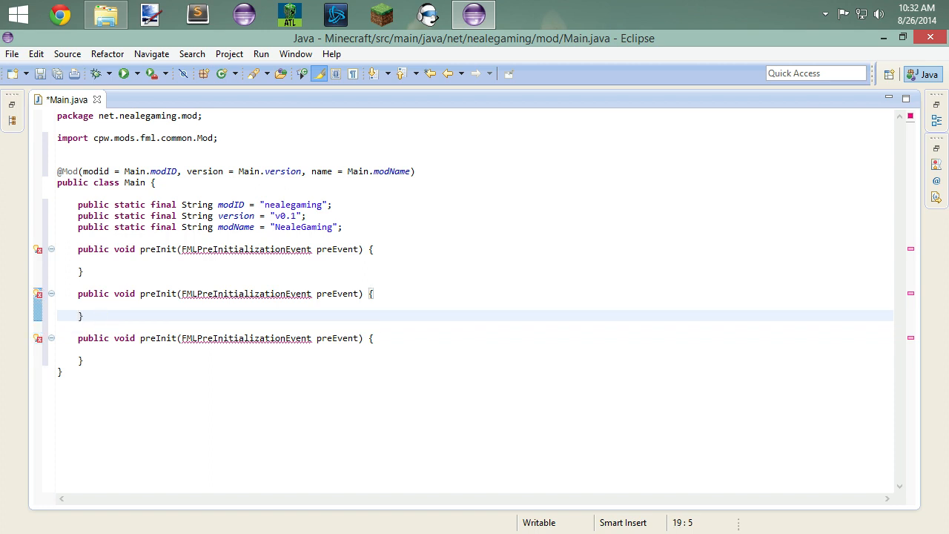
double_click(158, 294)
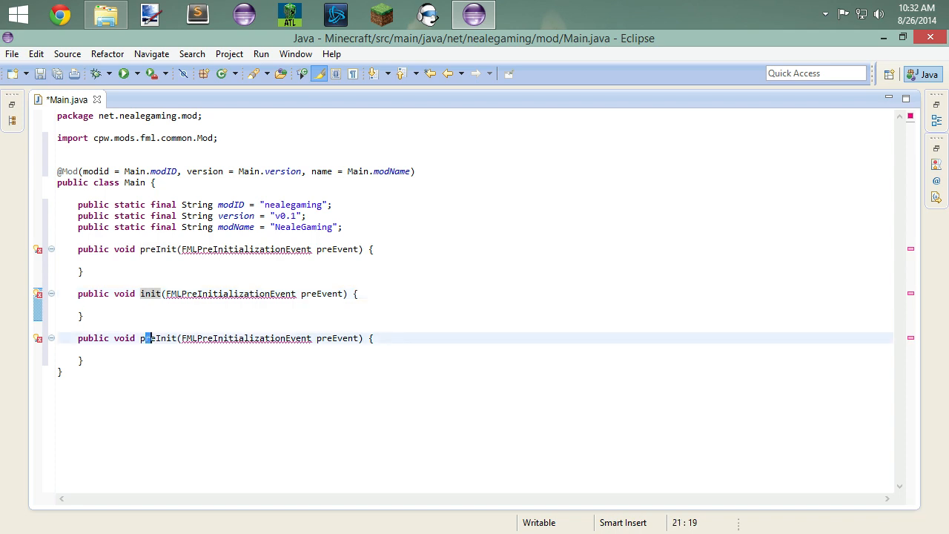
type("ost")
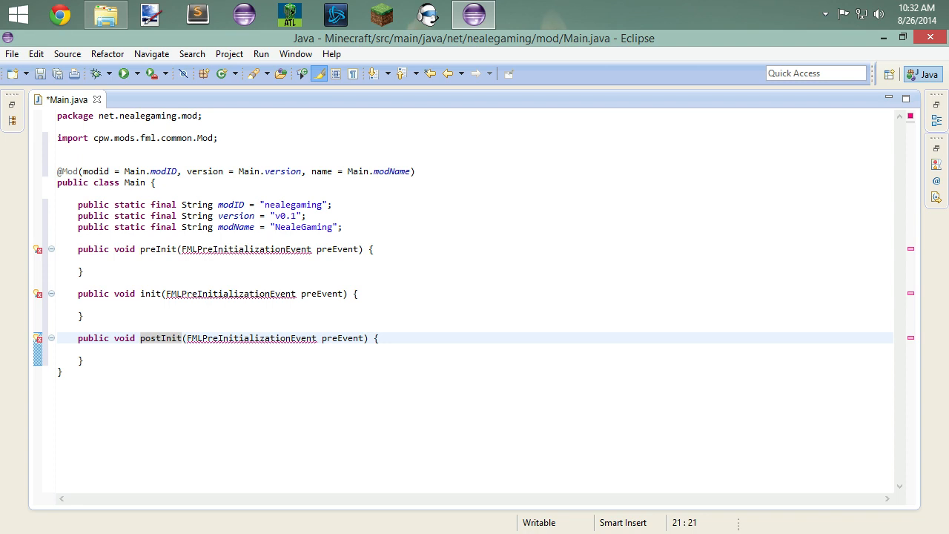
double_click(190, 293)
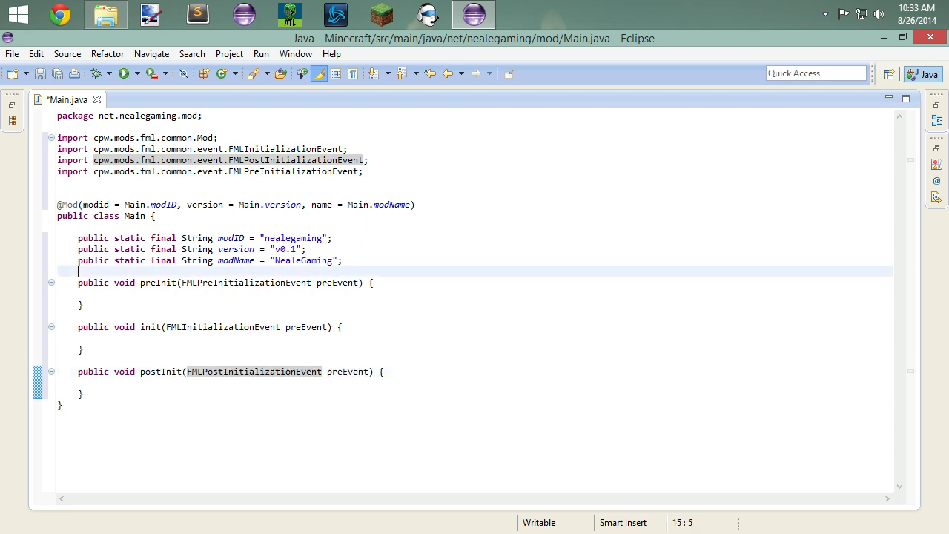
type("@E")
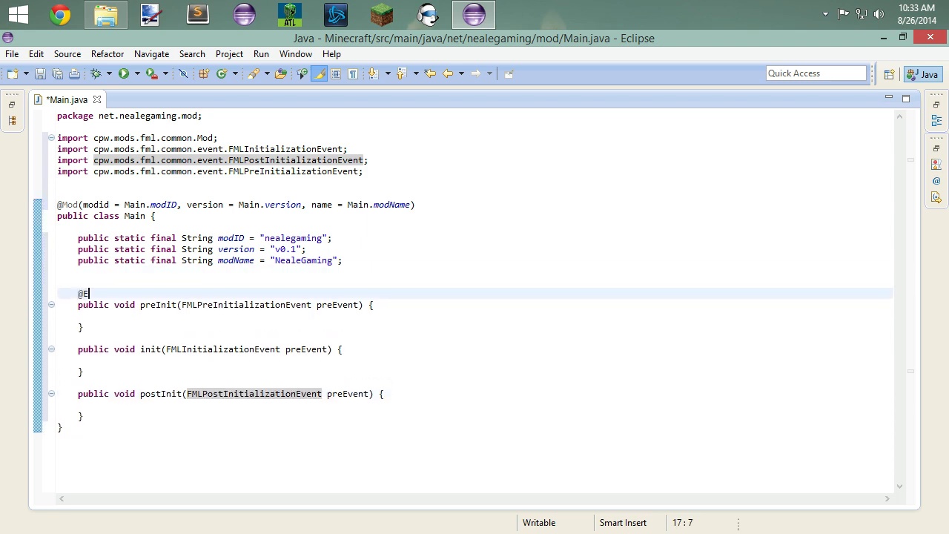
type("ventHandler")
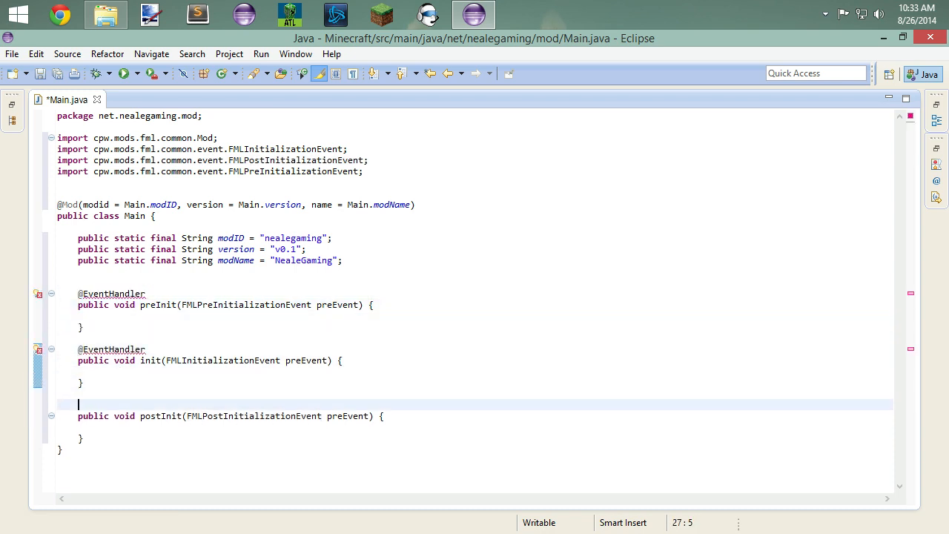
type("@EventHandler")
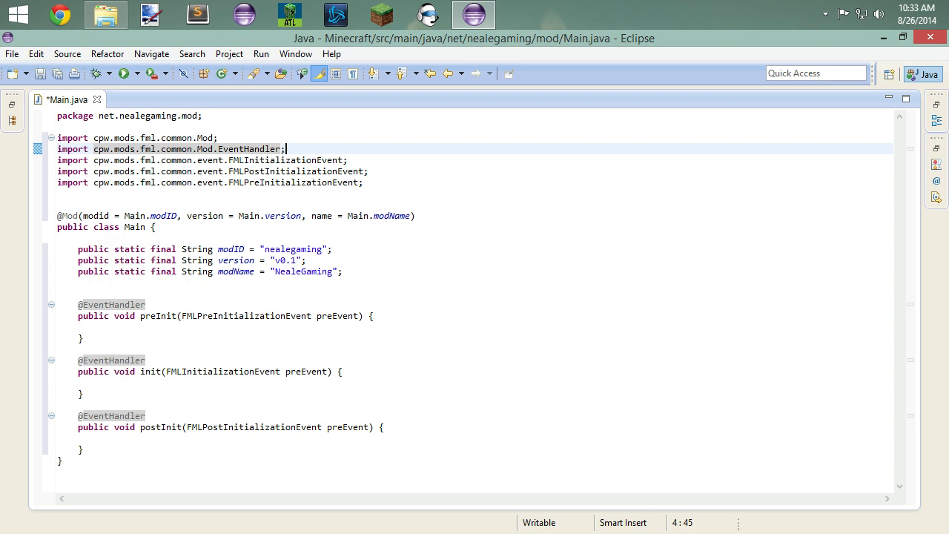
key("enter")
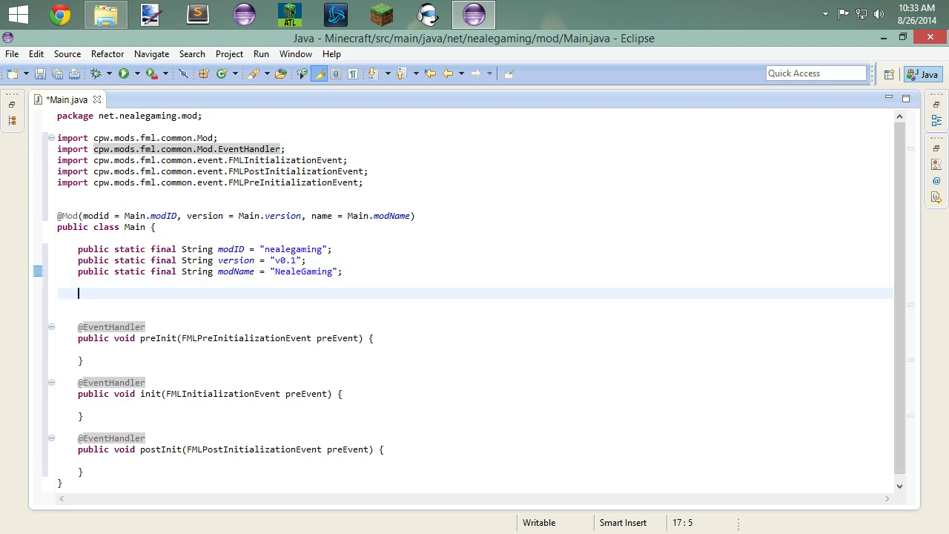
Declare public static CreativeTabs tabNealeGaming = new CreativeTabs("NealeGaming") with the CreativeTabs import.
type("public")
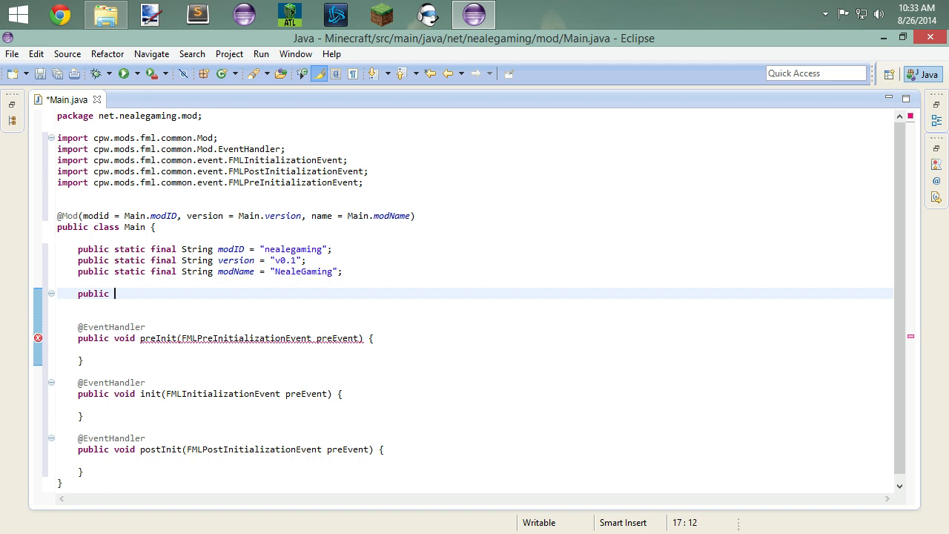
type("static Creative")
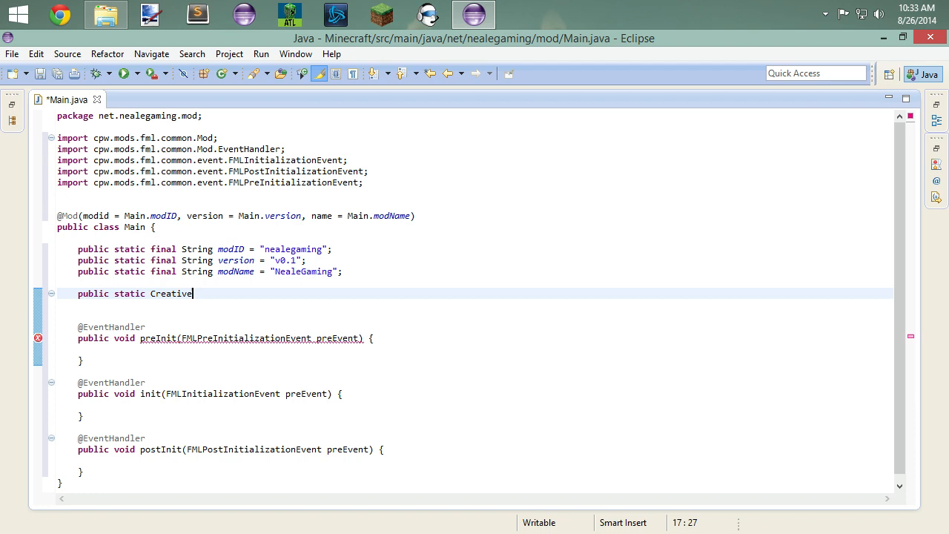
type("Tabs")
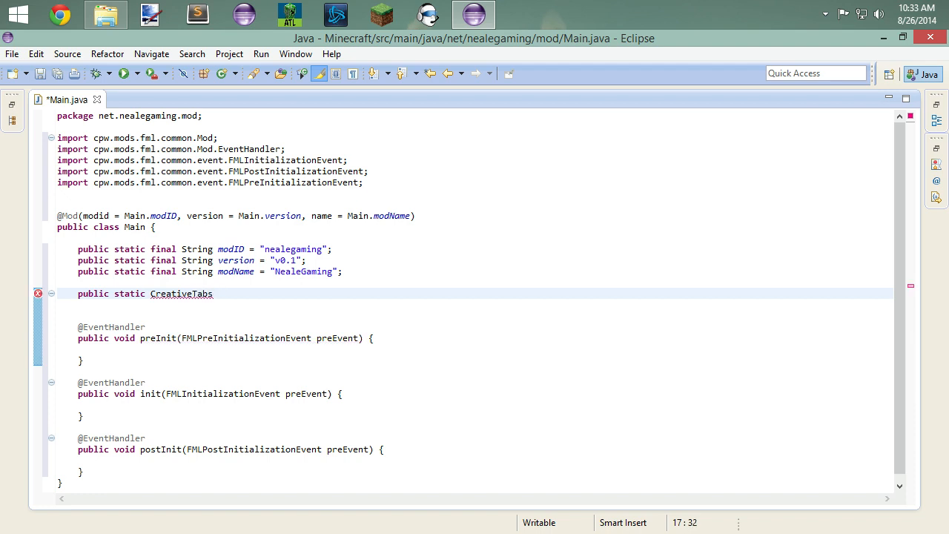
type("tabNeal")
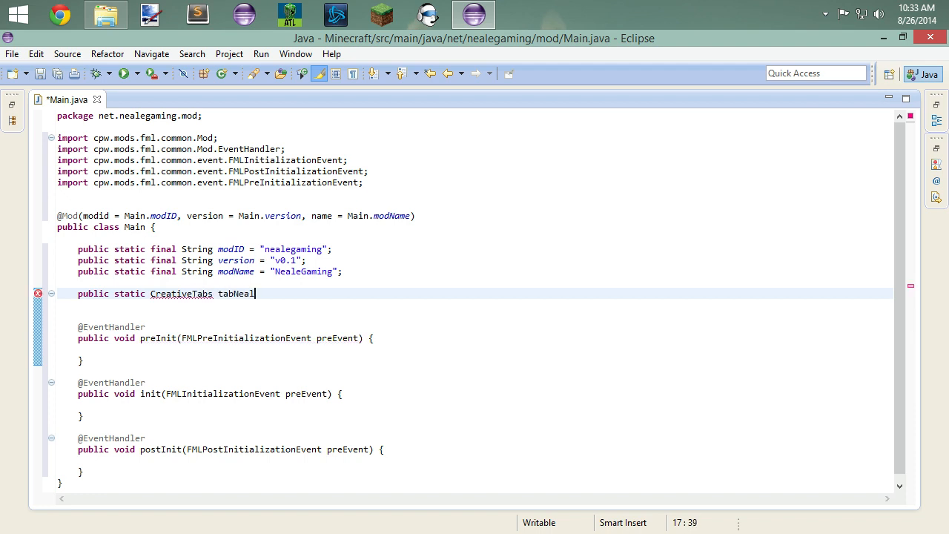
type("e")
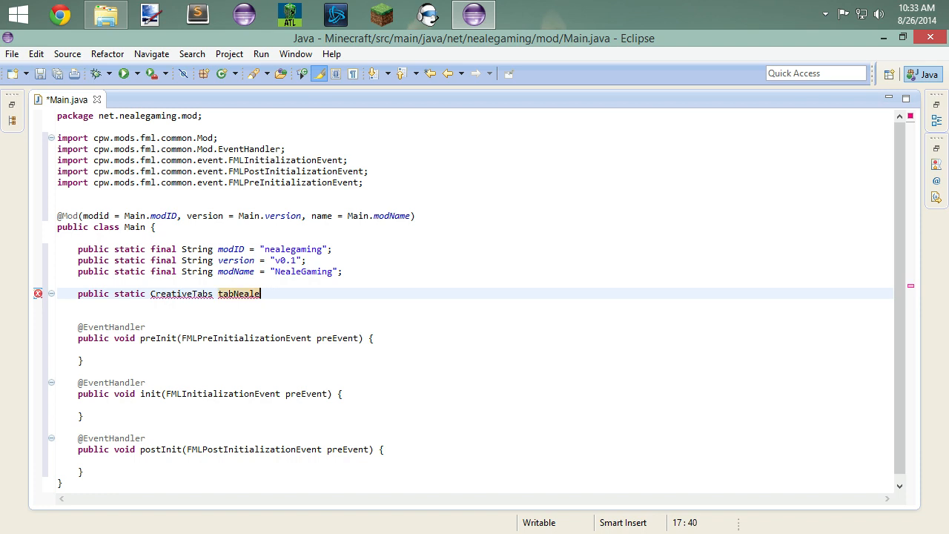
type("Gaming")
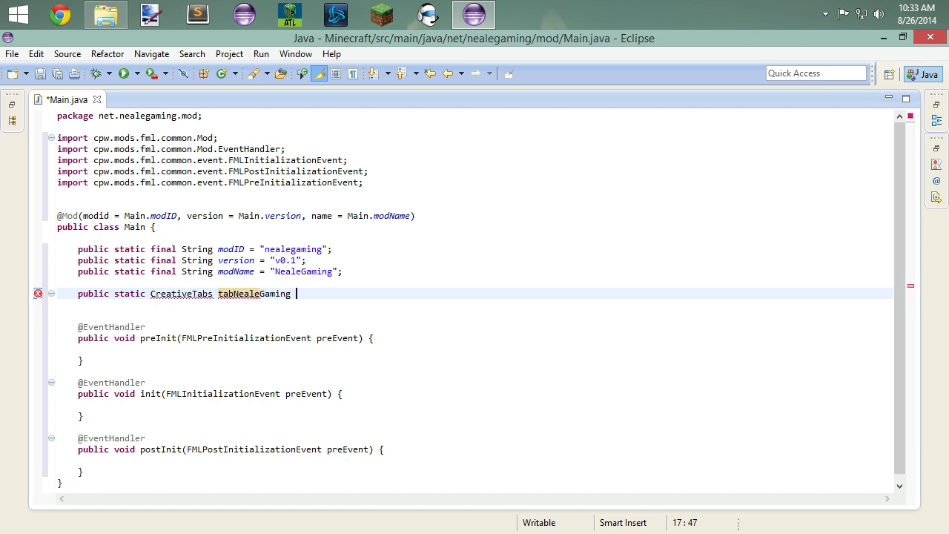
type("= new Crea")
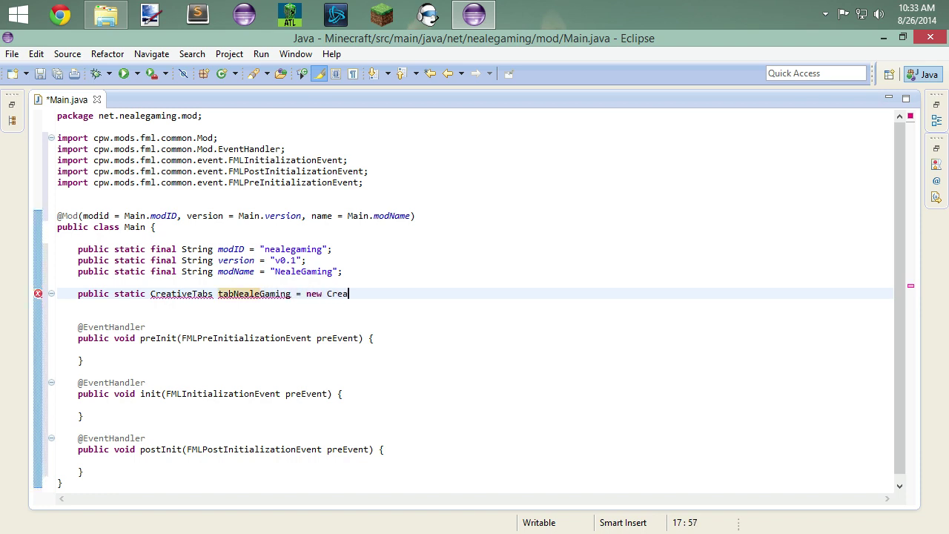
type("tive")
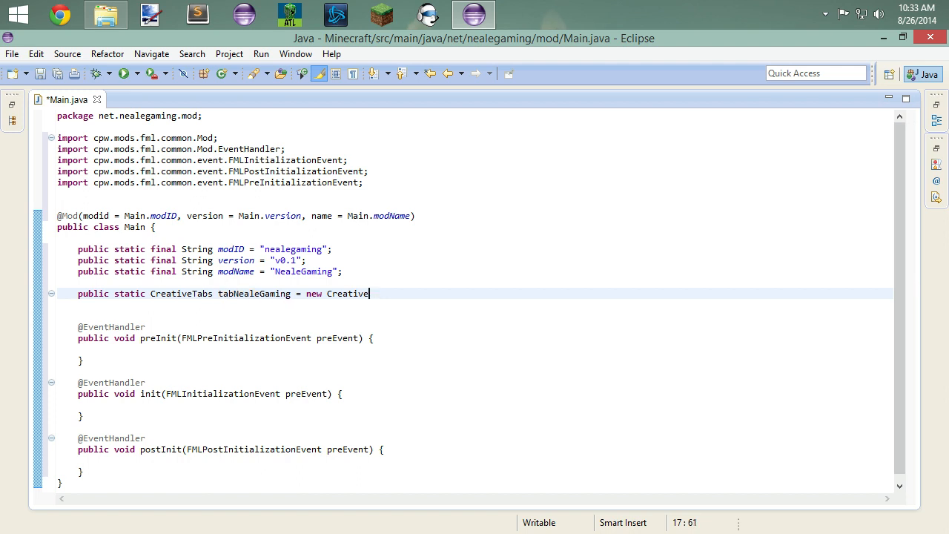
type("Tabs()")
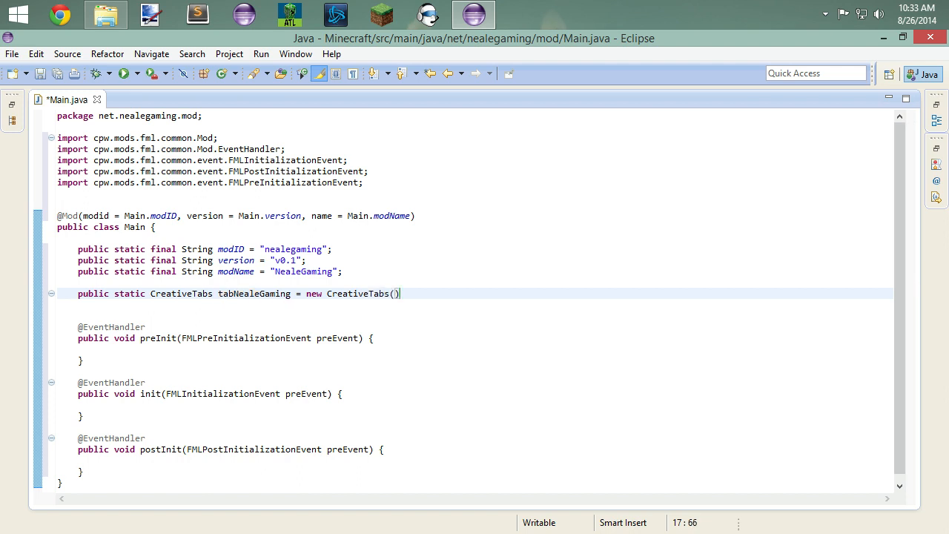
type("Neale")
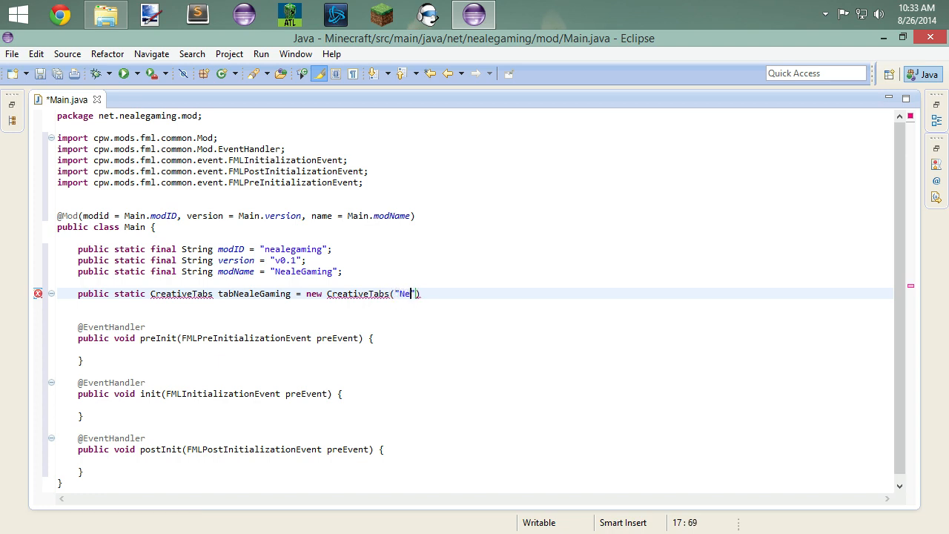
type("aleGaming")
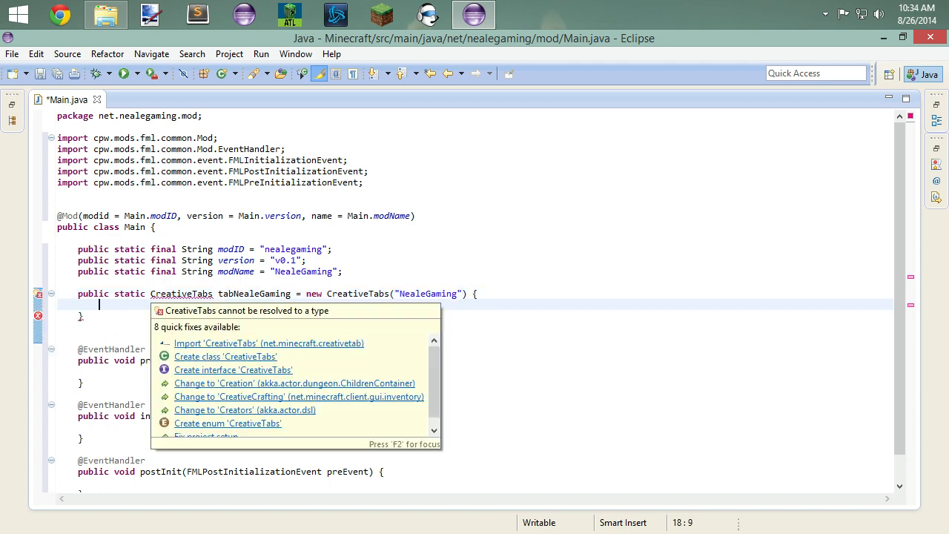
left_click(268, 342)
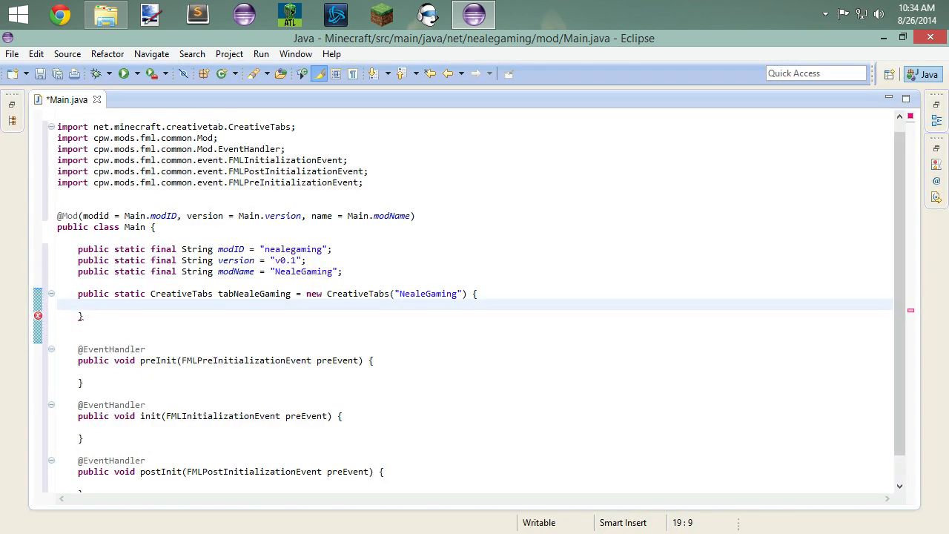
left_click(82, 306)
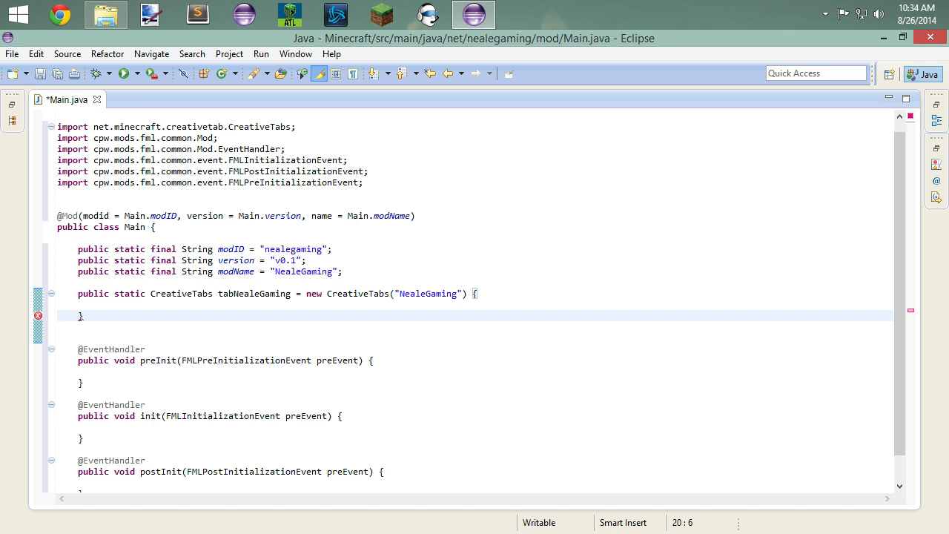
type(";")
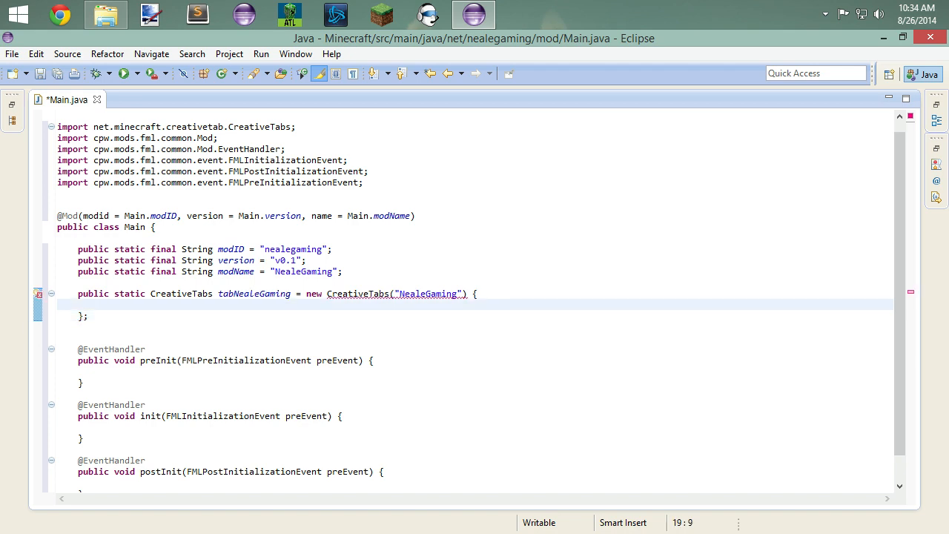
type("@Side")
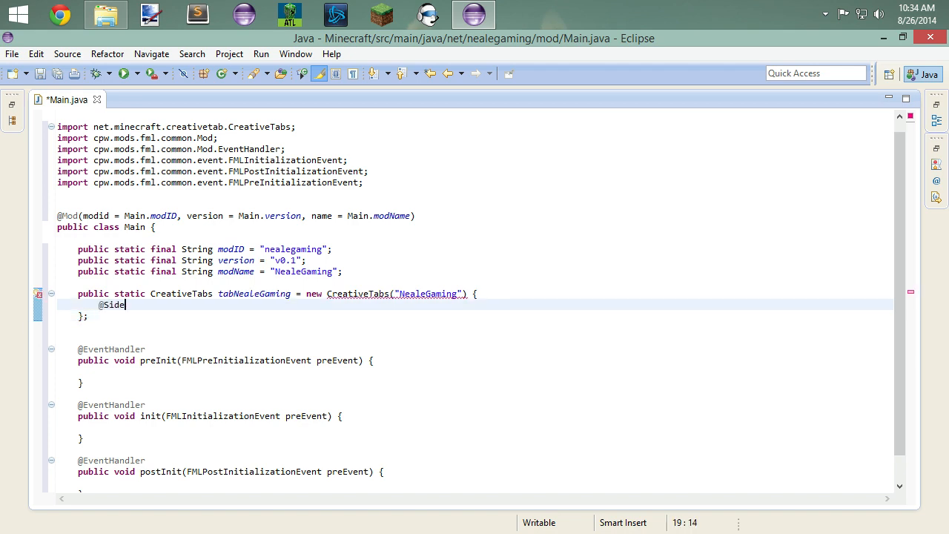
type("Only(Side")
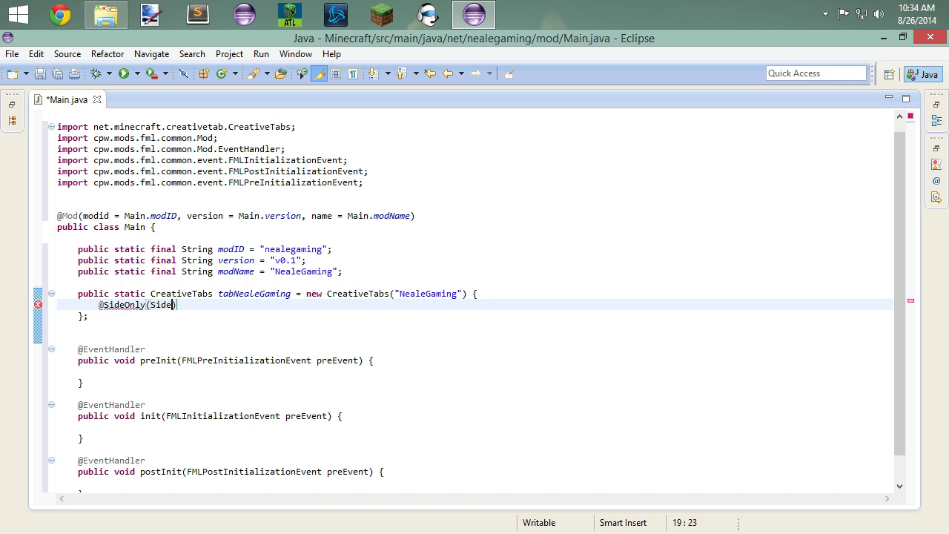
type(".CLIENT")
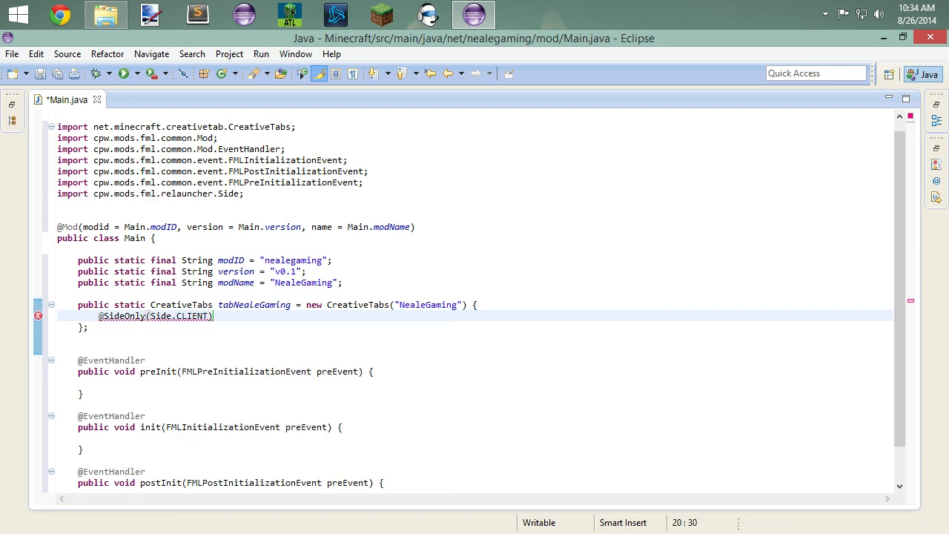
key("Return")
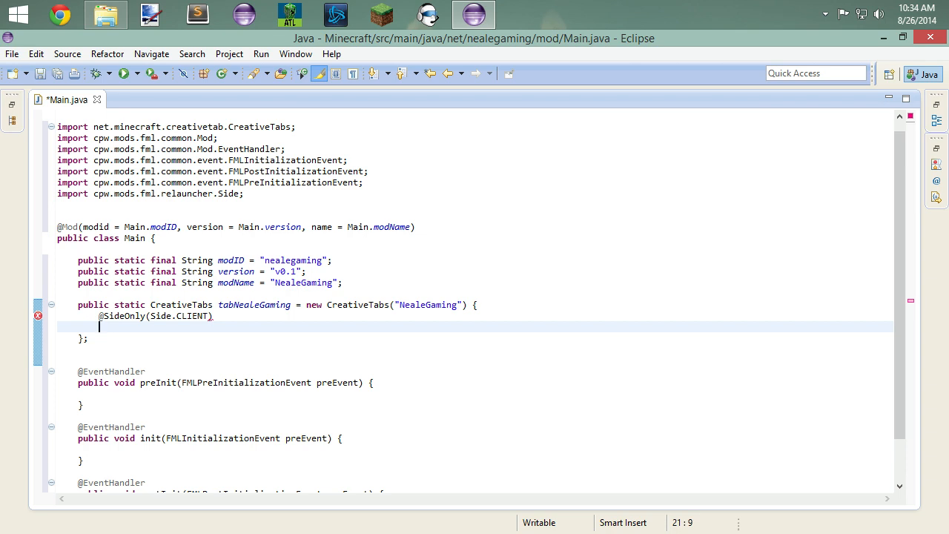
type("publc Item")
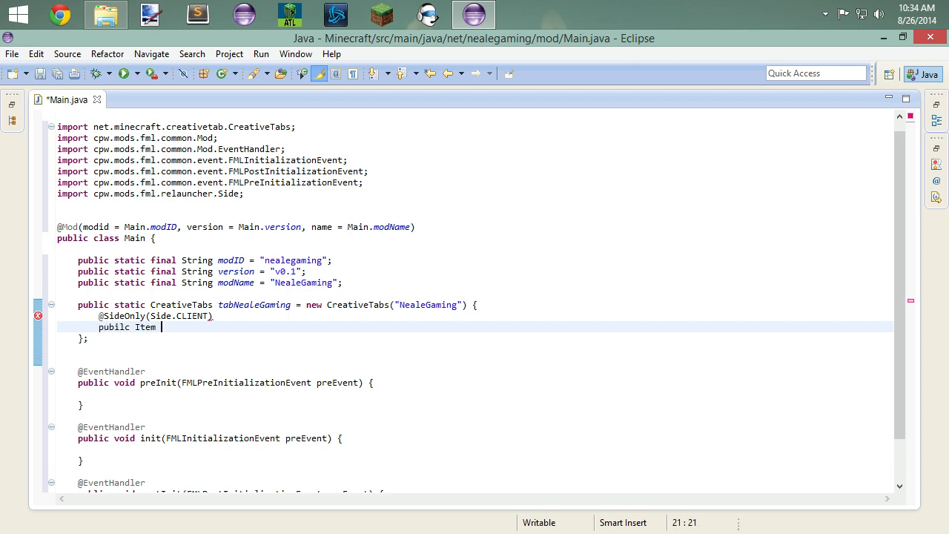
type("get")
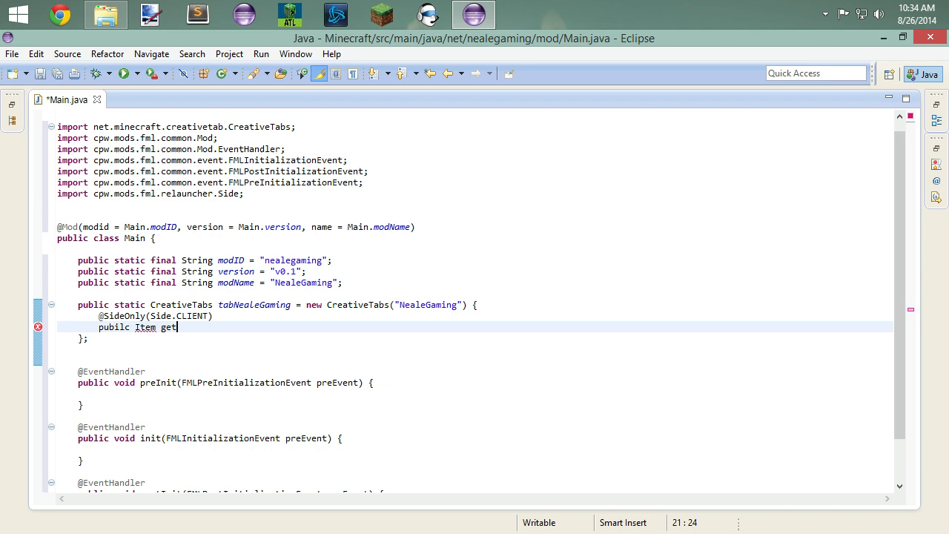
type("TabIcon")
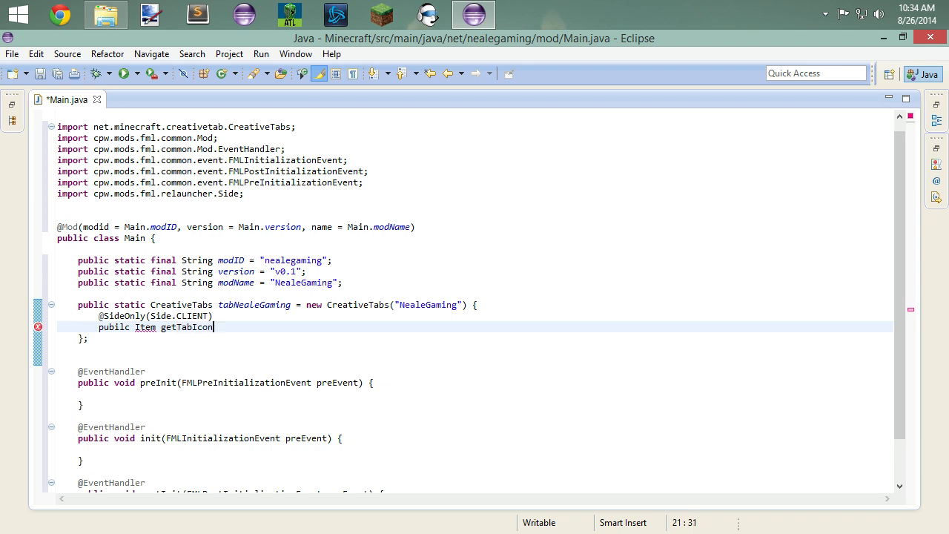
type("Item")
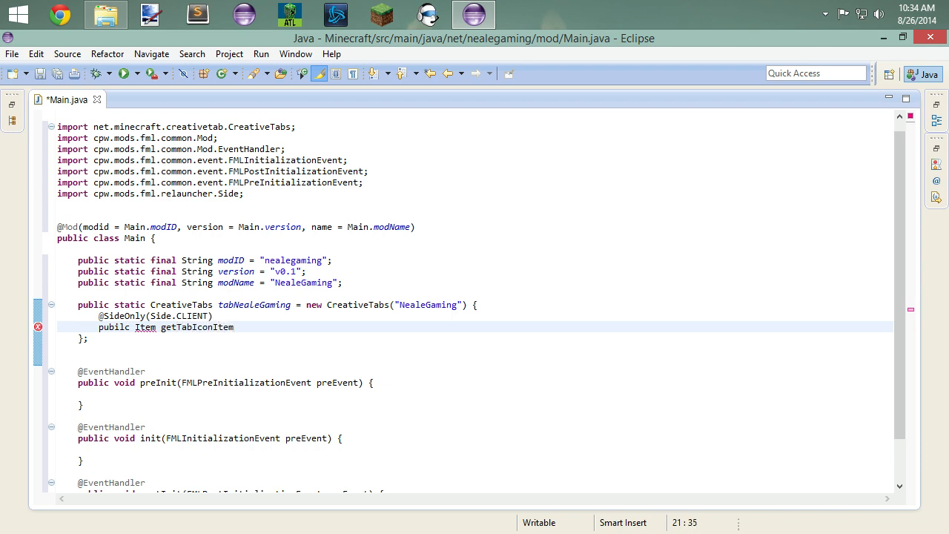
type("() {")
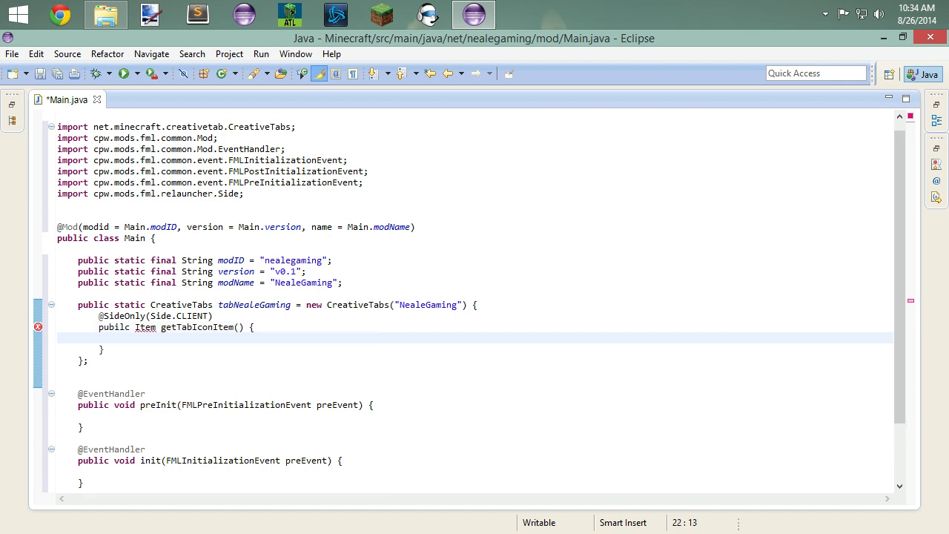
Start the method body returning Item.getItemFromBlock(Blocks.
type("return")
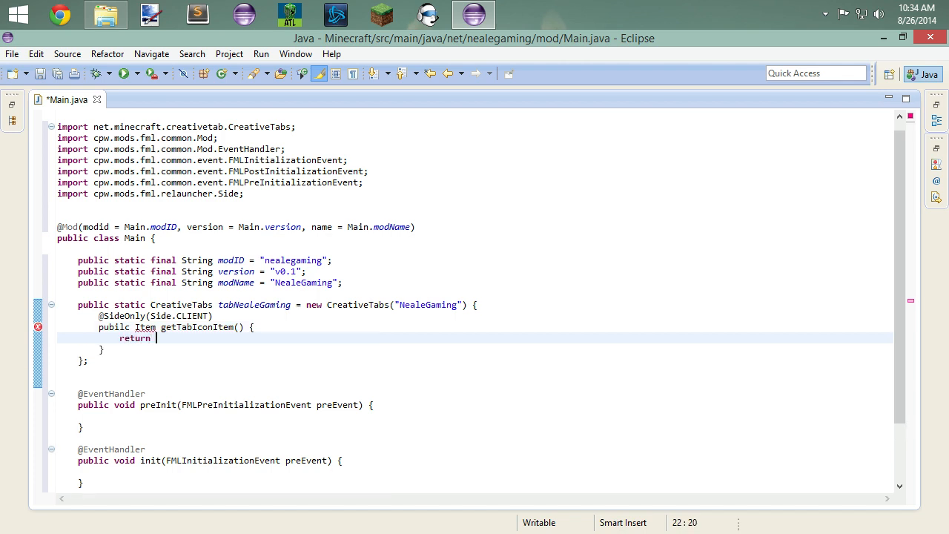
type("Item.getI")
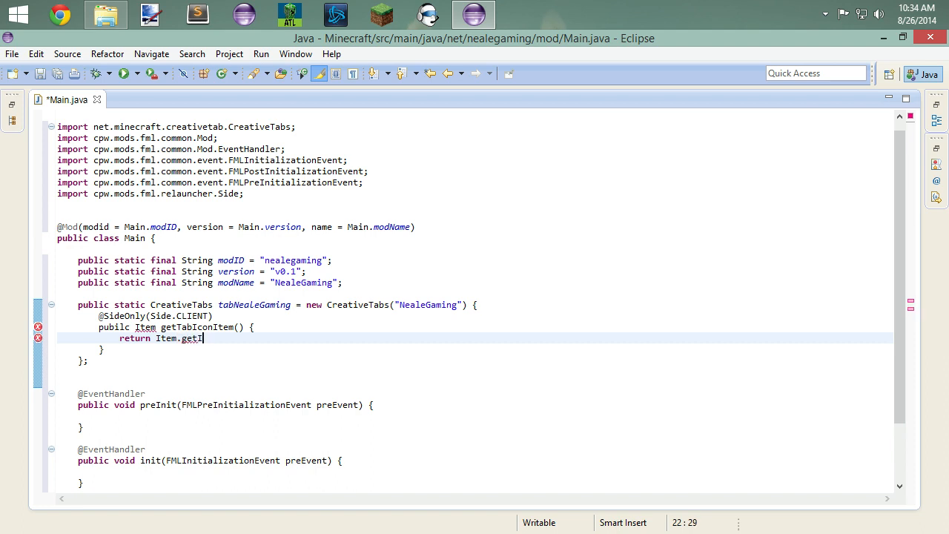
type("temFrom")
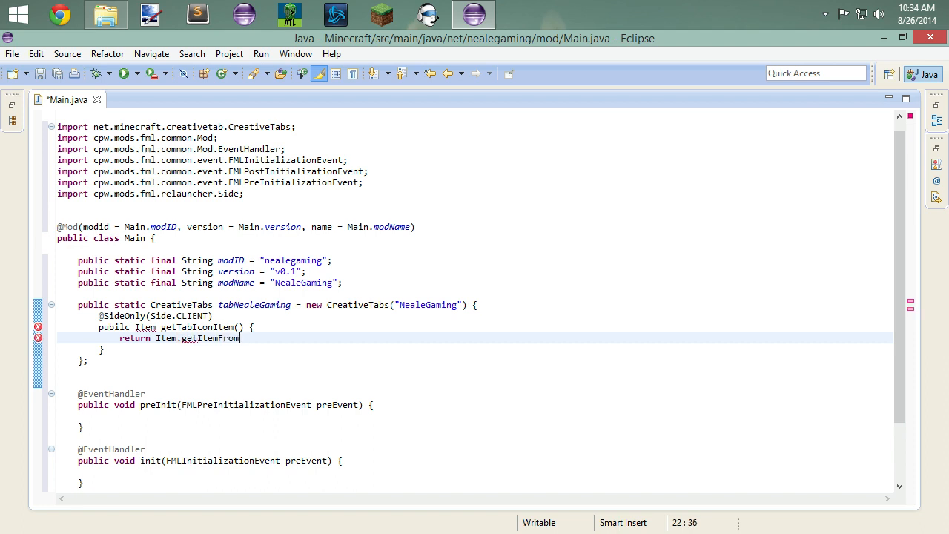
type("Block")
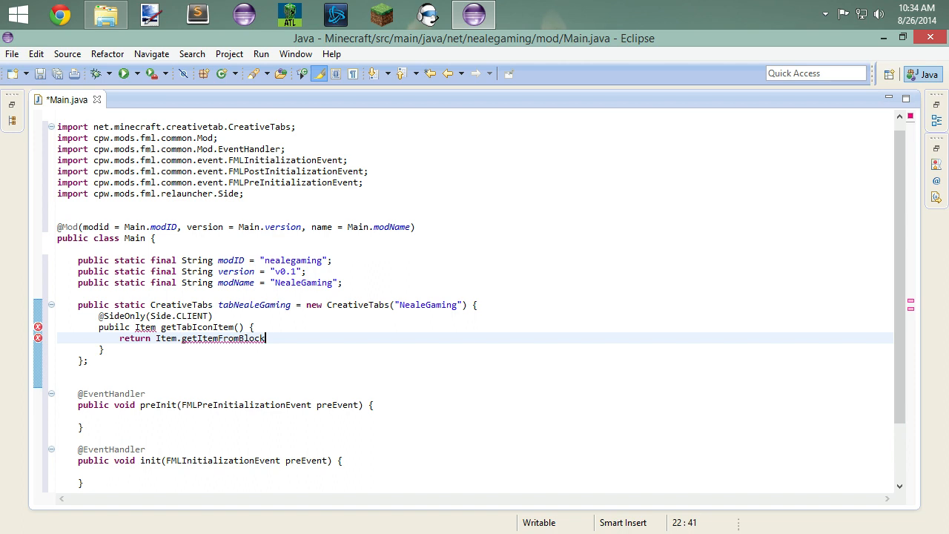
type("(Blocks.")
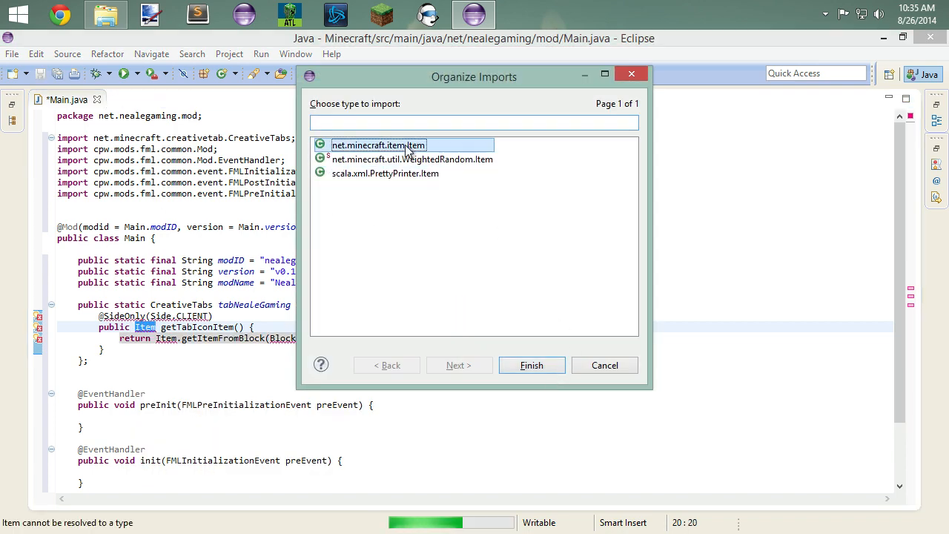
Choose net.minecraft.item.Item in Organize Imports for the anvil tab icon.
left_click(531, 365)
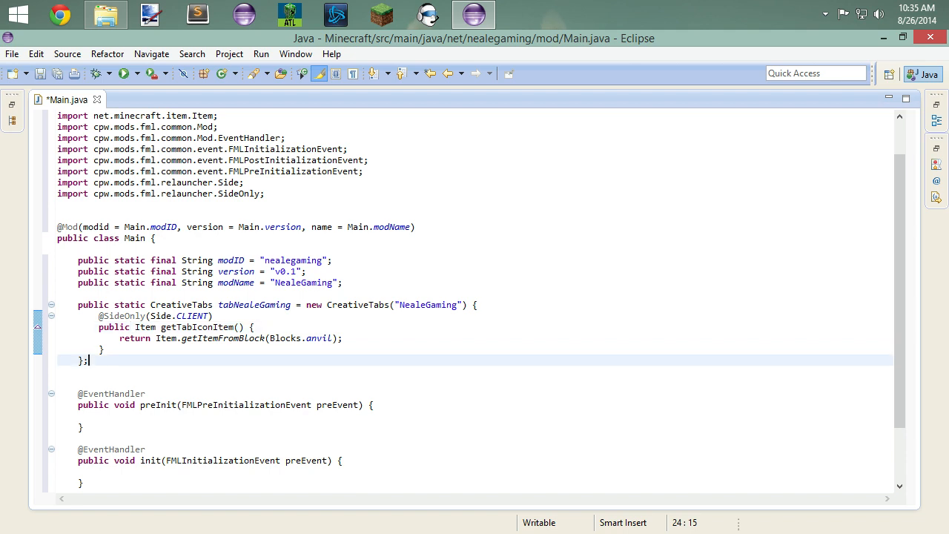
Duplicate the tab declaration as tabNealeGamingMaterials labelled "NealeGaming Materials".
left_click_drag(86, 360, 77, 305)
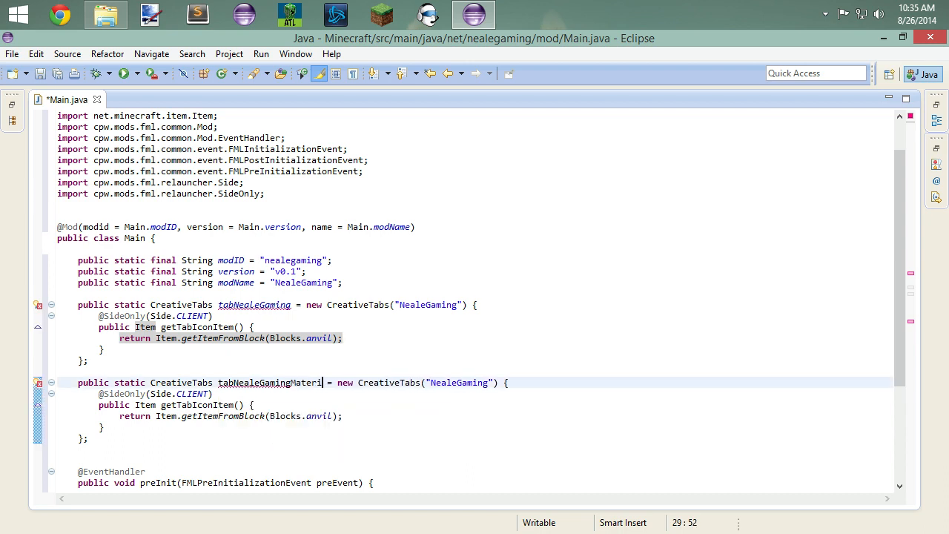
type("als")
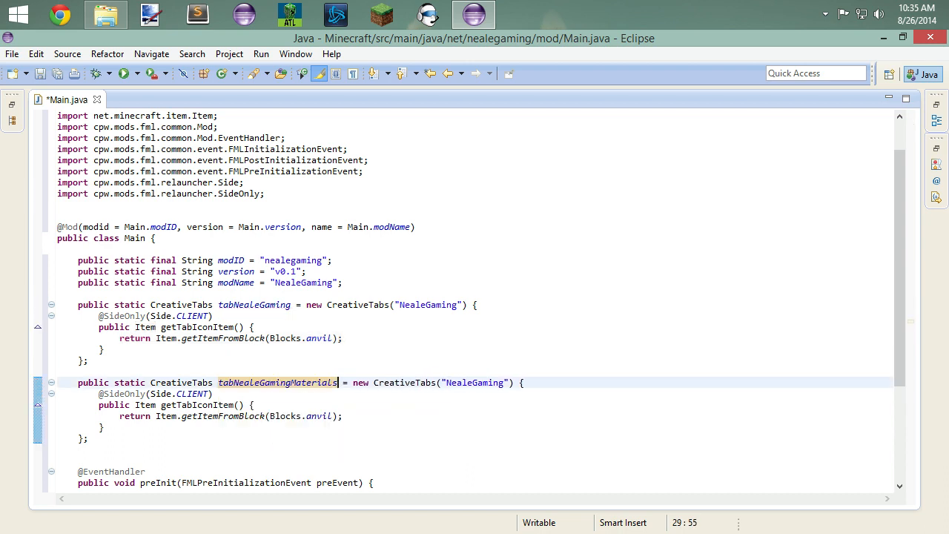
type("Mat")
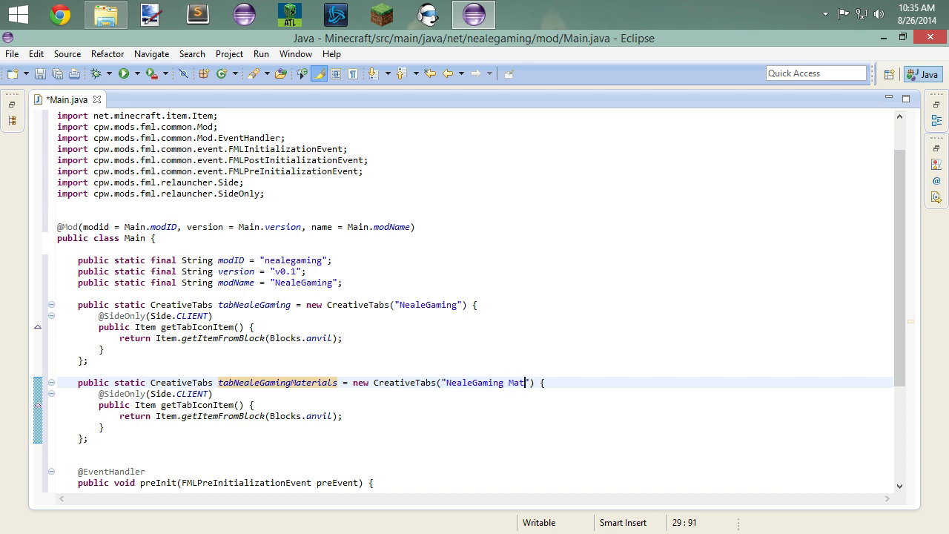
type("erials")
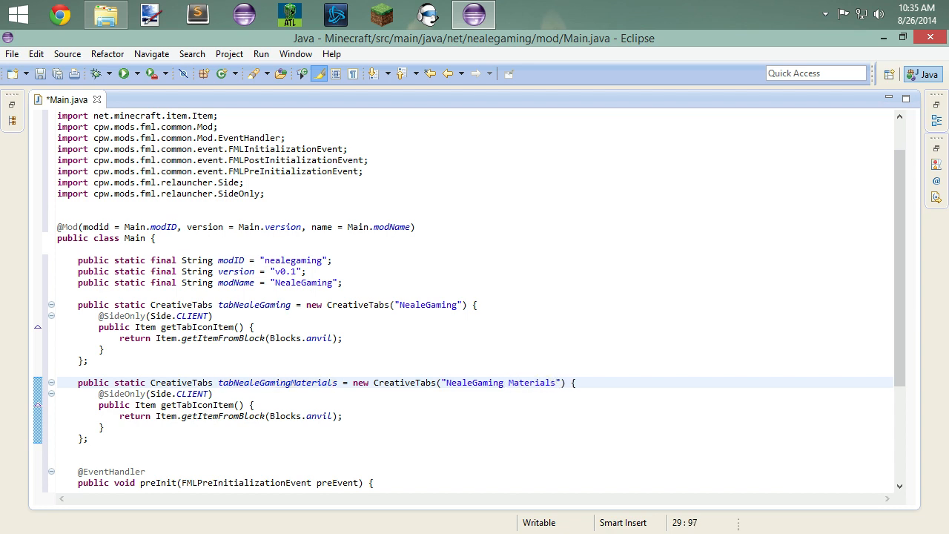
Switch the second tab's icon to Blocks.enchanting_table and launch Minecraft.
double_click(300, 415)
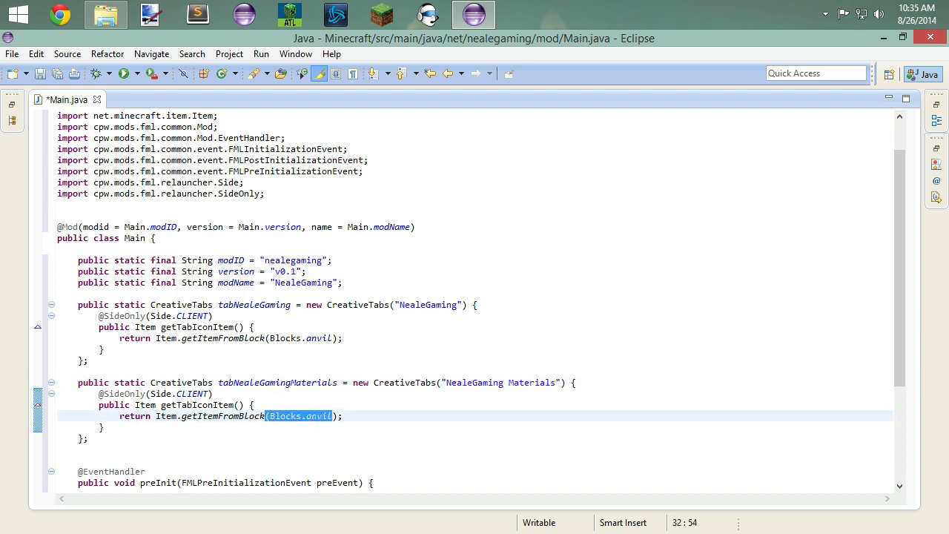
key("Delete")
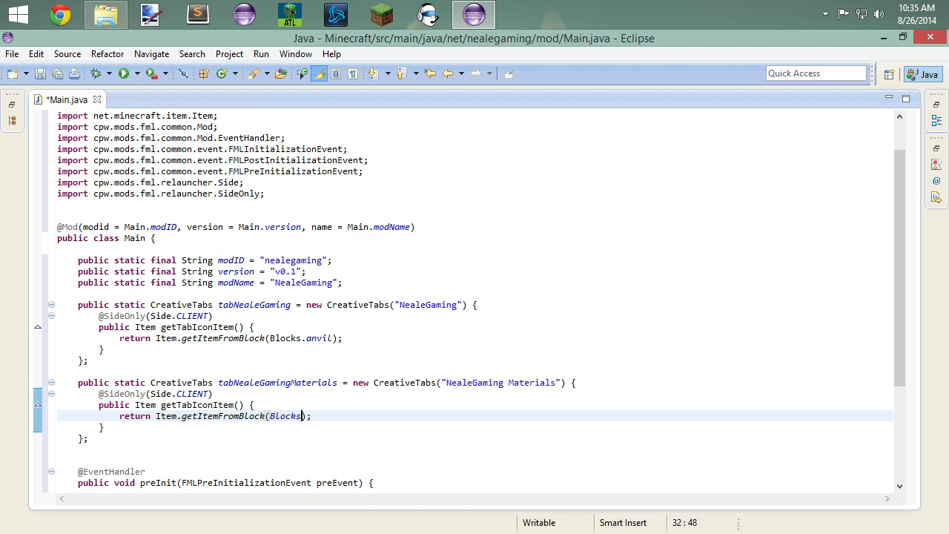
type(".enchanting_table")
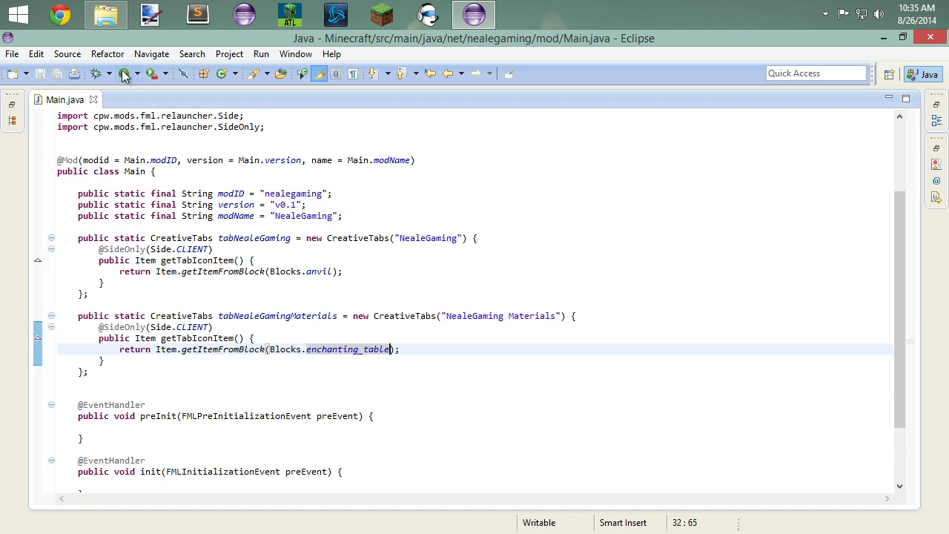
left_click(122, 73)
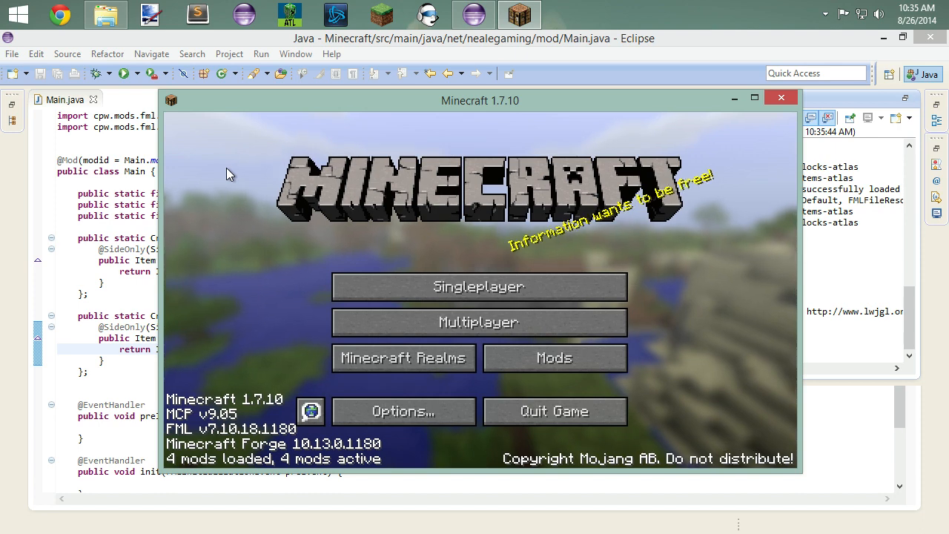
Create a new singleplayer world named "New World" in Creative mode.
left_click(478, 288)
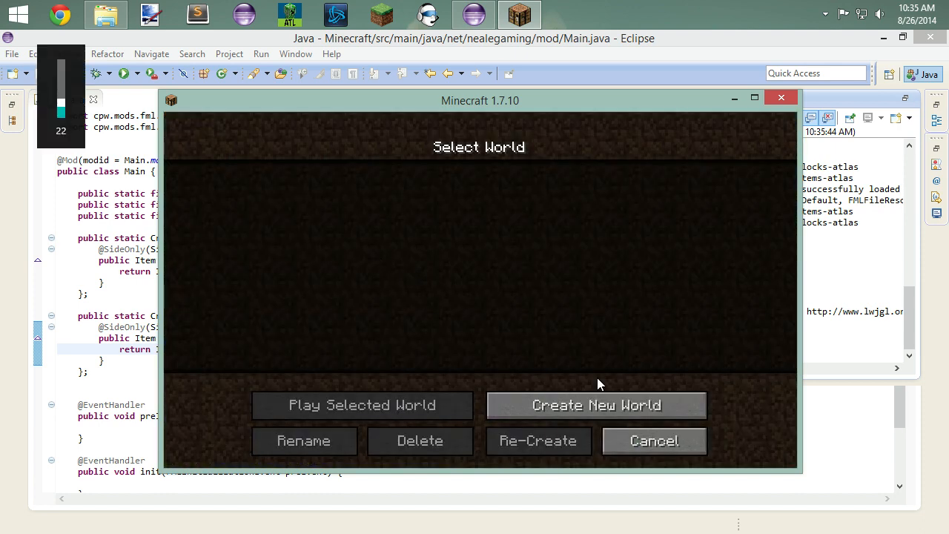
left_click(596, 405)
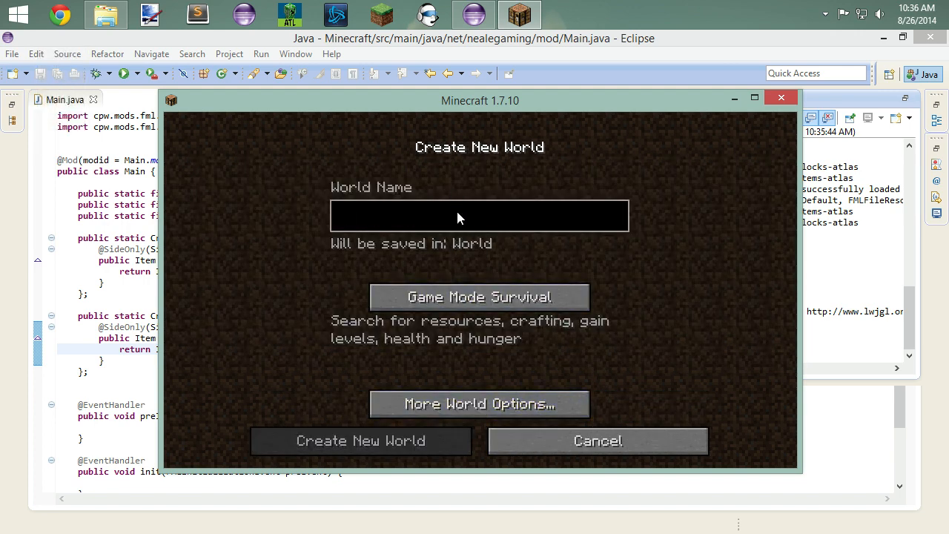
type("New Worl")
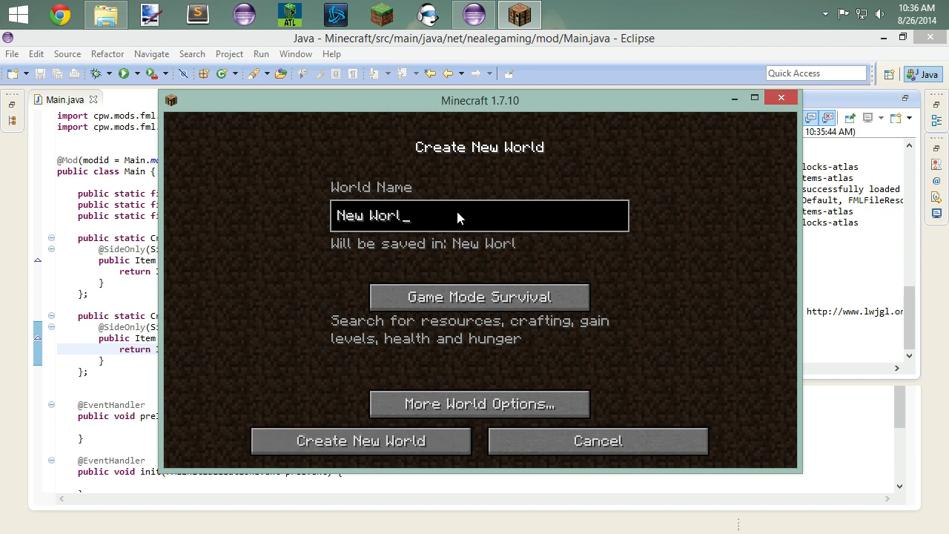
left_click(477, 297)
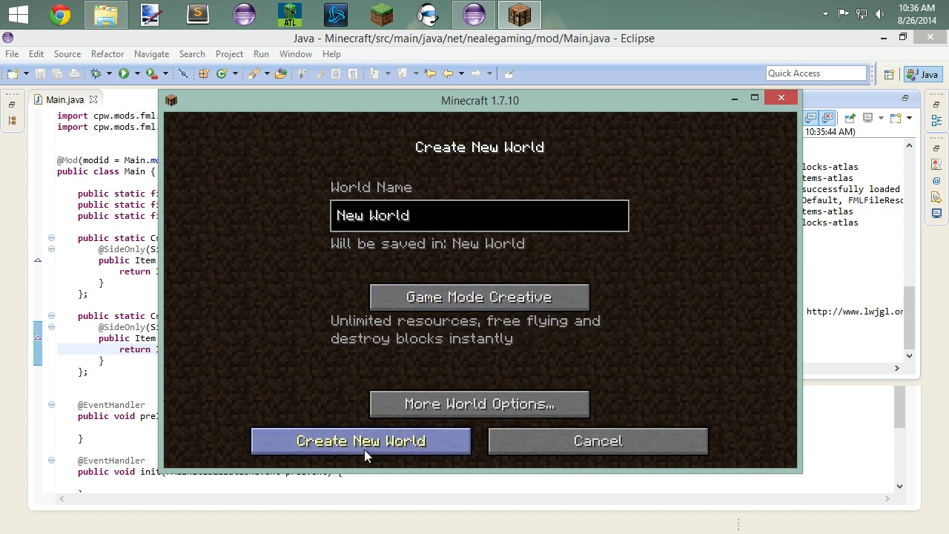
left_click(362, 440)
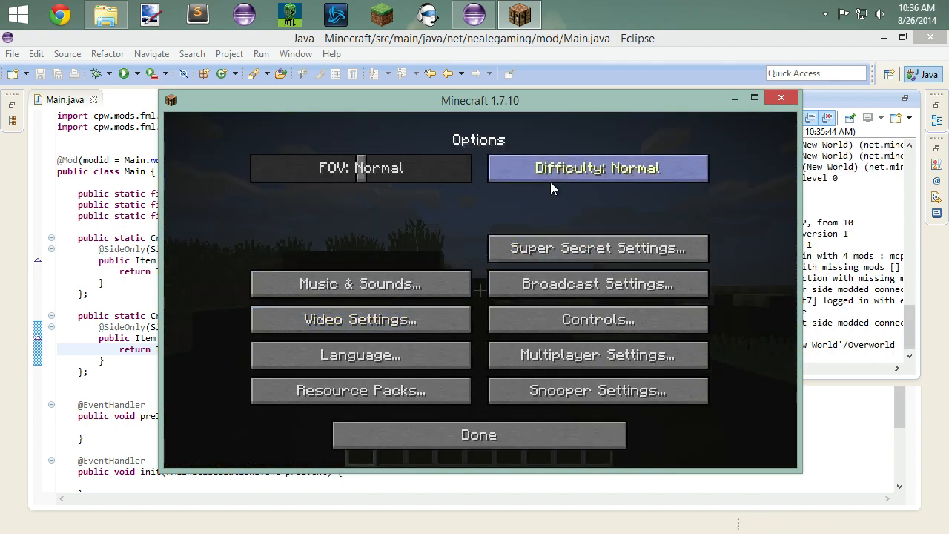
Browse Music & Sounds and Controls options, then return to the game.
left_click(360, 283)
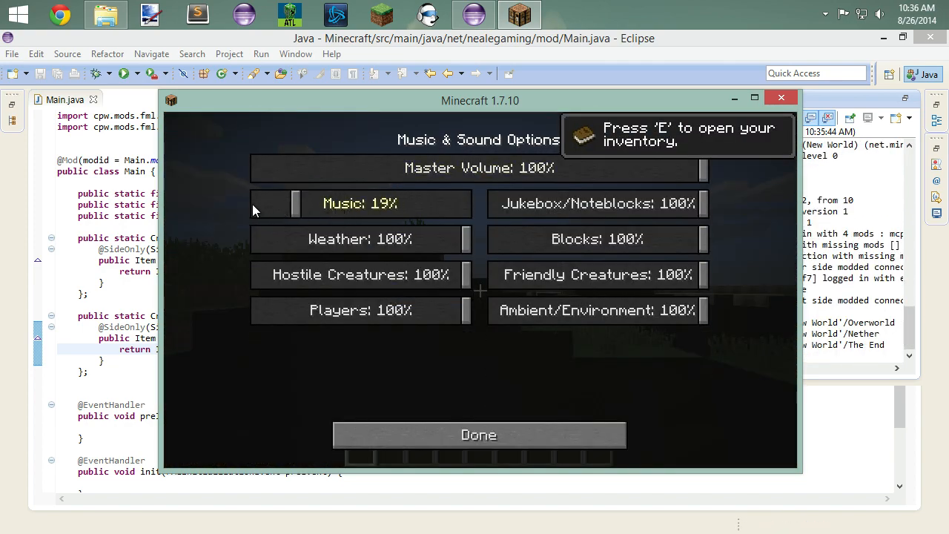
left_click(478, 435)
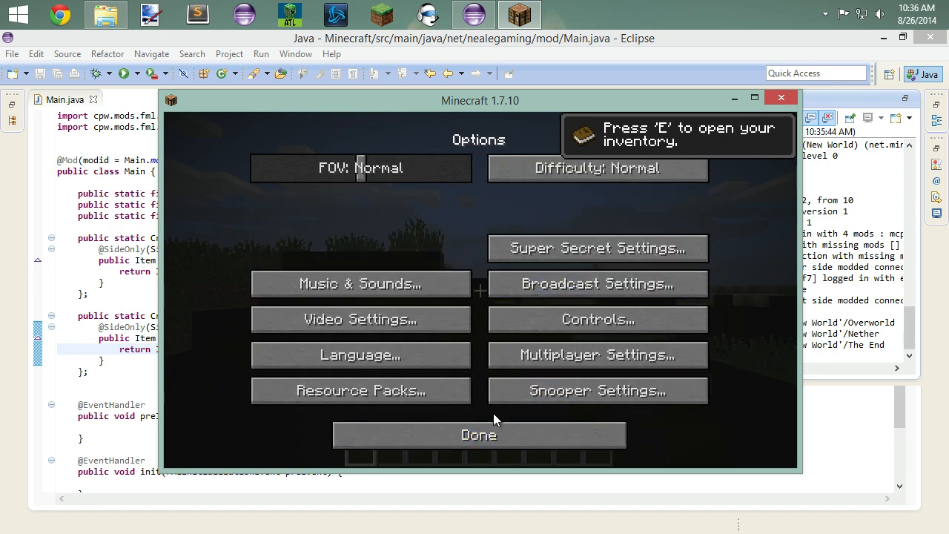
left_click(596, 318)
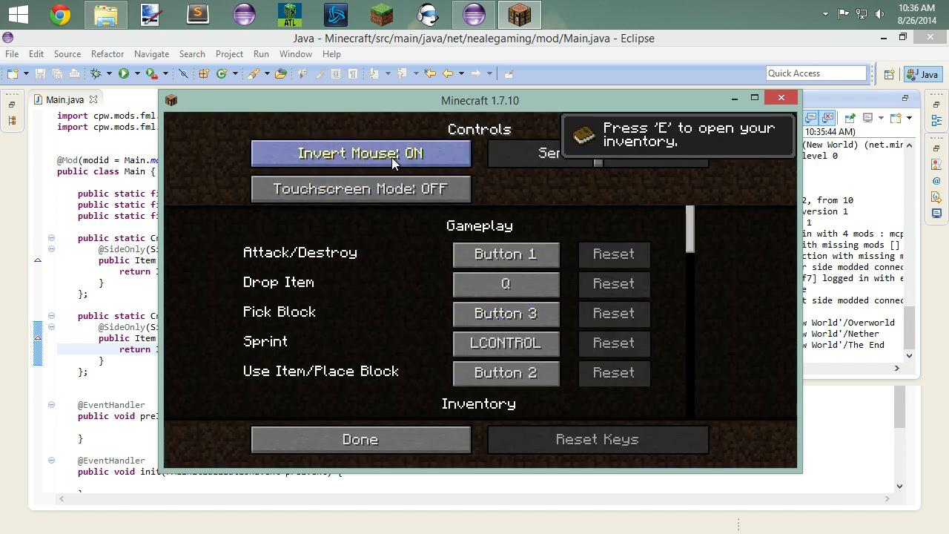
left_click(359, 439)
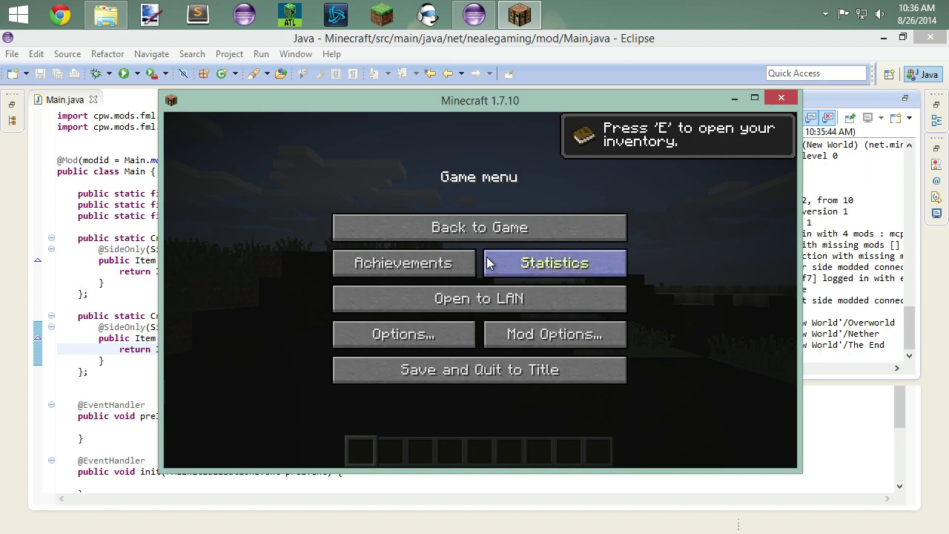
left_click(479, 226)
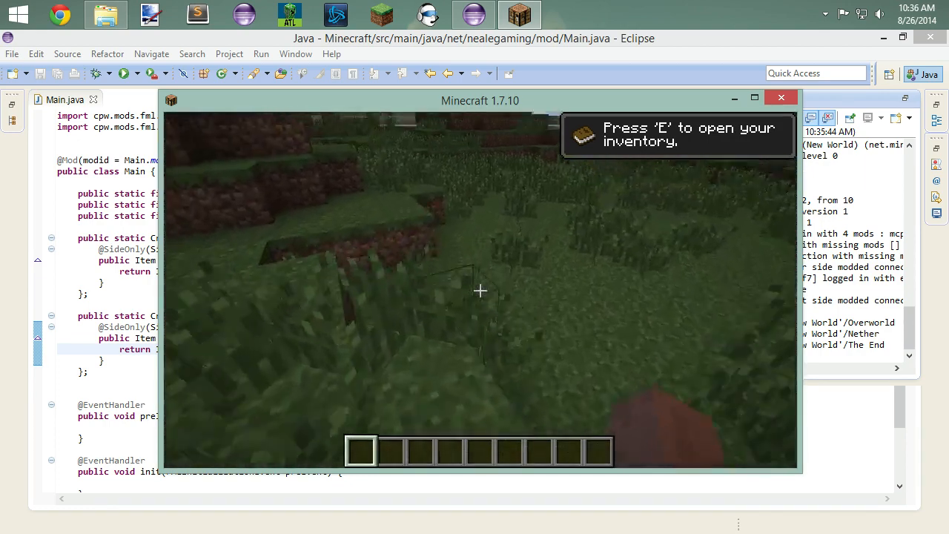
View the mod's creative tab, still named itemGroup.NealeGaming, then return to Eclipse.
key("e")
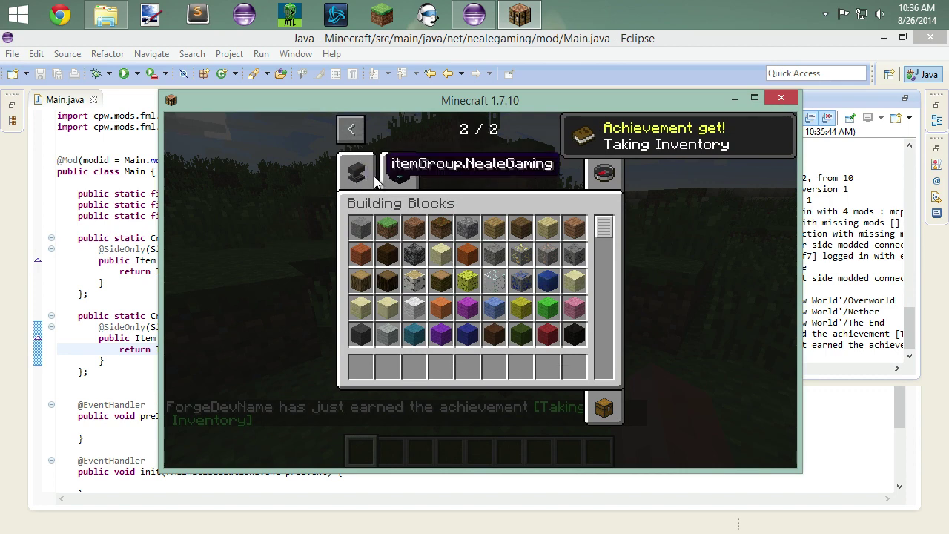
left_click(398, 172)
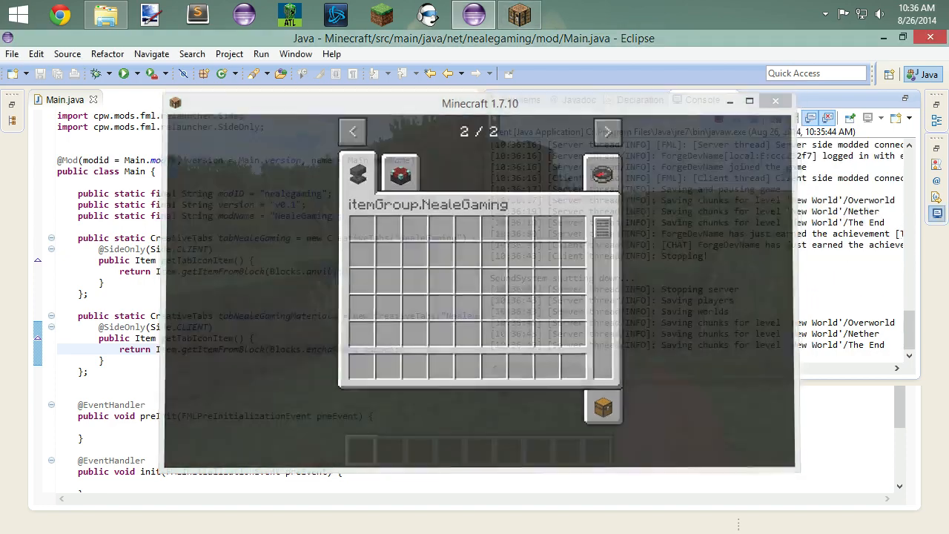
left_click(775, 100)
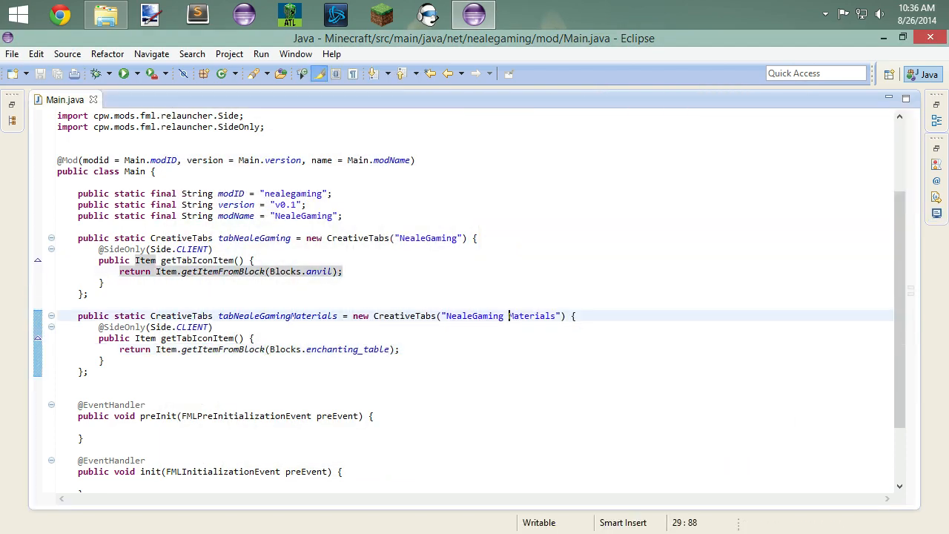
Create a net.nealegaming.lang package under src/main/resources.
key("Backspace")
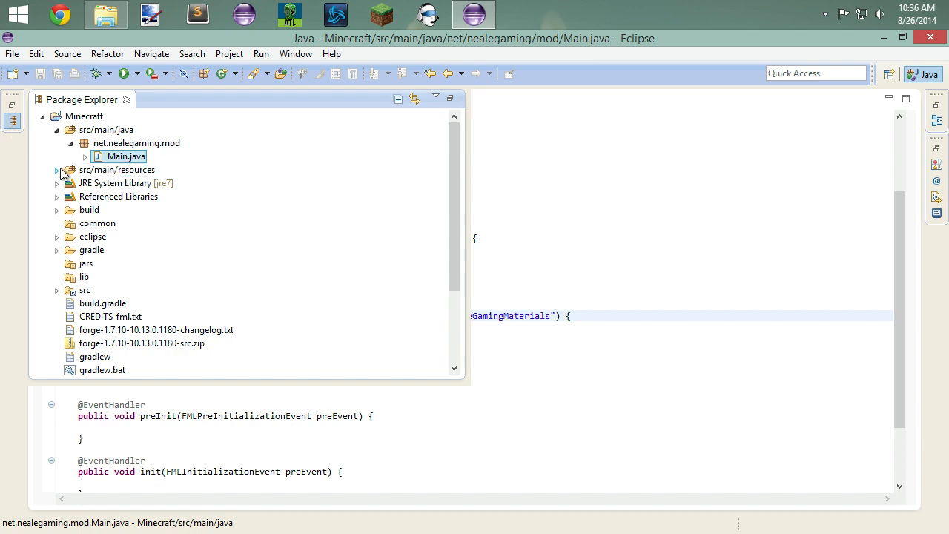
right_click(115, 169)
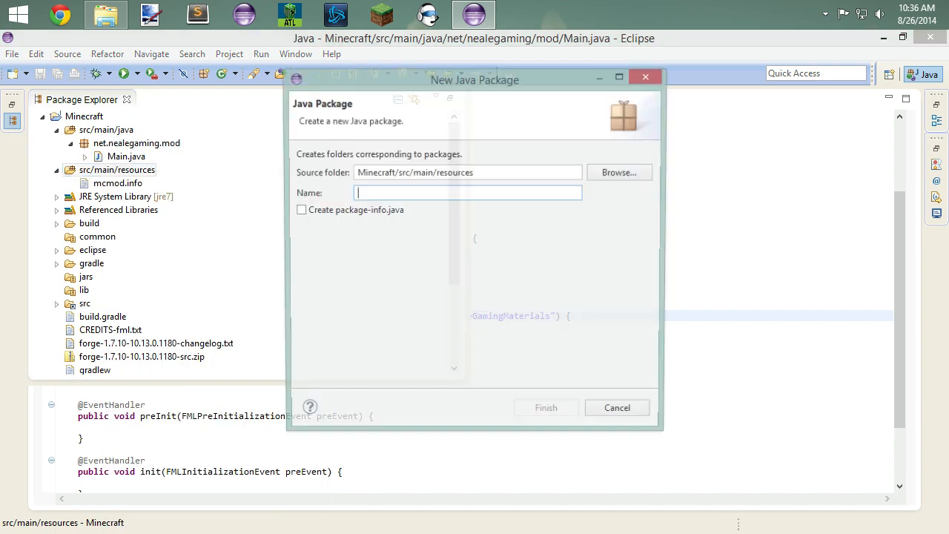
type("net")
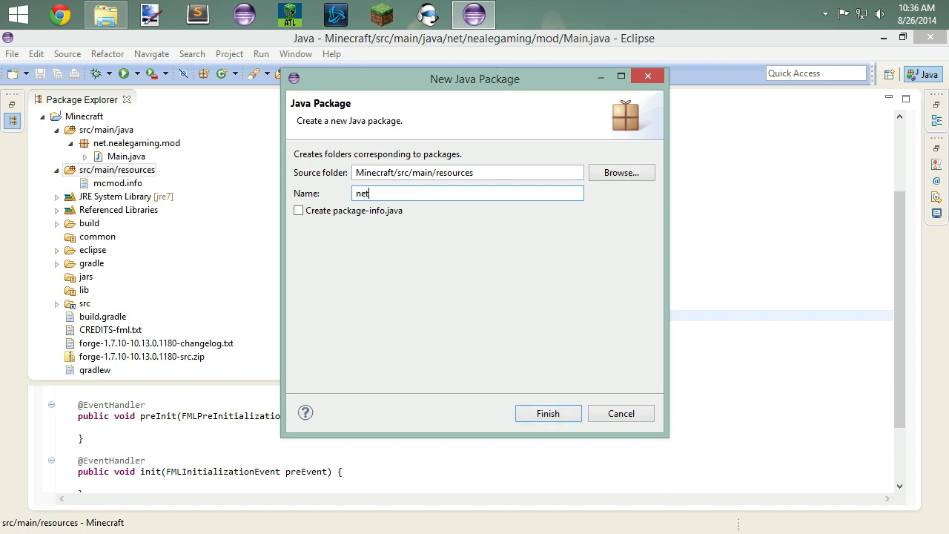
type(".nealgem")
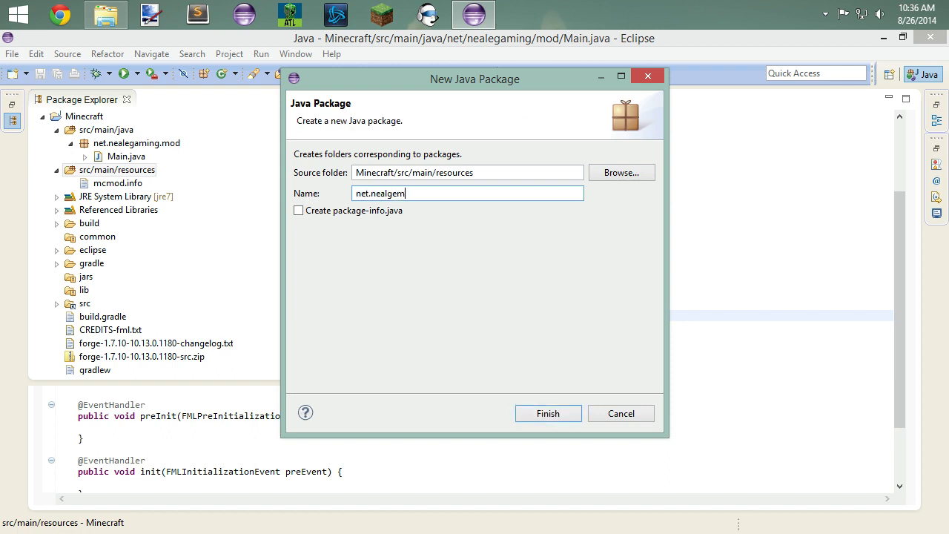
key("Backspace")
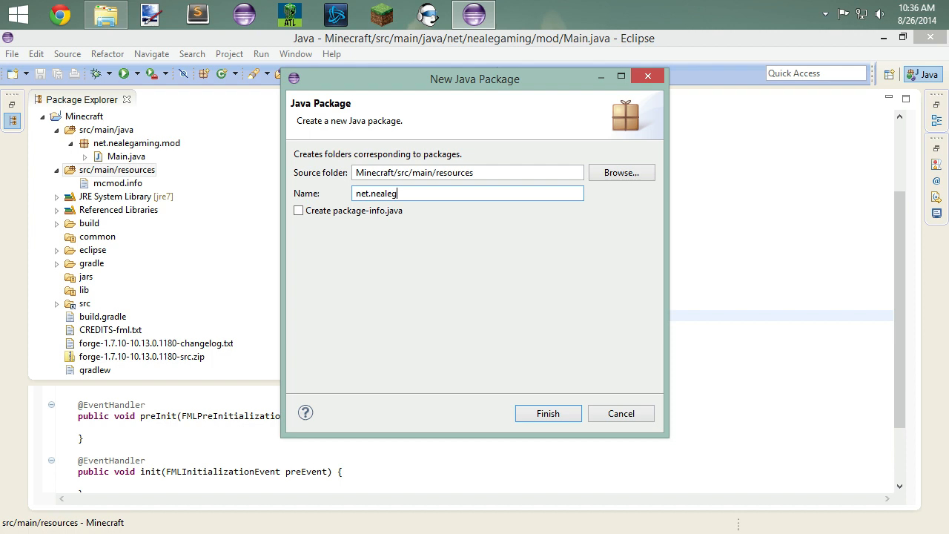
type("aming.la")
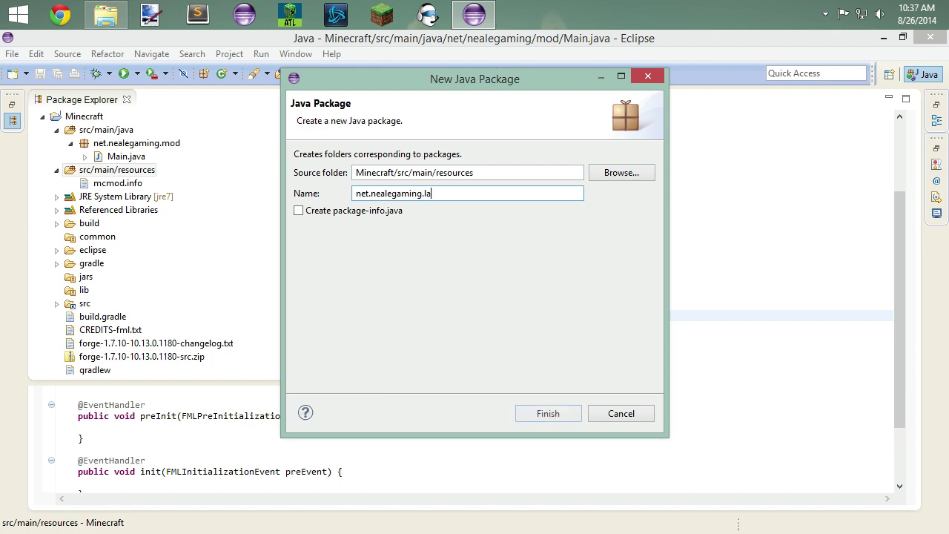
left_click(548, 412)
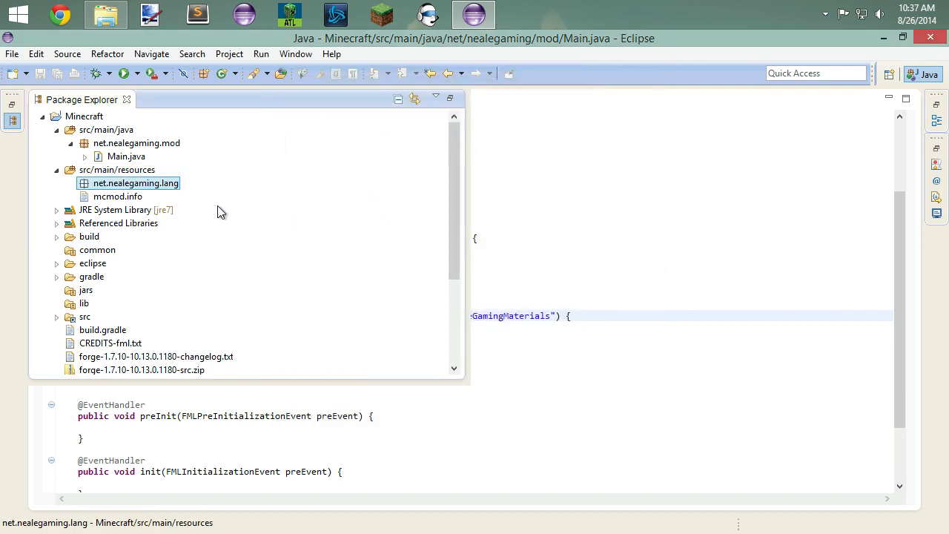
mouse_move(122, 142)
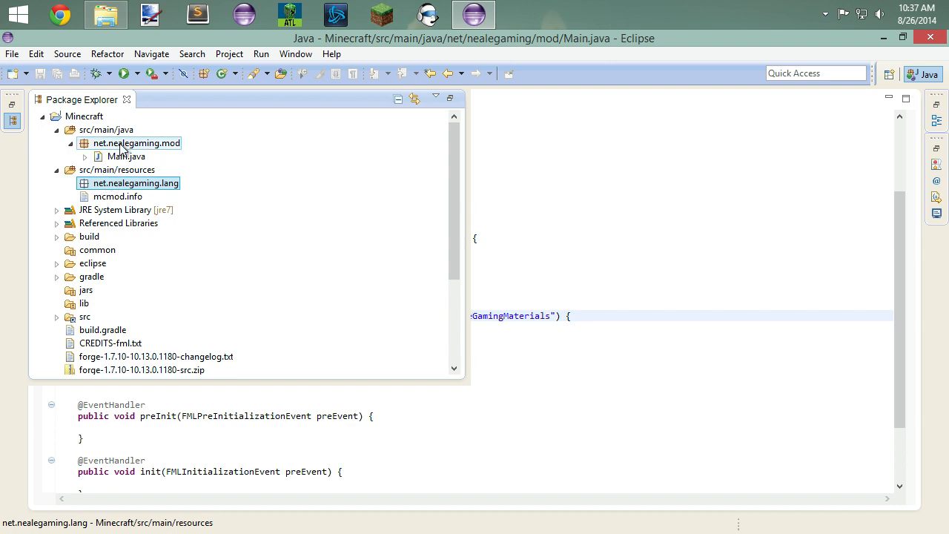
mouse_move(146, 152)
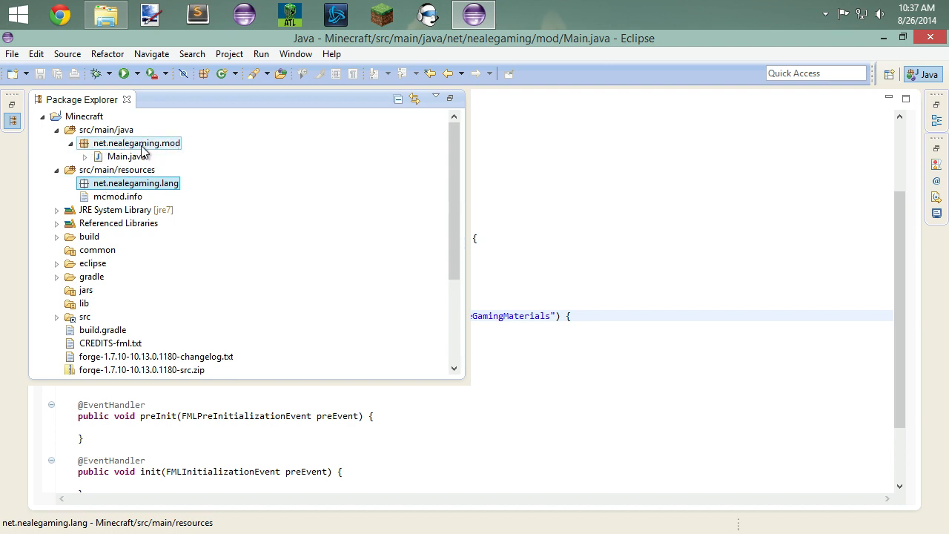
Create an untitled text file in the lang package and start Save As.
right_click(137, 142)
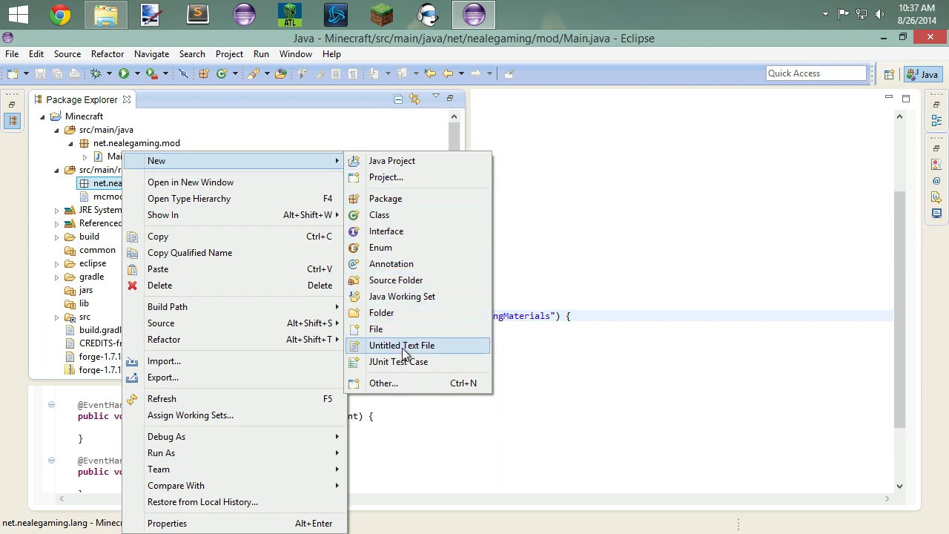
left_click(401, 343)
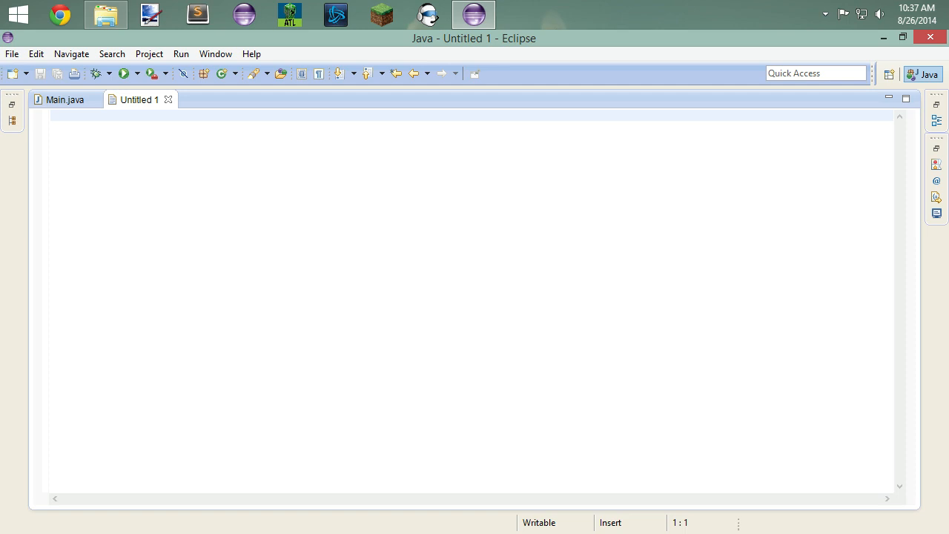
mouse_move(62, 106)
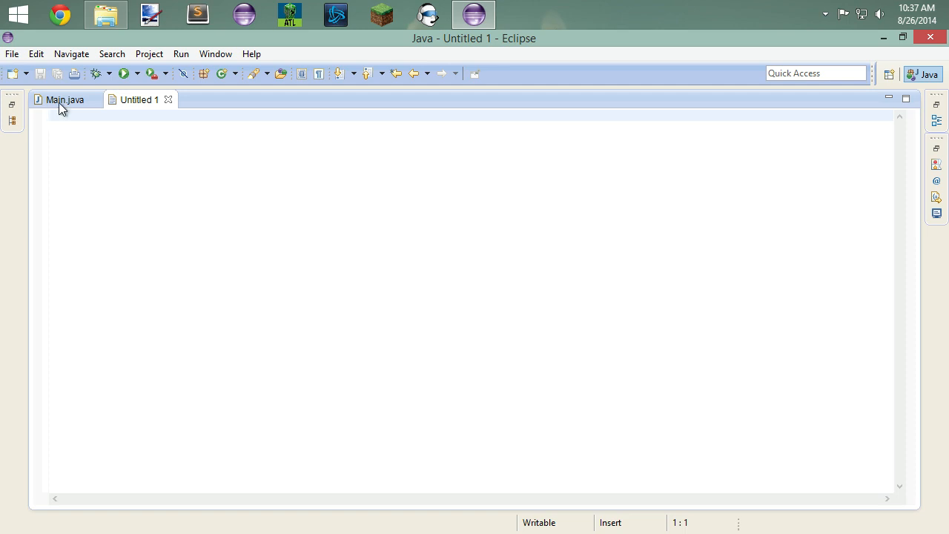
left_click(11, 54)
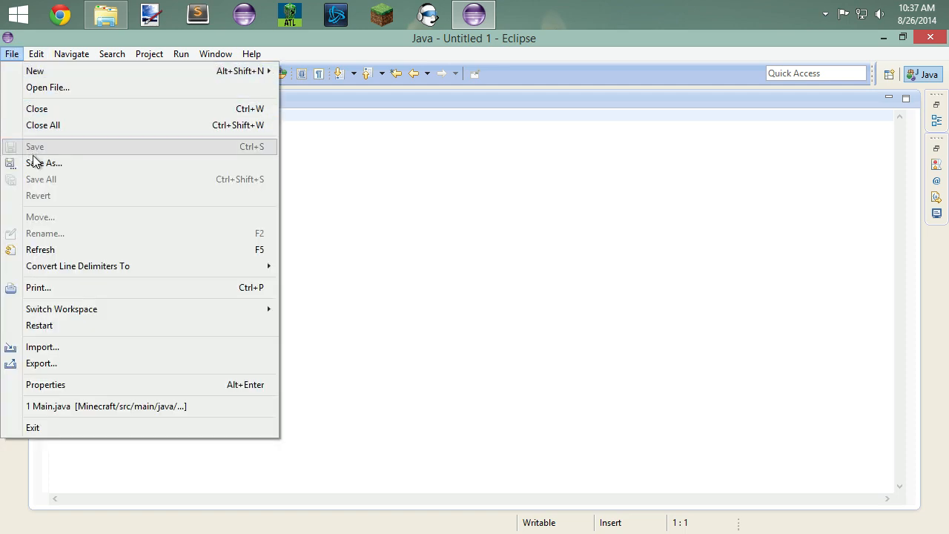
left_click(45, 162)
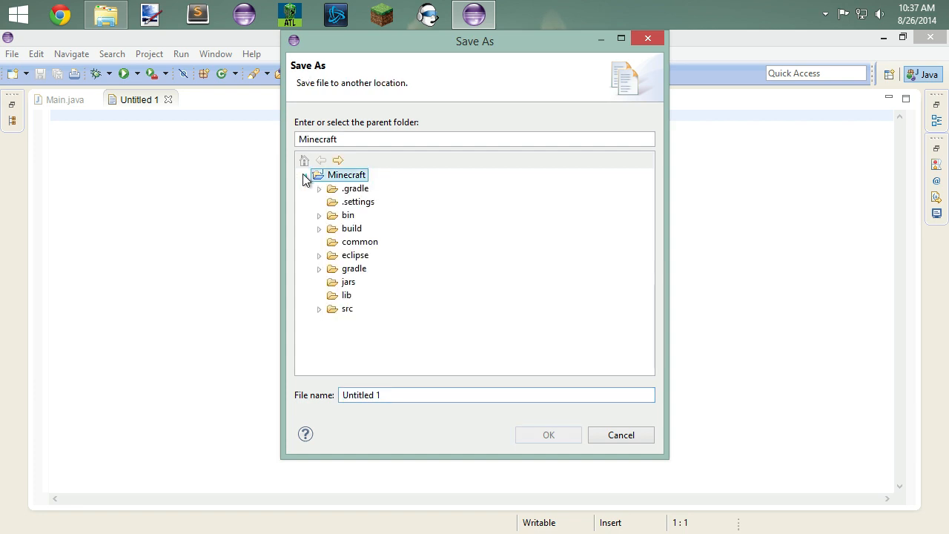
Choose the resources net/nealegaming/lang folder and name the file en_US.lang.
left_click(318, 308)
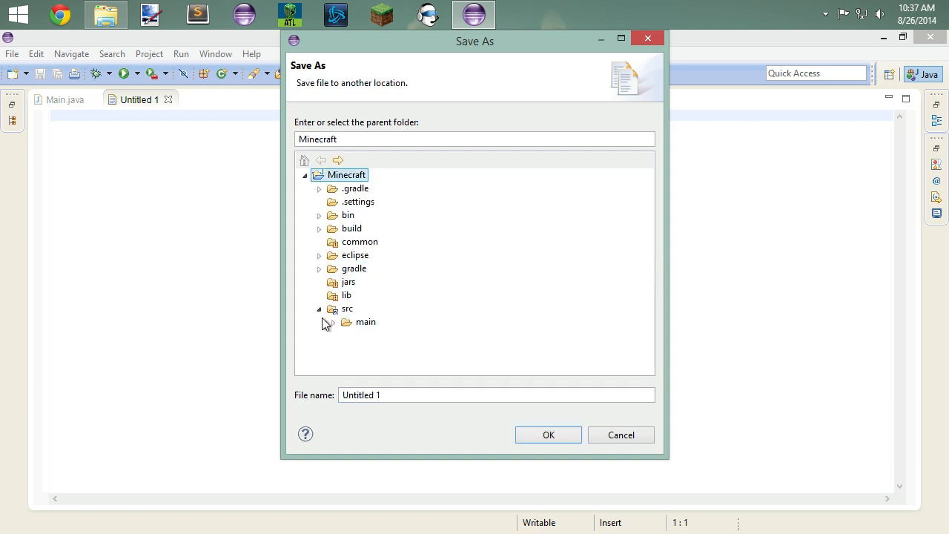
left_click(328, 322)
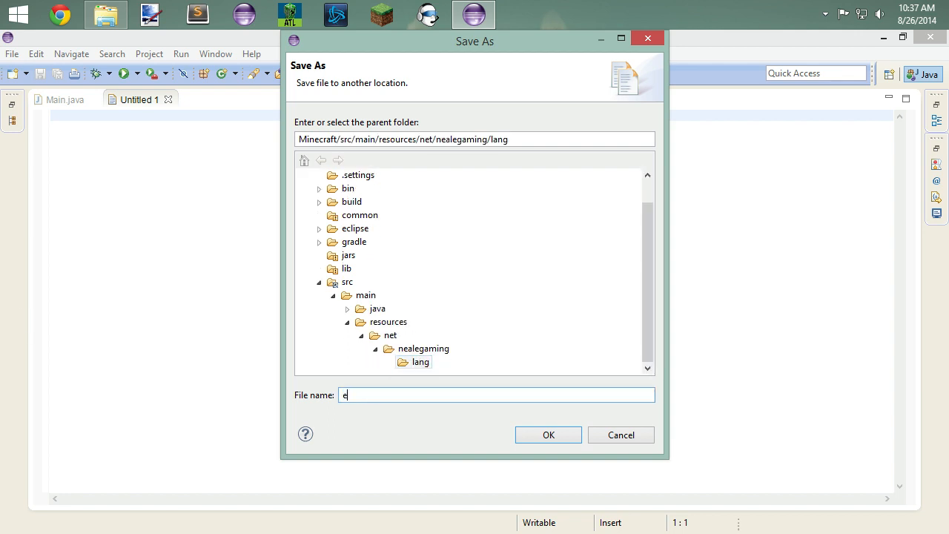
type("n_U")
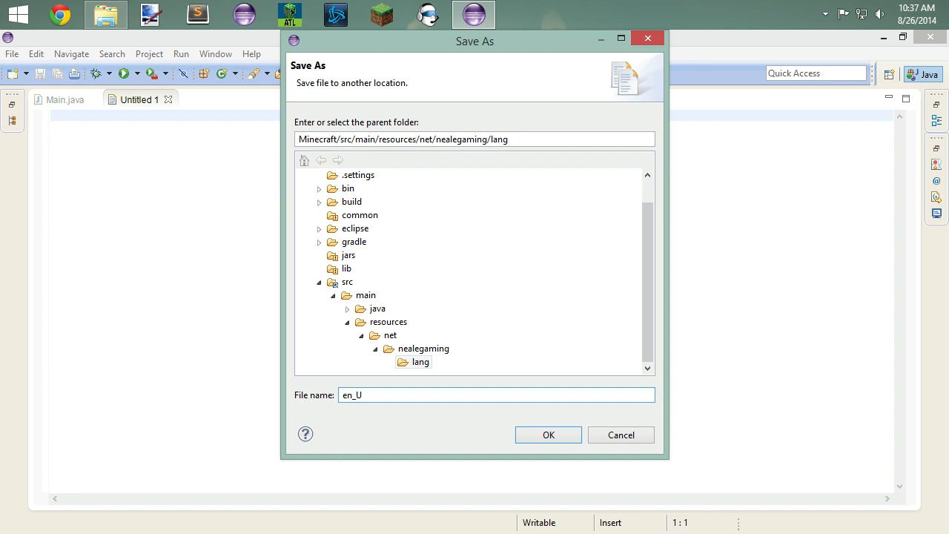
type("S.lang")
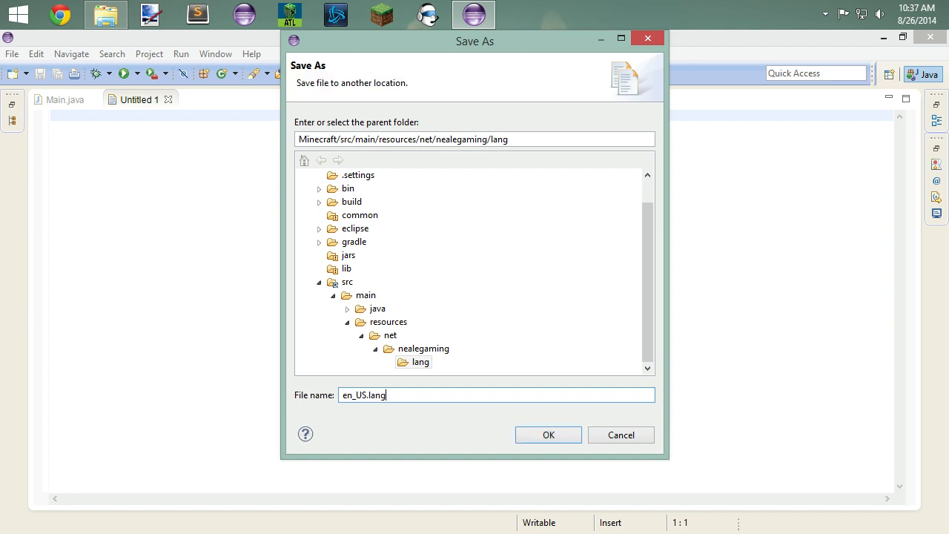
Save en_US.lang and add itemGroup.NealeGaming=NealeGaming.
left_click(548, 435)
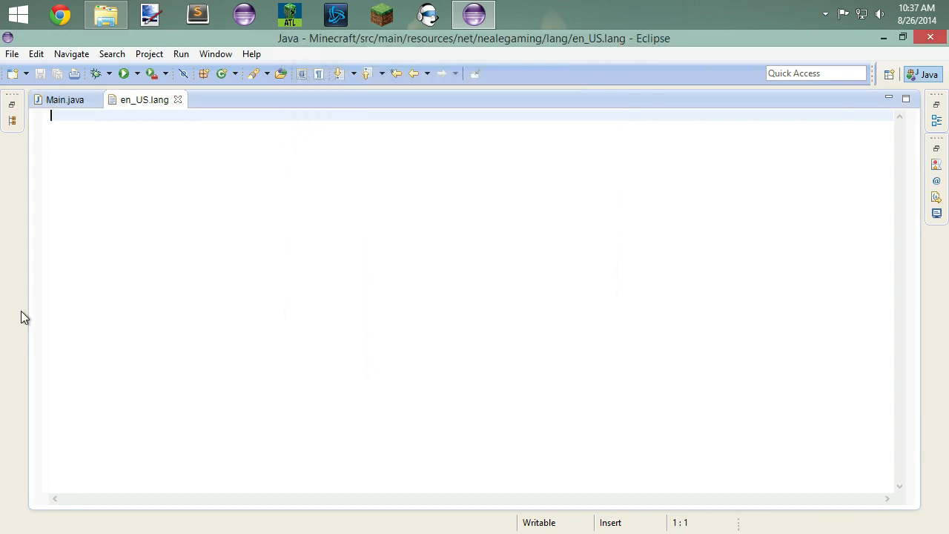
type("itemGrou")
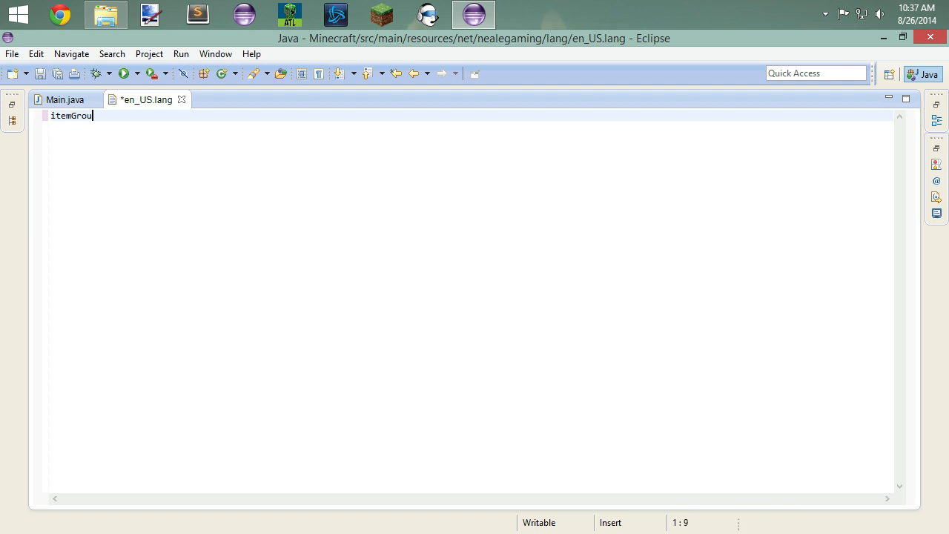
type("p.")
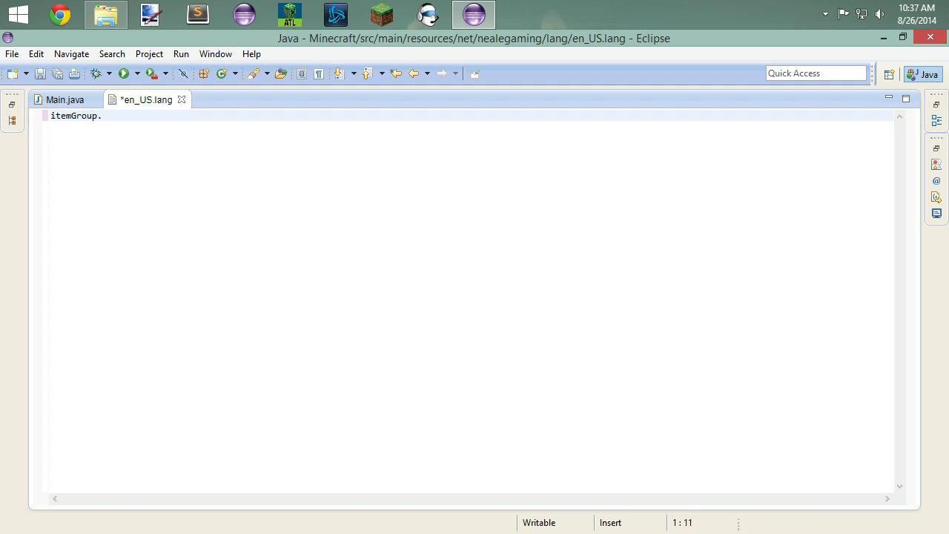
type("Nela")
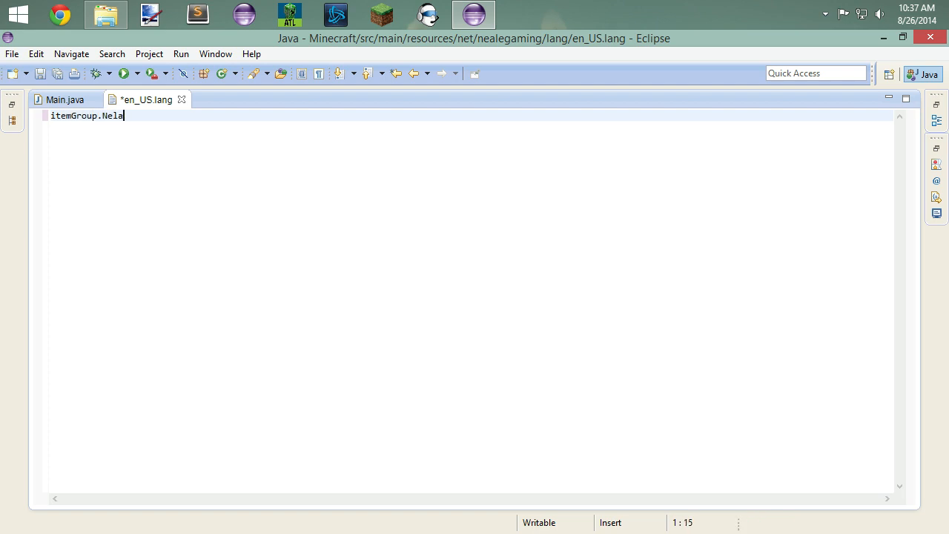
type("e")
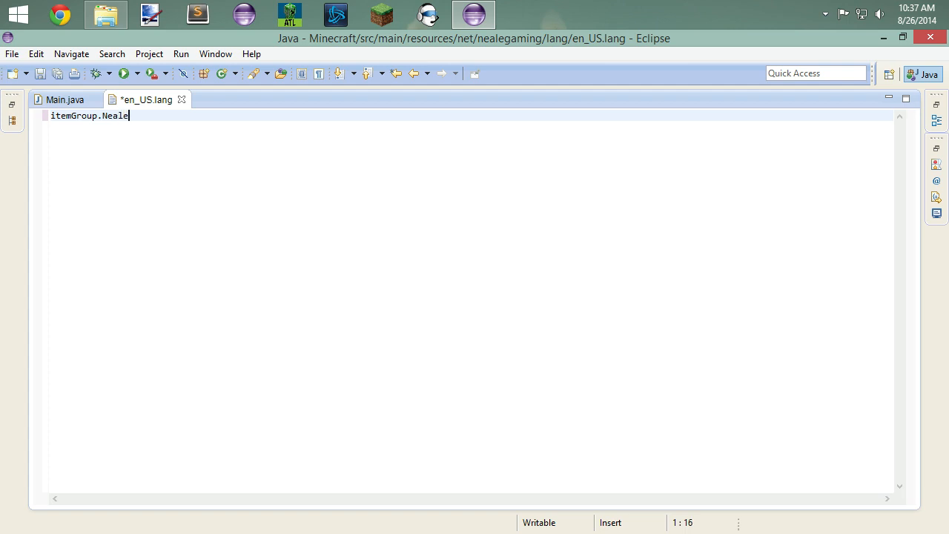
type("Gaming")
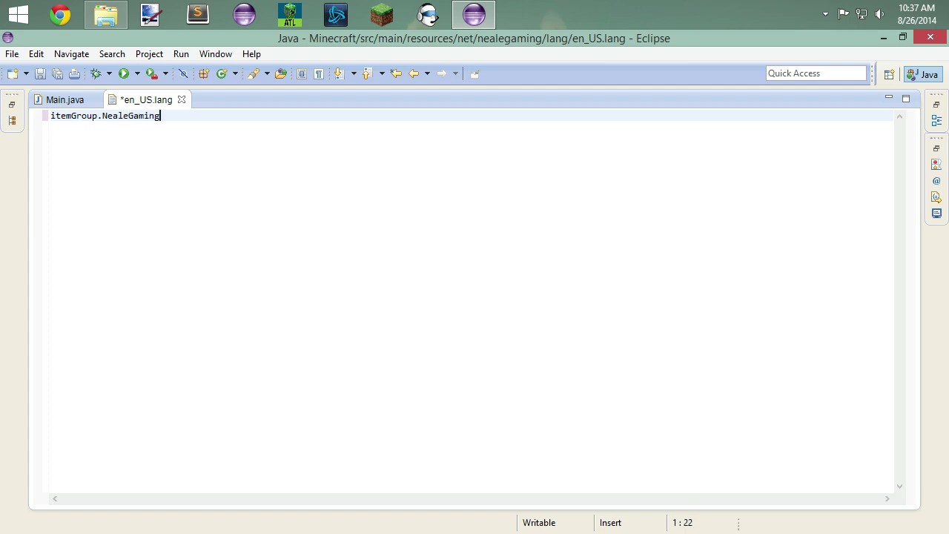
type("=Ne")
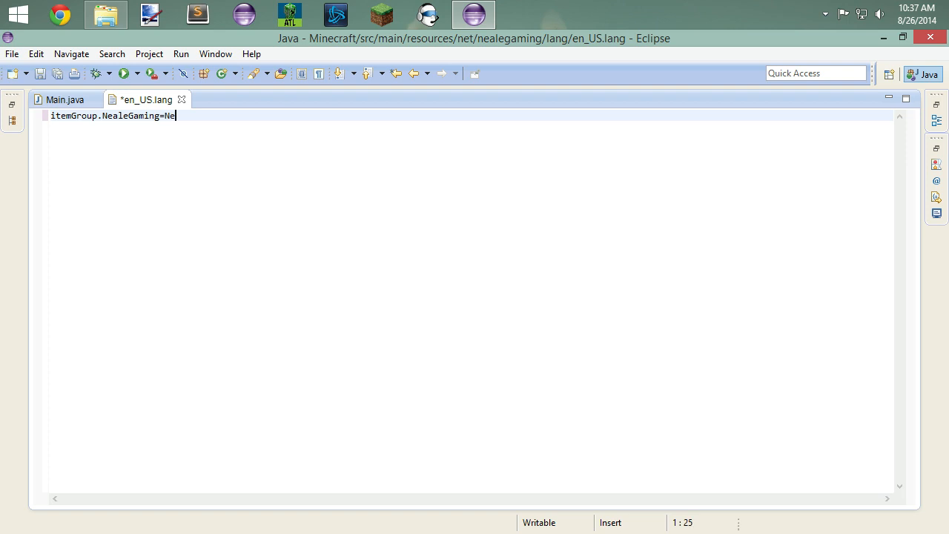
type("aleGame")
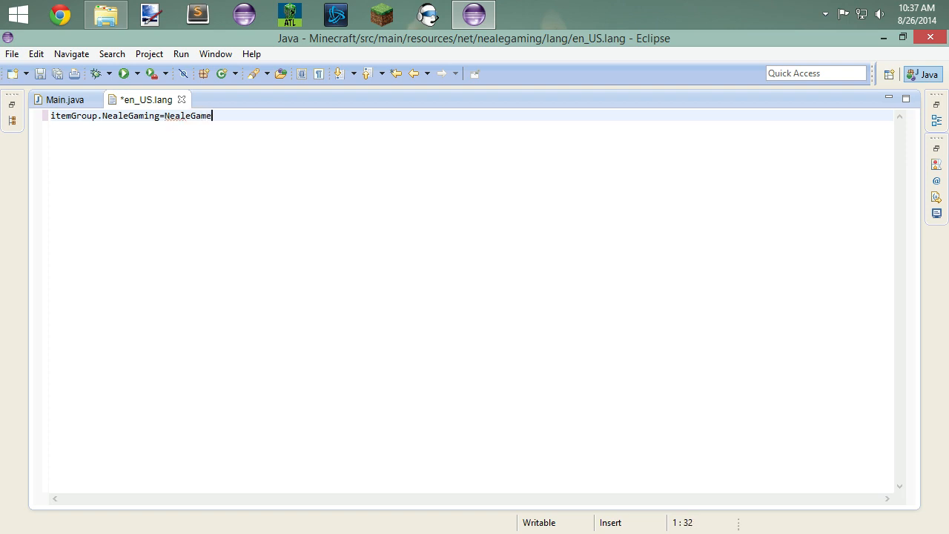
key("Return")
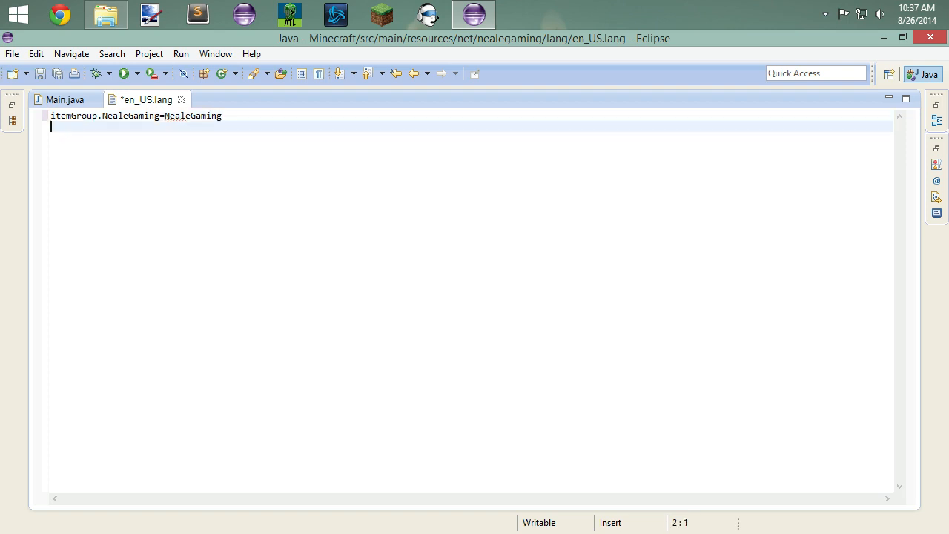
Add itemGroup.NealeGamingMaterials=NealeGaming Materials on the next line.
type("itemGroup.")
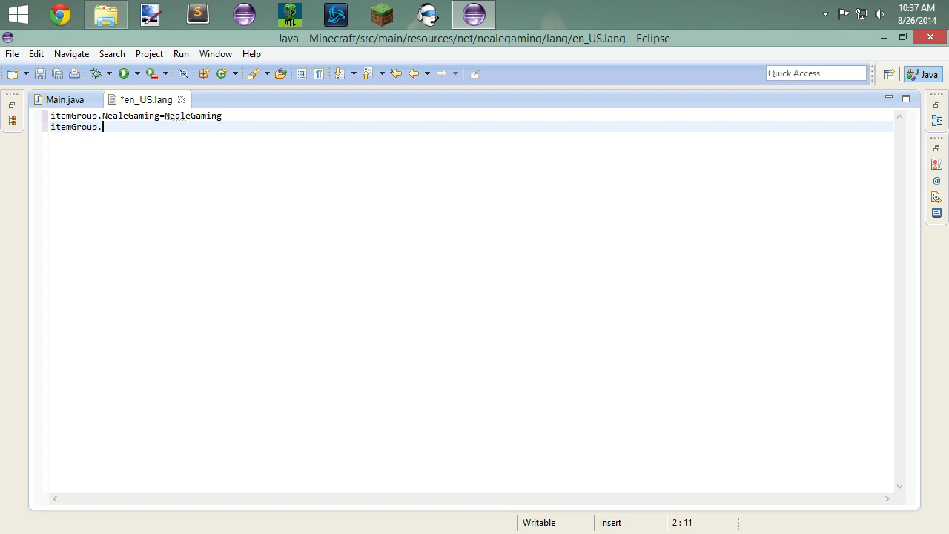
type("Neale")
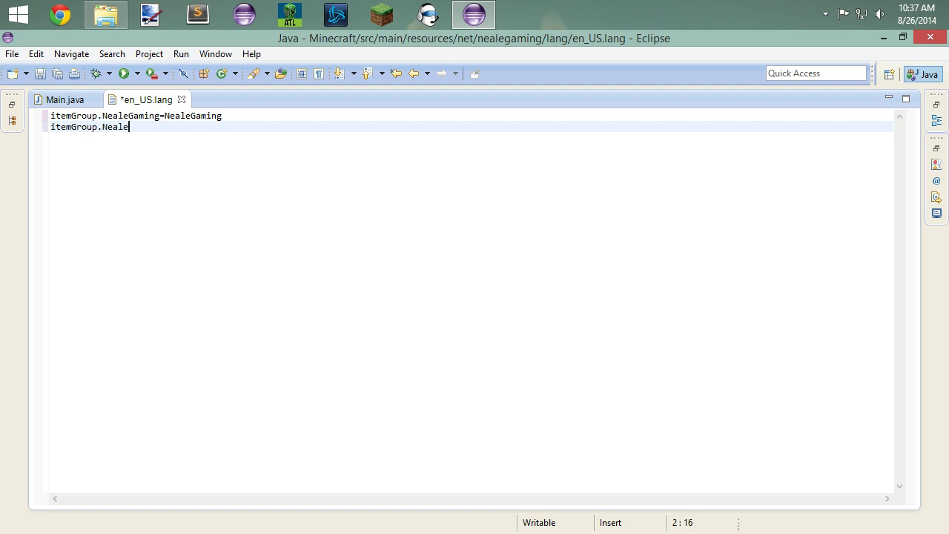
type("GamingMa")
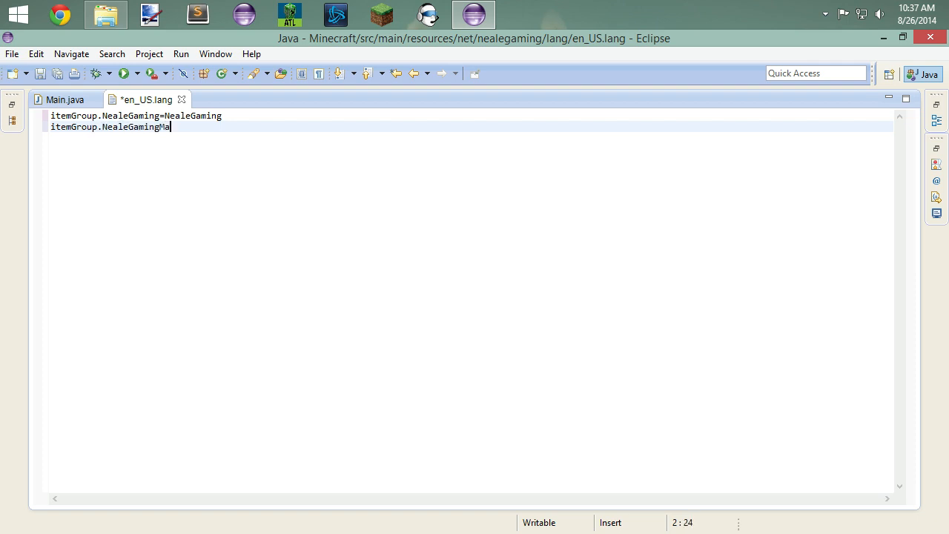
type("terials")
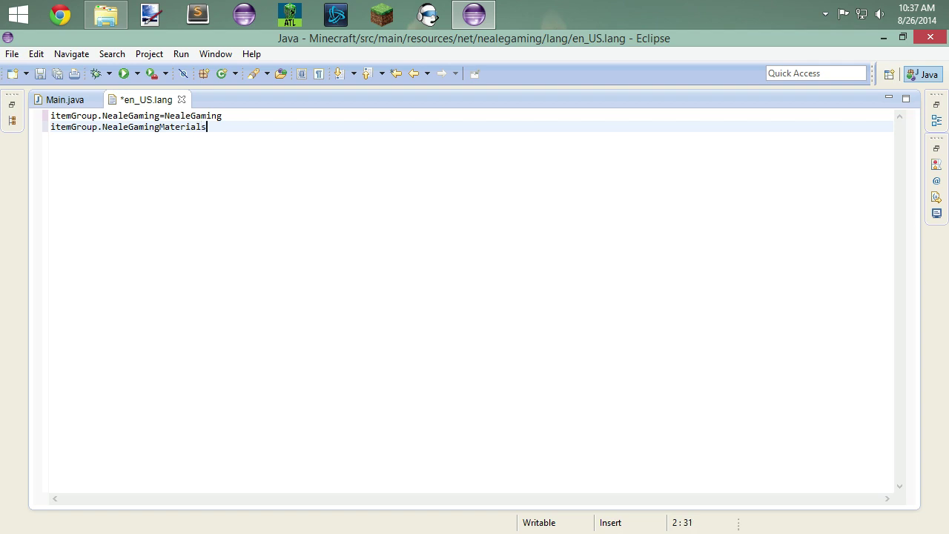
type("=Neale")
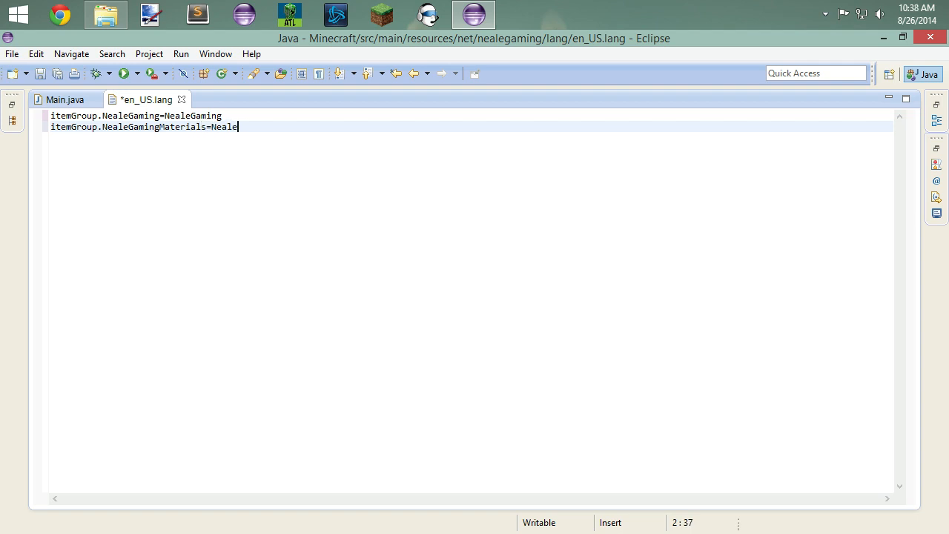
type("Gaming Mat")
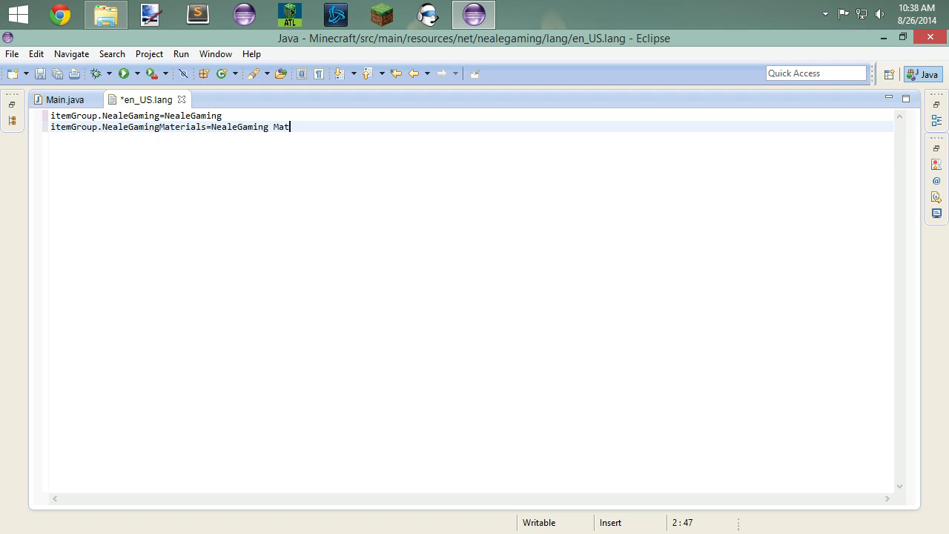
type("erials")
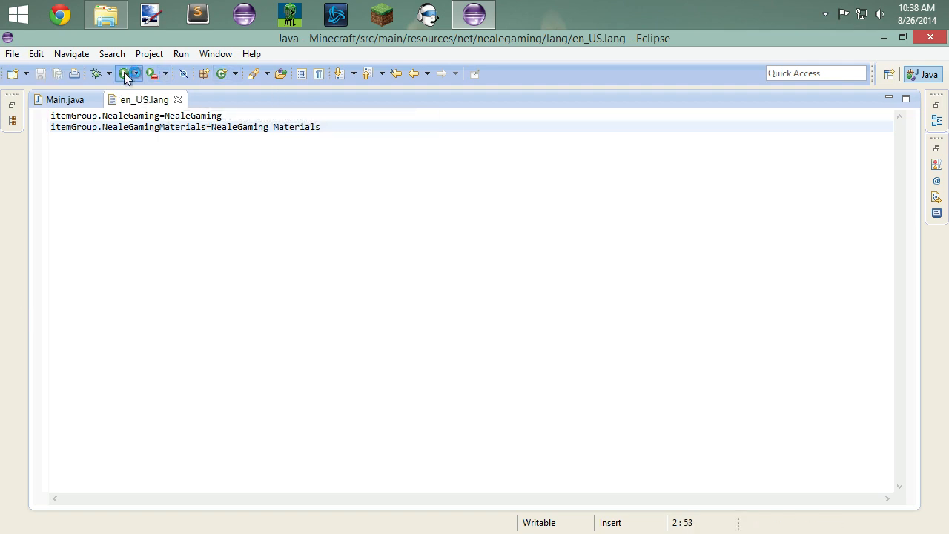
Relaunch Minecraft, check the tab still reads itemGroup.NealeGaming, and quit the game.
left_click(125, 74)
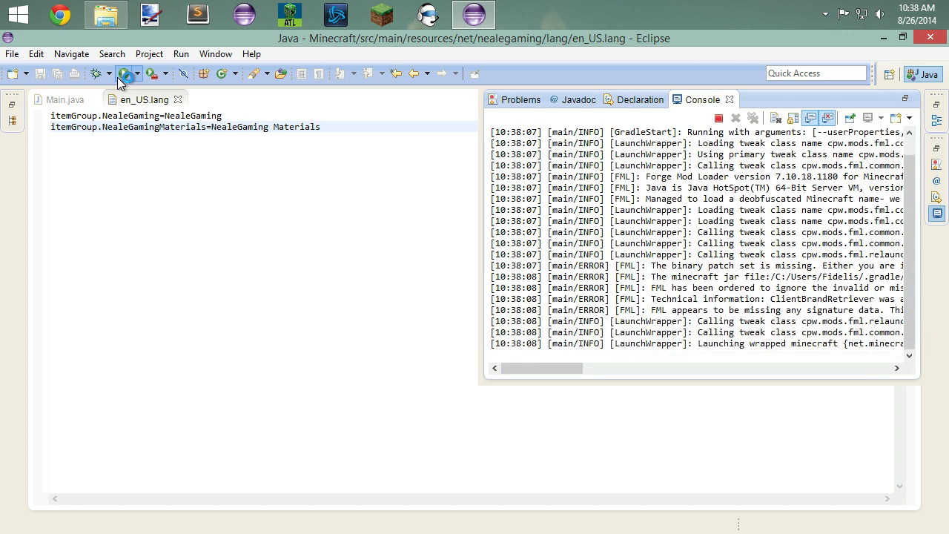
left_click(123, 74)
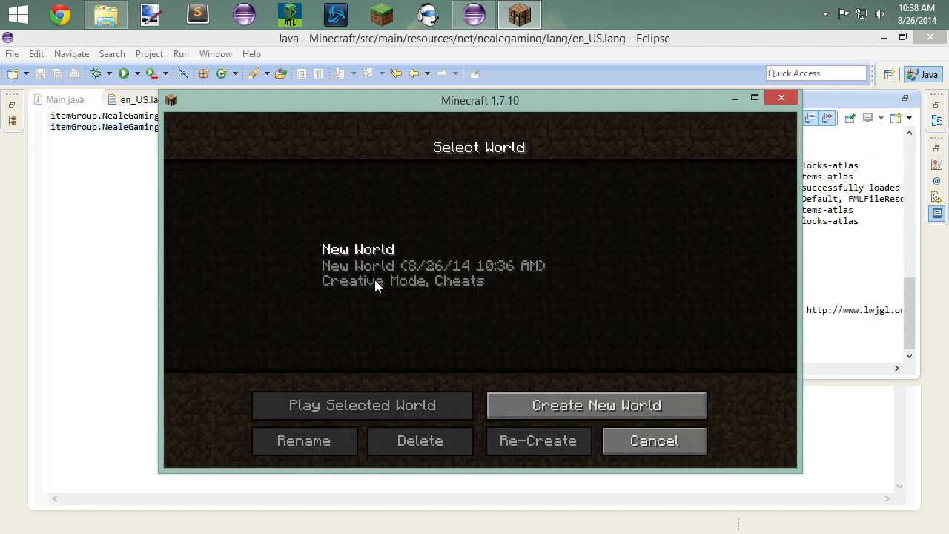
left_click(361, 405)
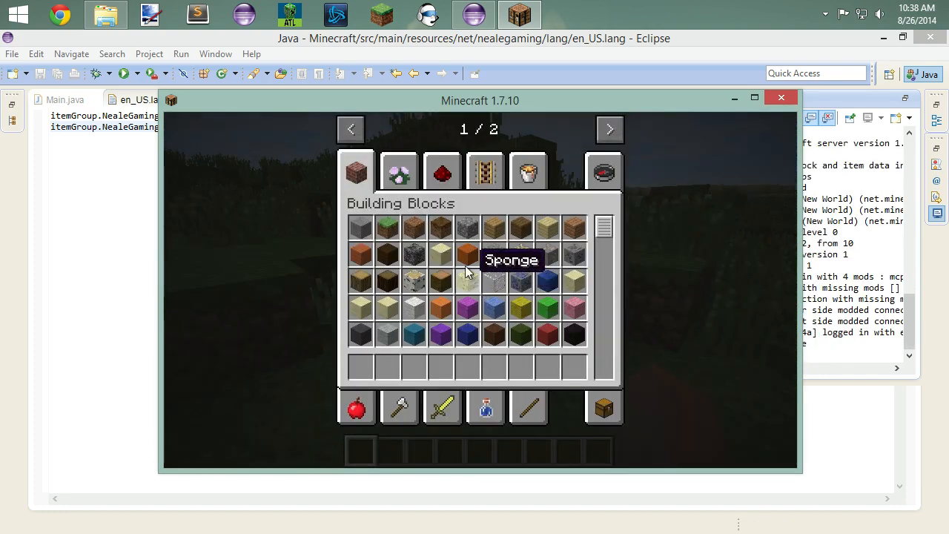
left_click(609, 127)
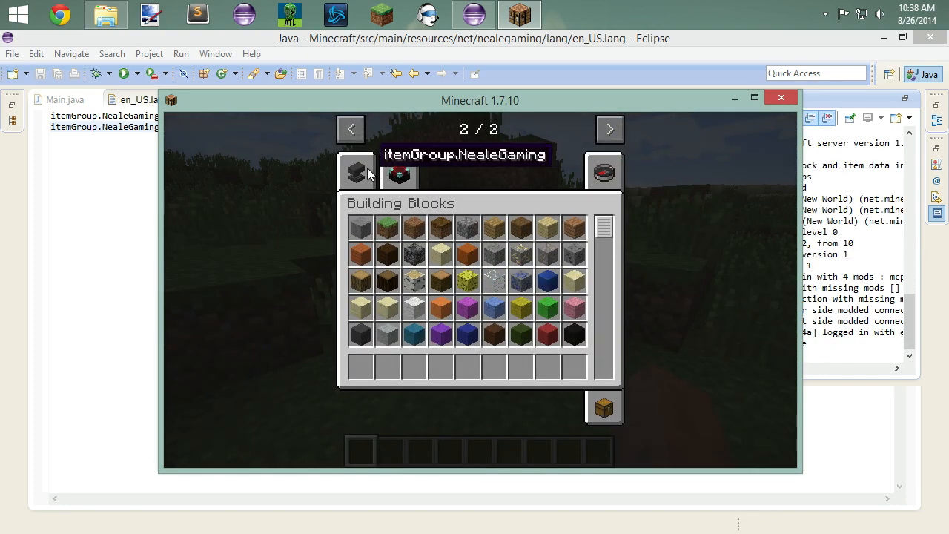
mouse_move(399, 175)
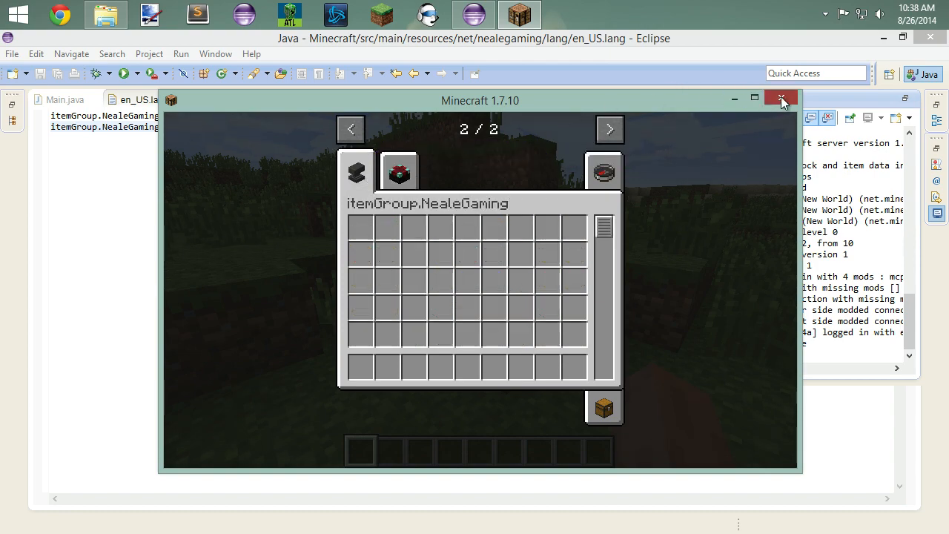
left_click(781, 98)
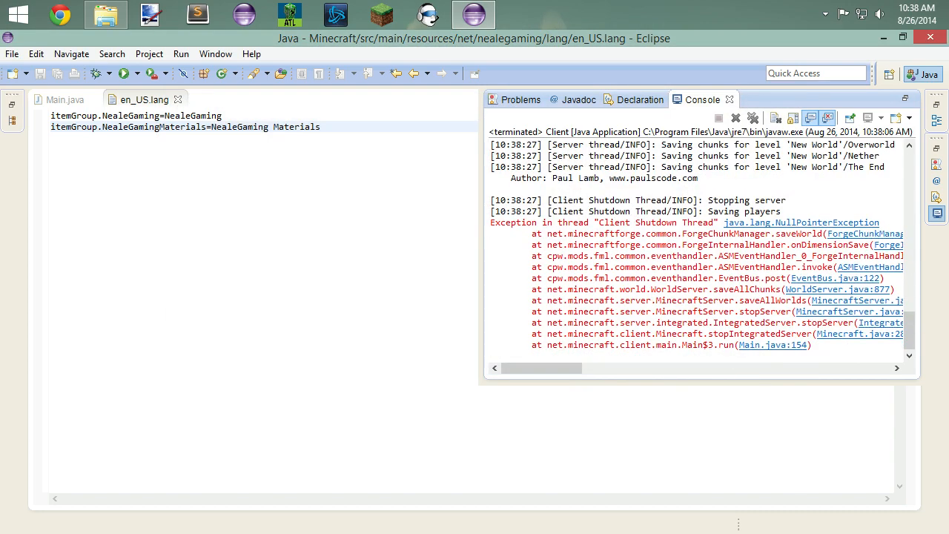
Review Main.java and en_US.lang, then begin renaming the net.nealegaming.lang resource package.
left_click(62, 99)
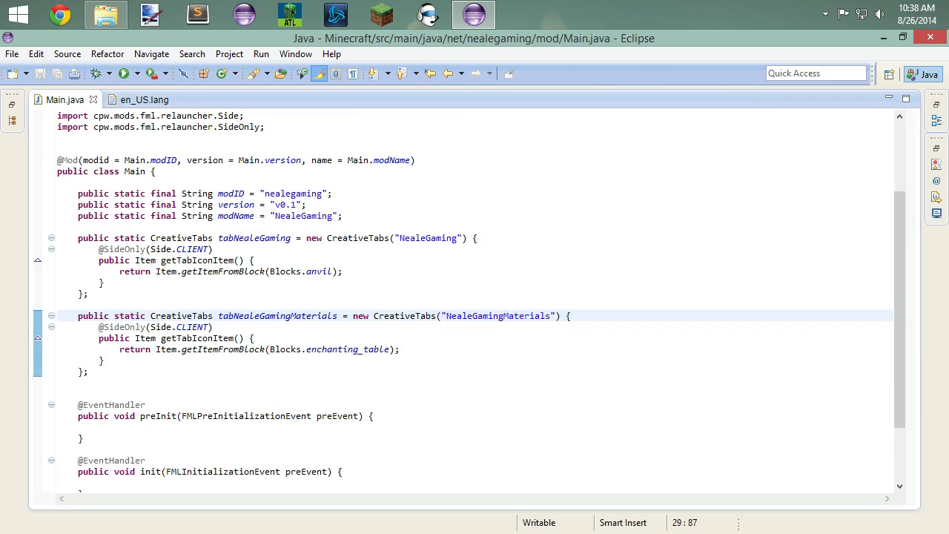
left_click(144, 100)
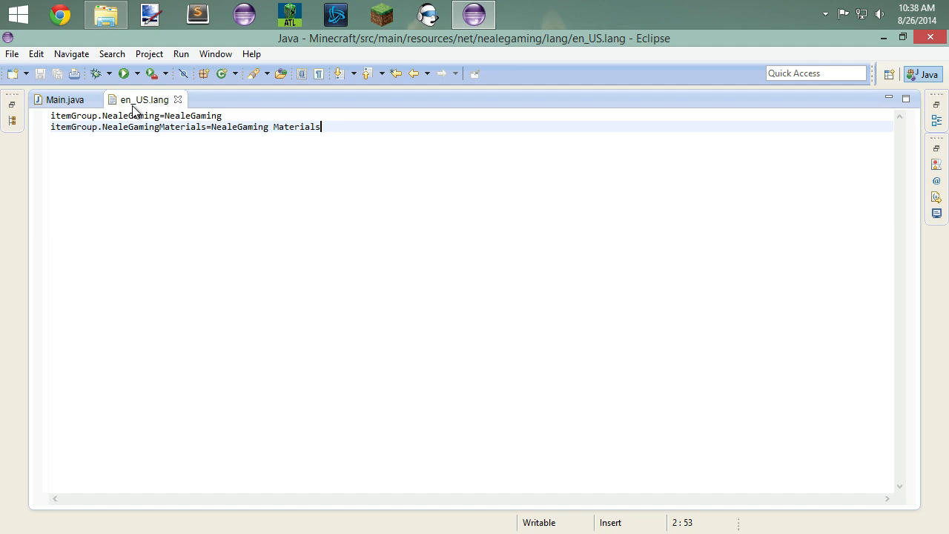
left_click(65, 100)
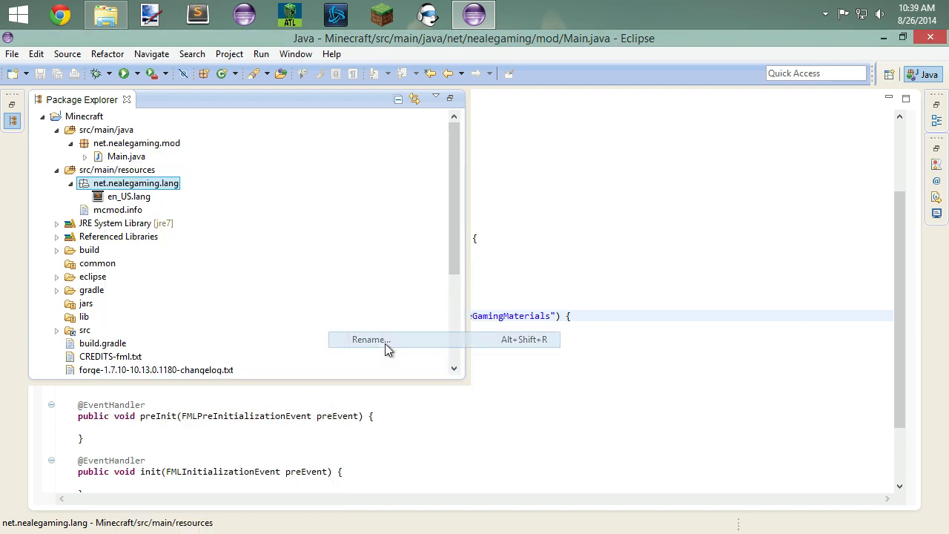
Rename the resource package to assets.nealegaming.lang and relaunch the Minecraft client.
left_click(371, 338)
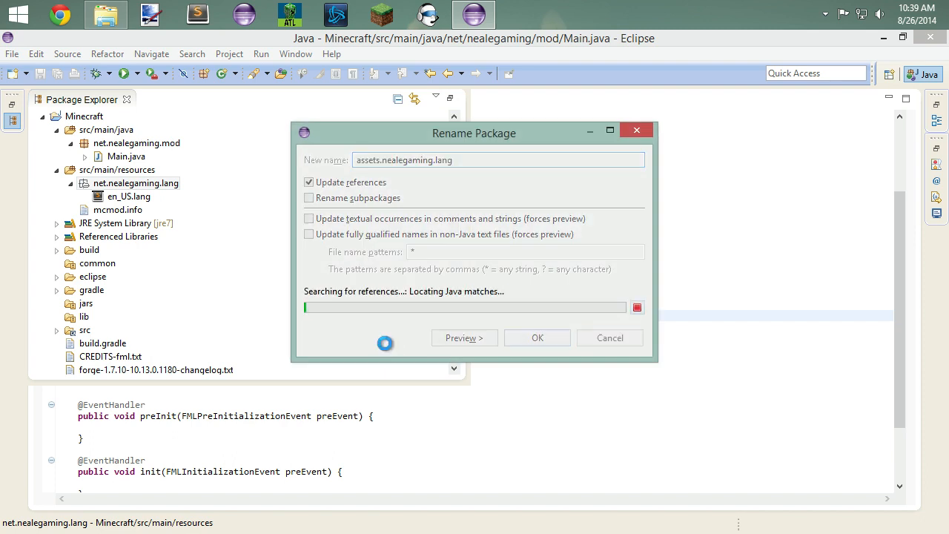
left_click(536, 338)
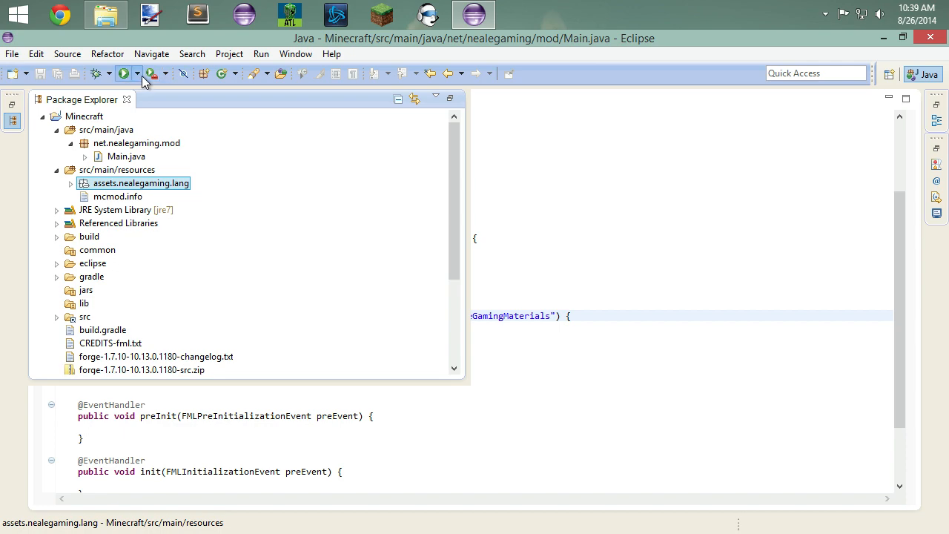
left_click(125, 73)
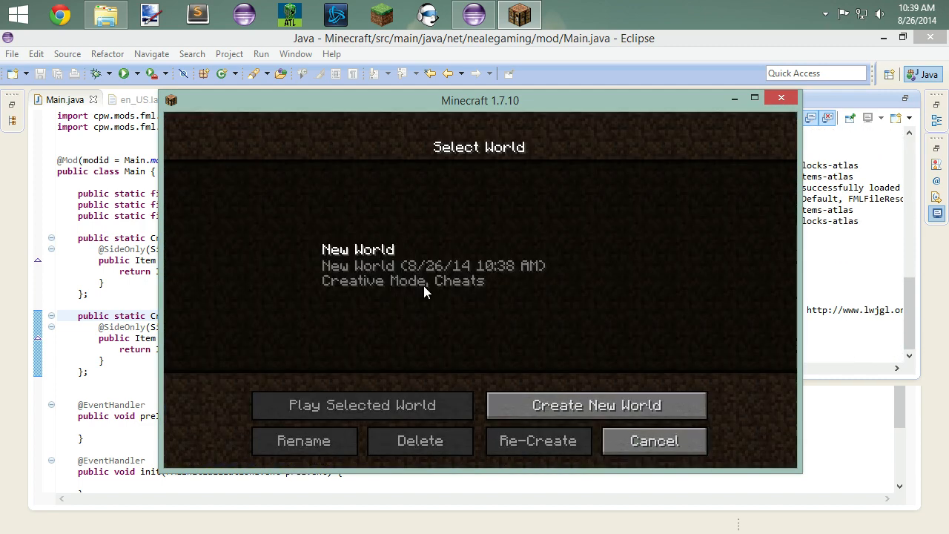
Enter the creative world and confirm the mod tab reads NealeGaming Materials on page two.
left_click(361, 405)
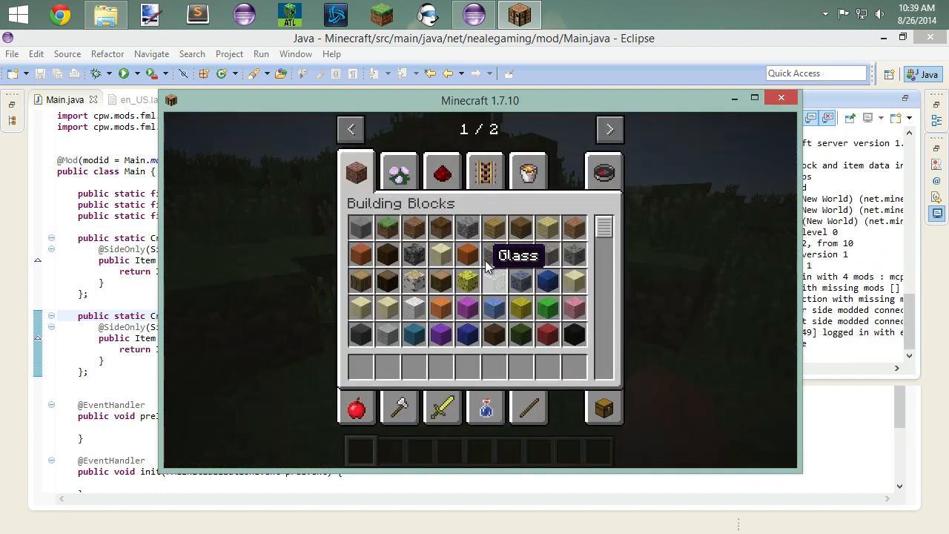
left_click(609, 129)
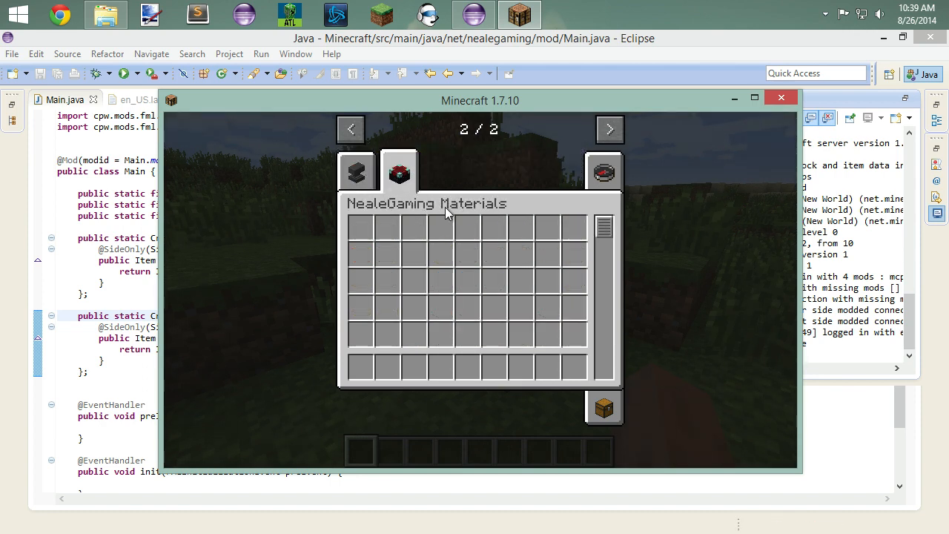
mouse_move(400, 172)
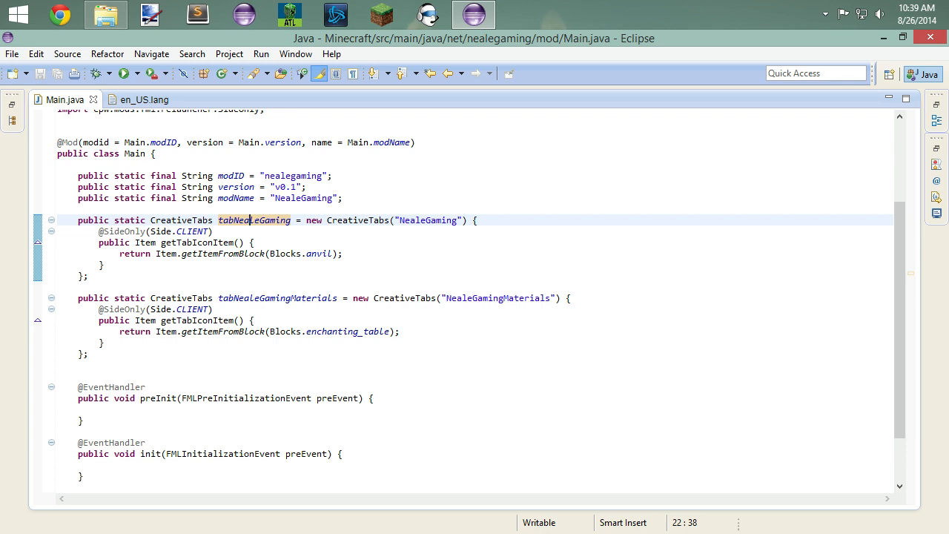
scroll("down", 3)
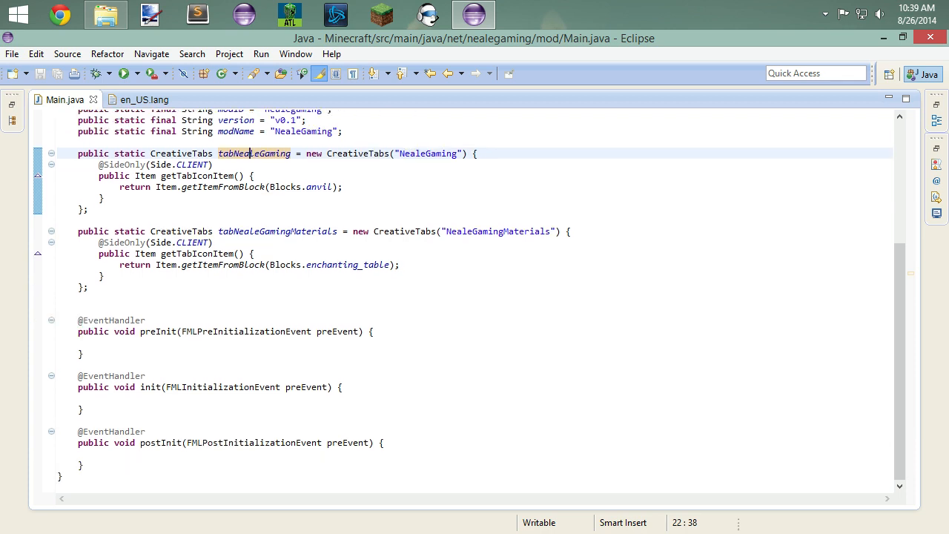
left_click(101, 341)
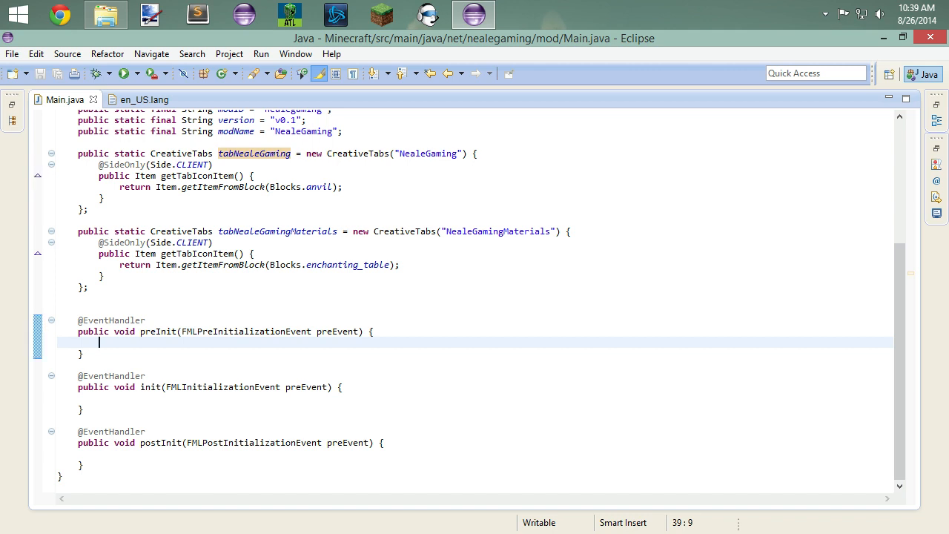